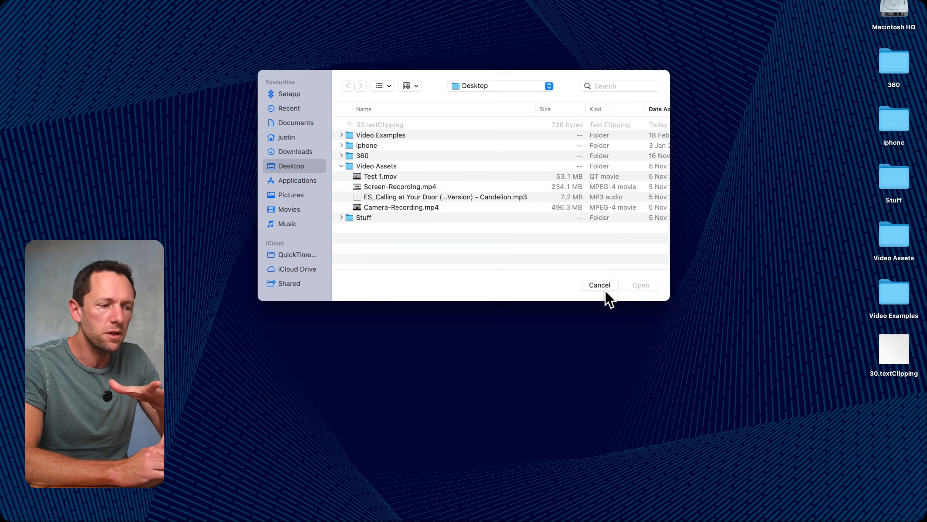
Cancel the Open dialog and start a new screen recording from the File menu
left_click(598, 285)
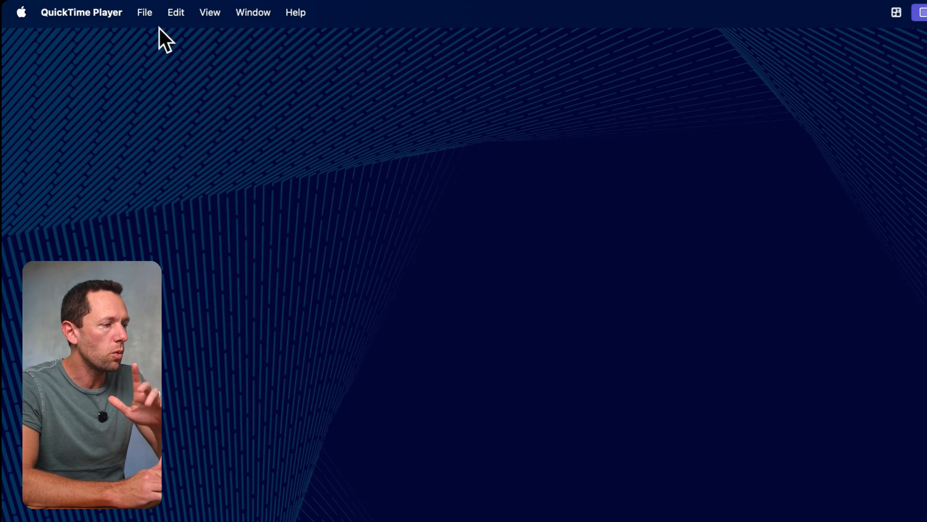
left_click(144, 12)
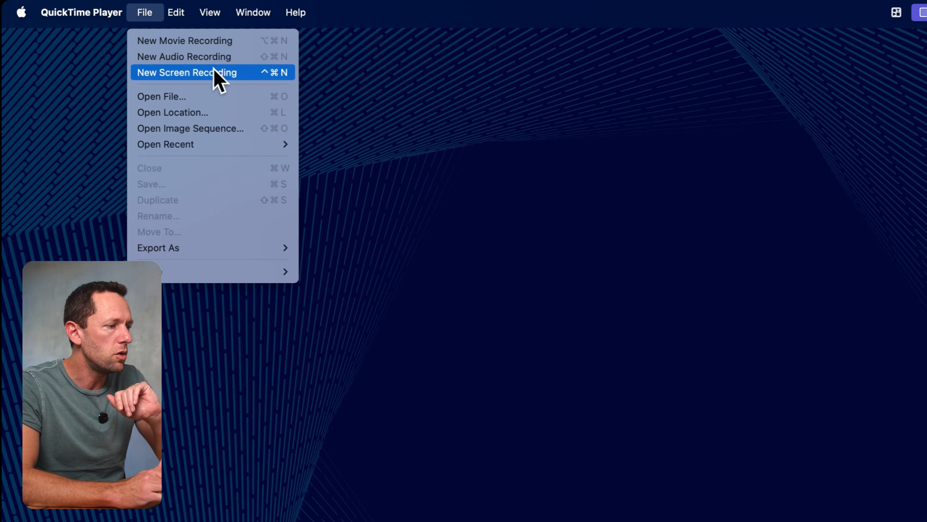
left_click(187, 72)
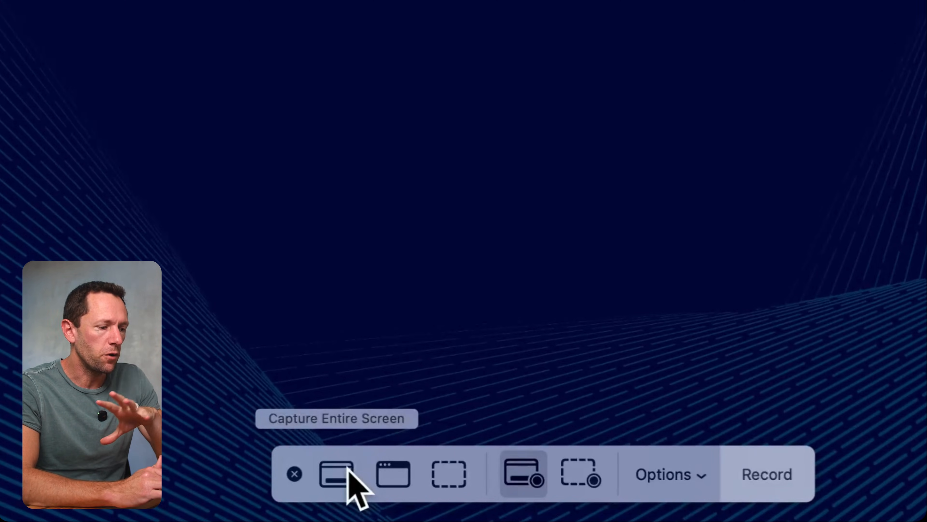
mouse_move(448, 473)
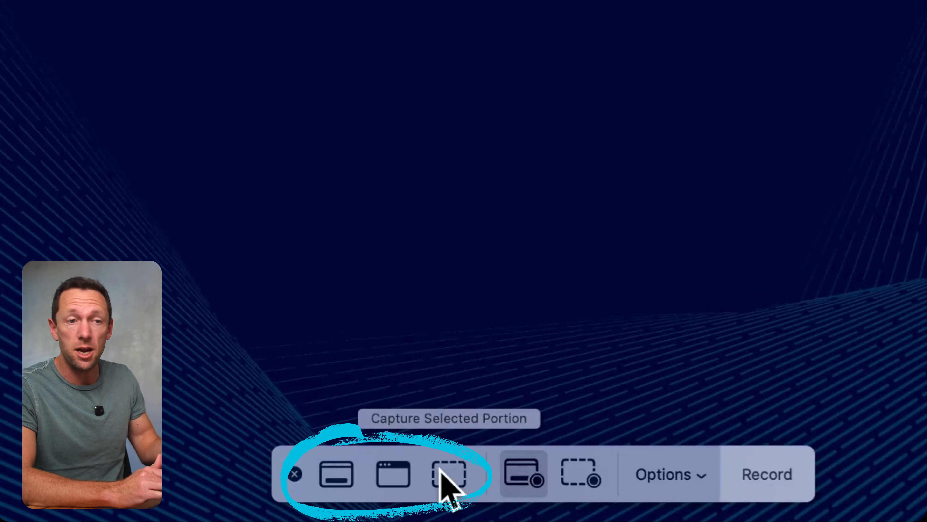
mouse_move(523, 473)
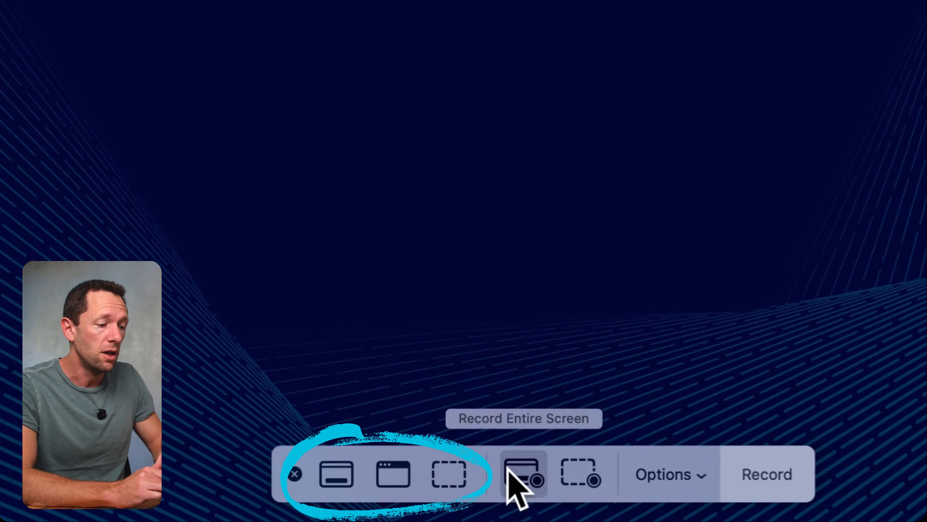
mouse_move(521, 476)
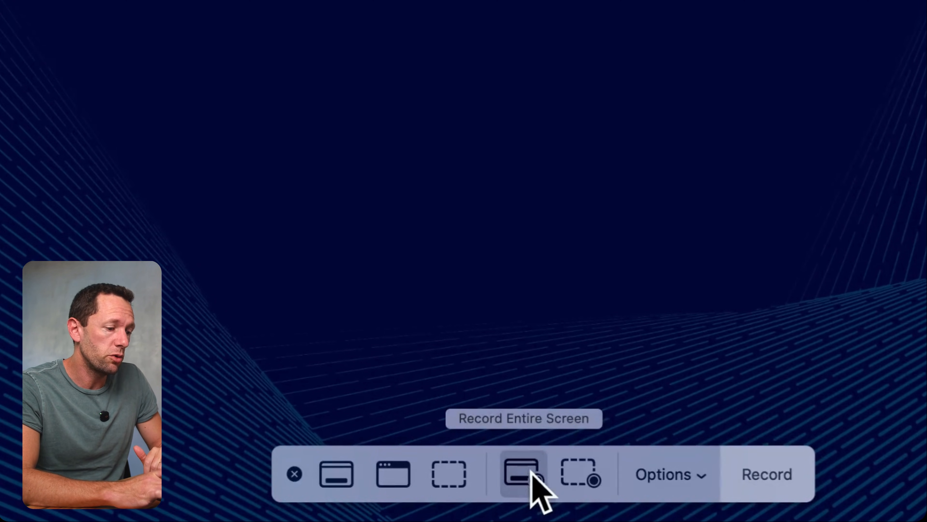
mouse_move(579, 473)
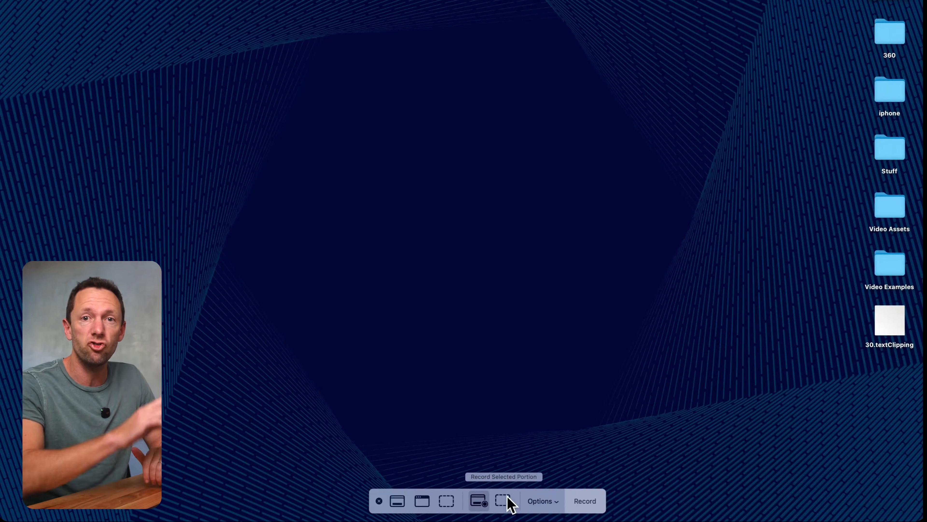
Try Record Selected Portion, then return to Record Entire Screen
left_click(503, 500)
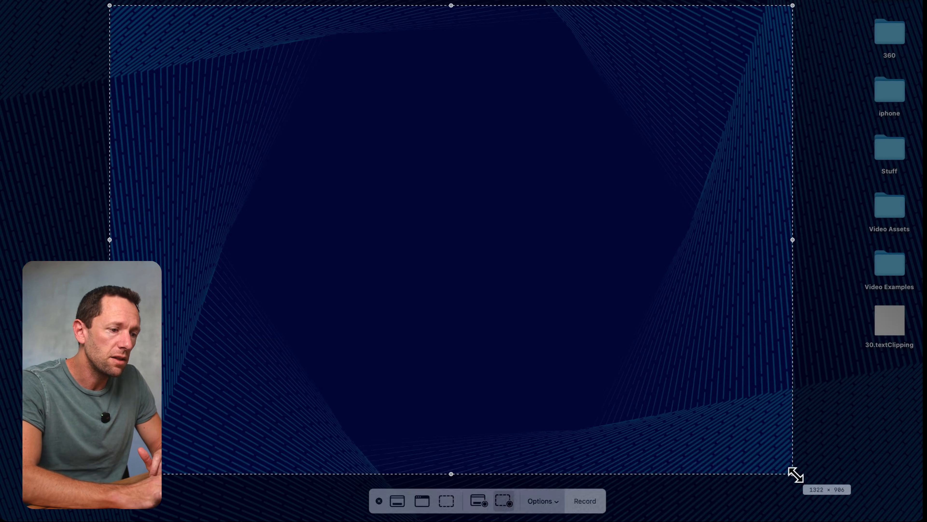
left_click(485, 492)
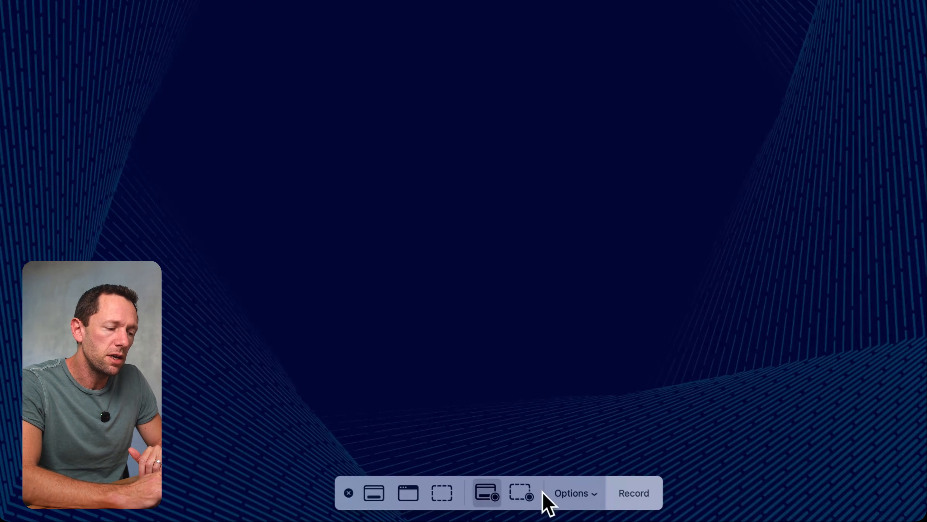
Set the recording's save location to the Desktop in the Options list
left_click(573, 493)
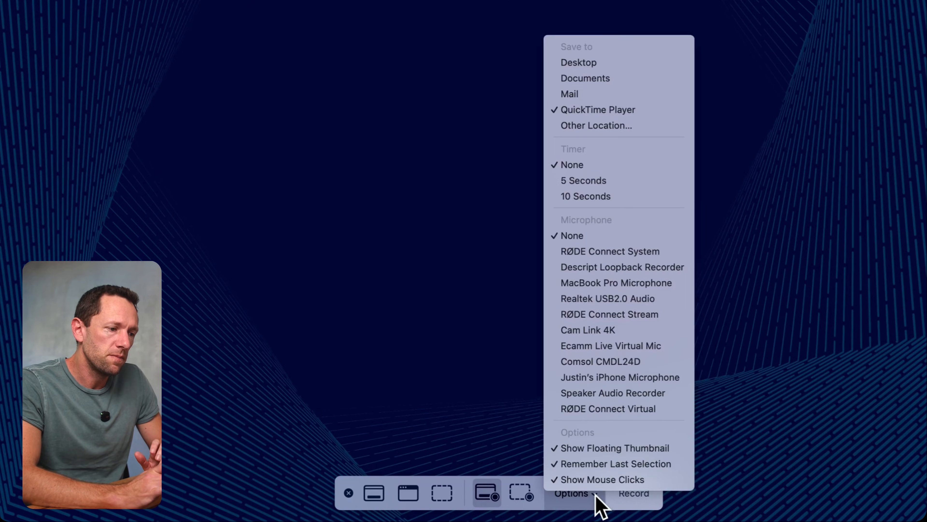
mouse_move(619, 125)
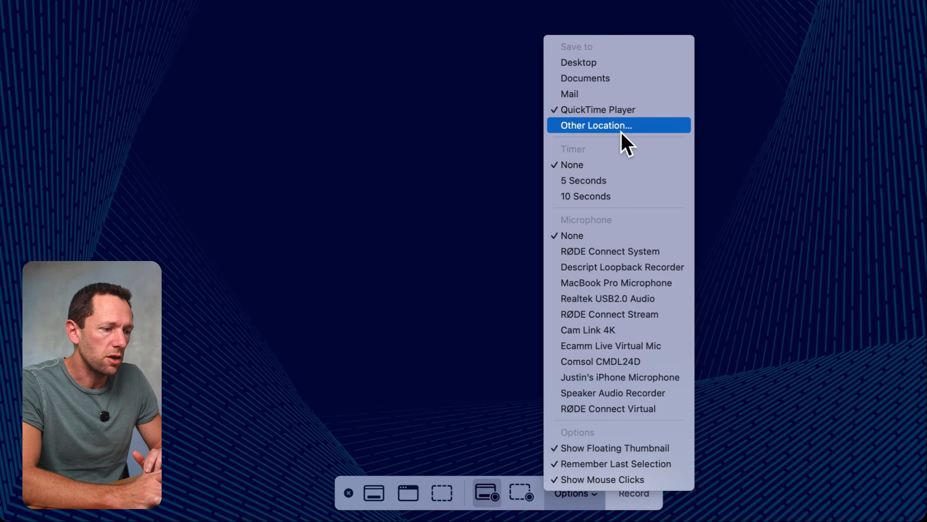
mouse_move(612, 63)
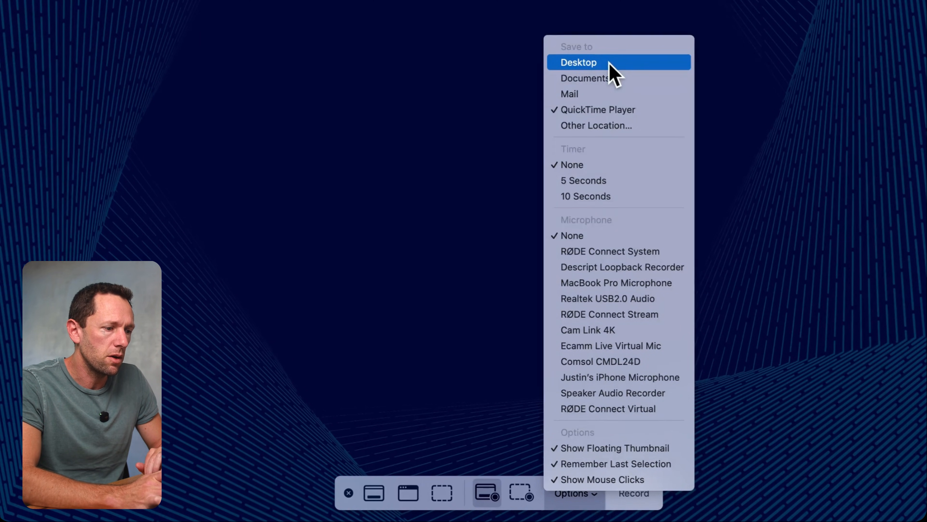
left_click(579, 62)
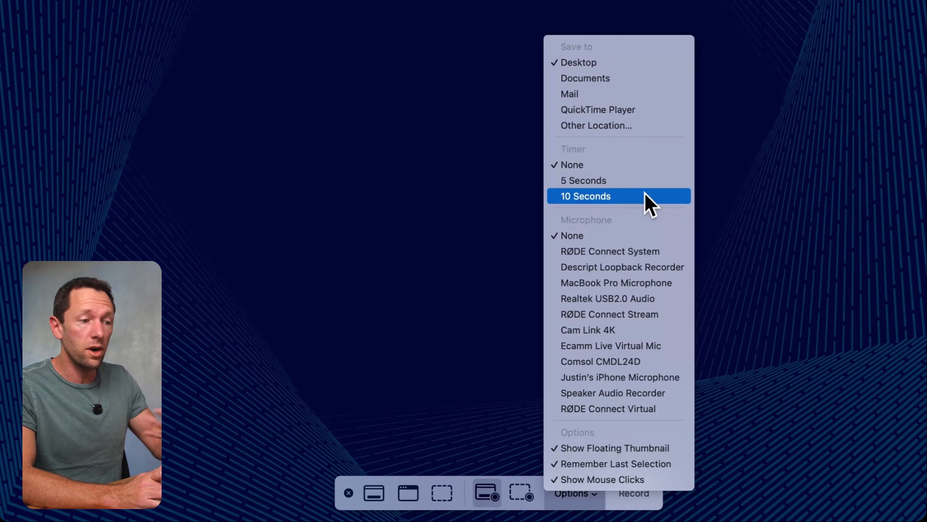
mouse_move(616, 282)
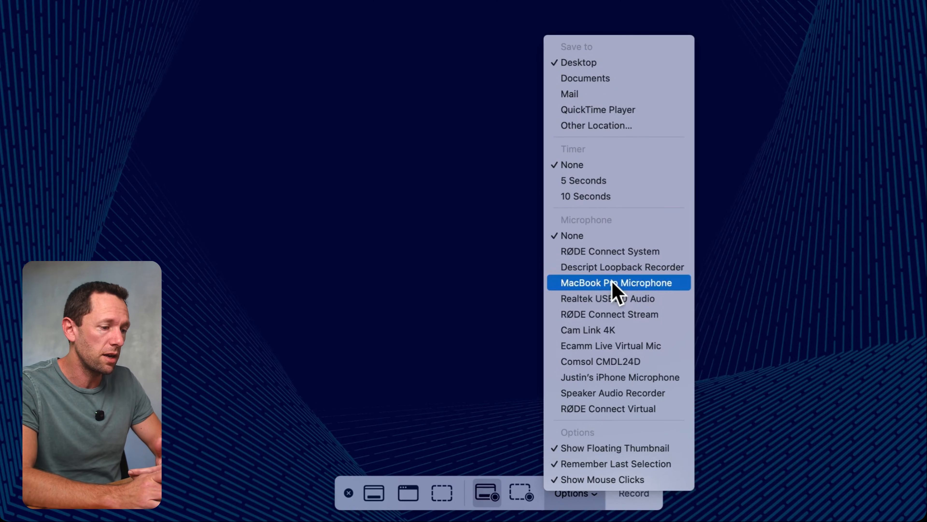
mouse_move(620, 251)
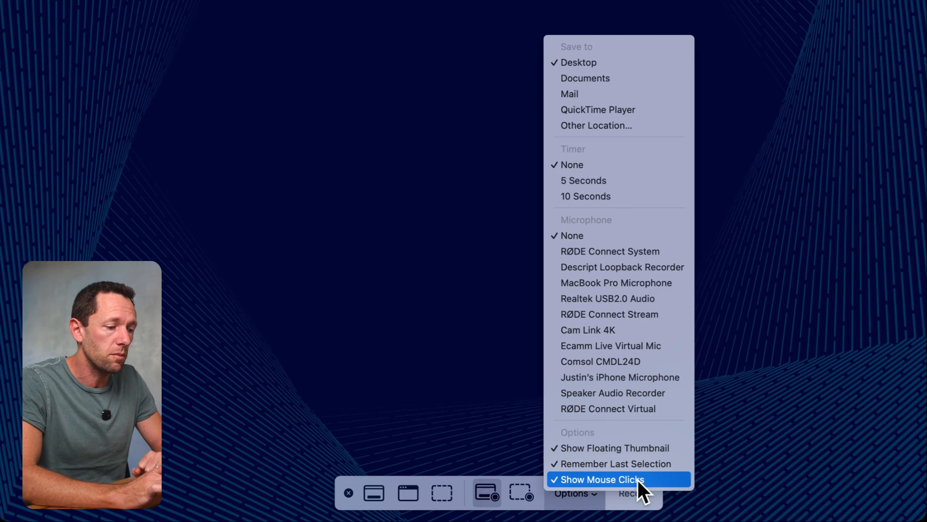
mouse_move(621, 496)
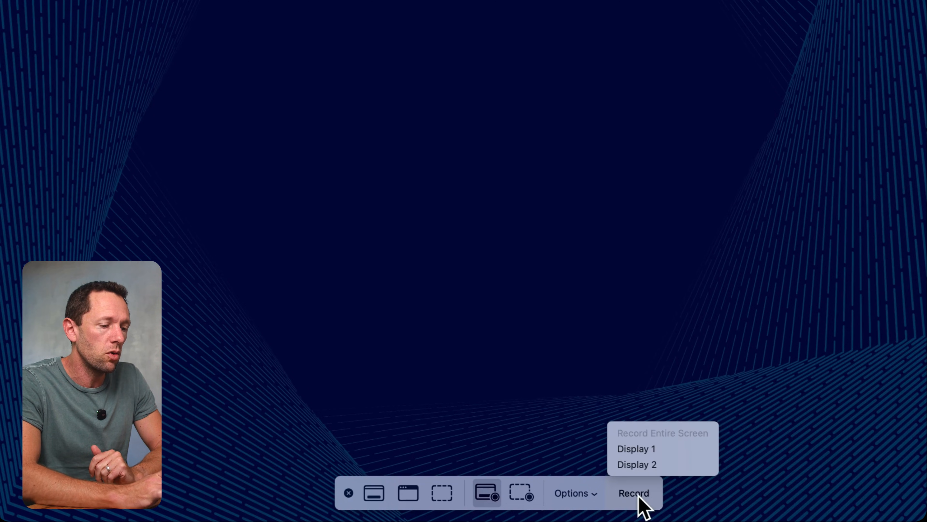
mouse_move(636, 448)
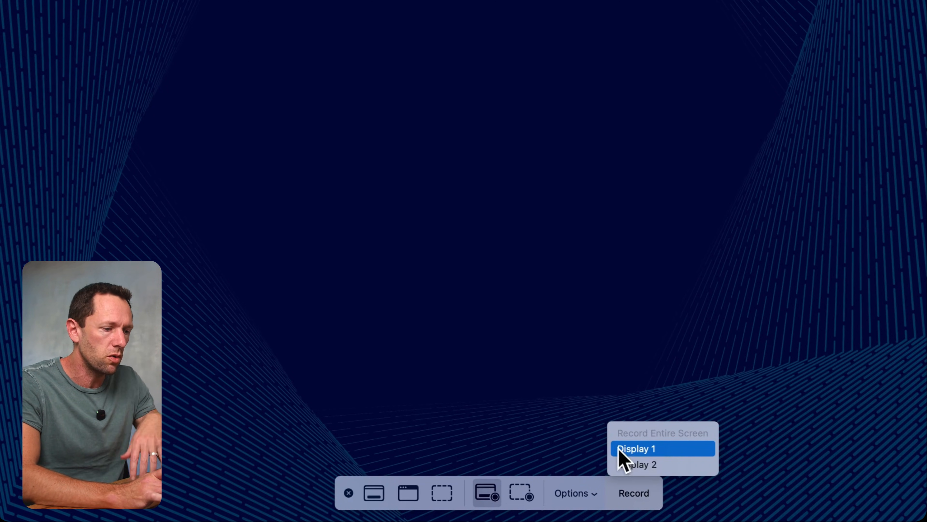
Record Display 1 briefly and stop the recording from the menu bar
left_click(636, 448)
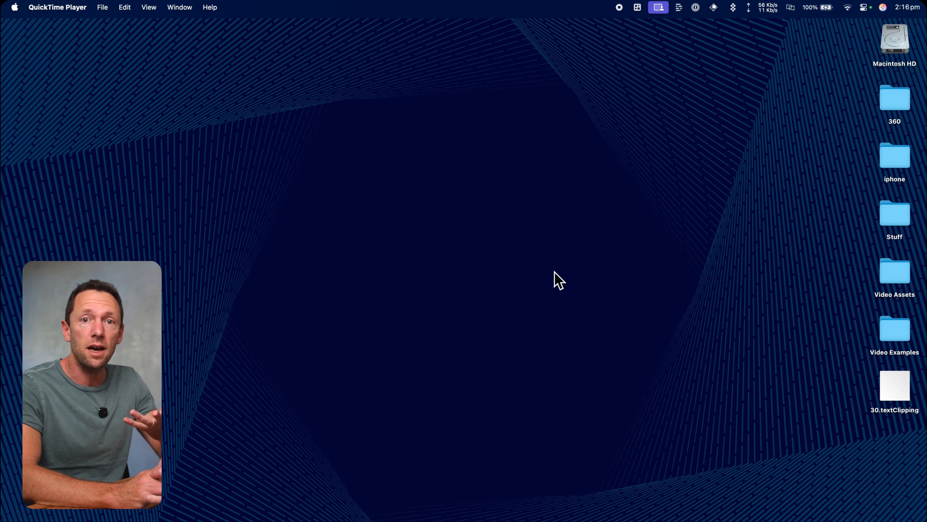
mouse_move(571, 276)
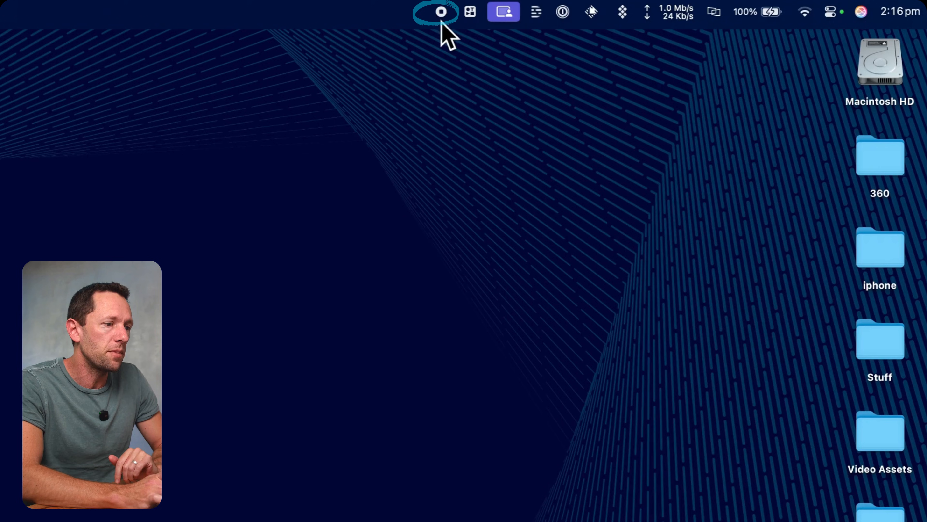
mouse_move(436, 88)
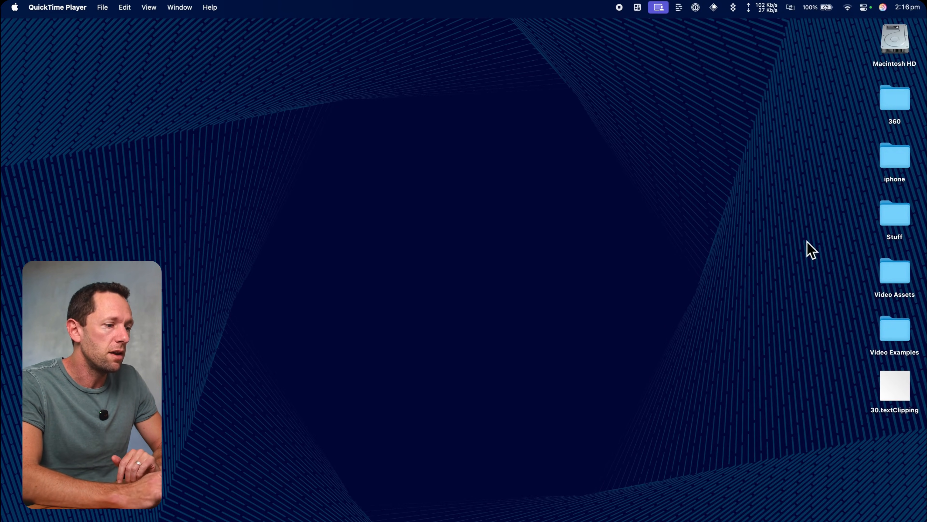
double_click(893, 271)
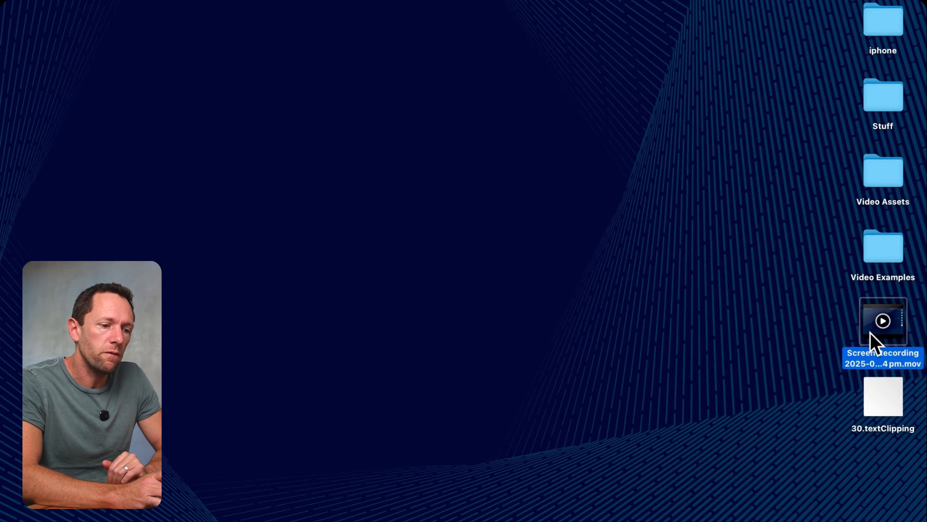
Play the Desktop recording, scrub near its end and show the Movie Inspector
double_click(882, 322)
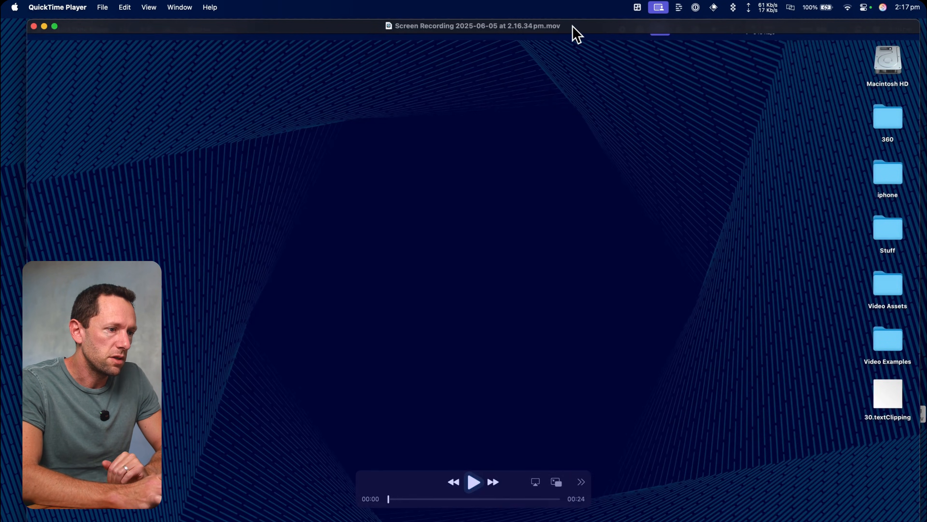
left_click(473, 482)
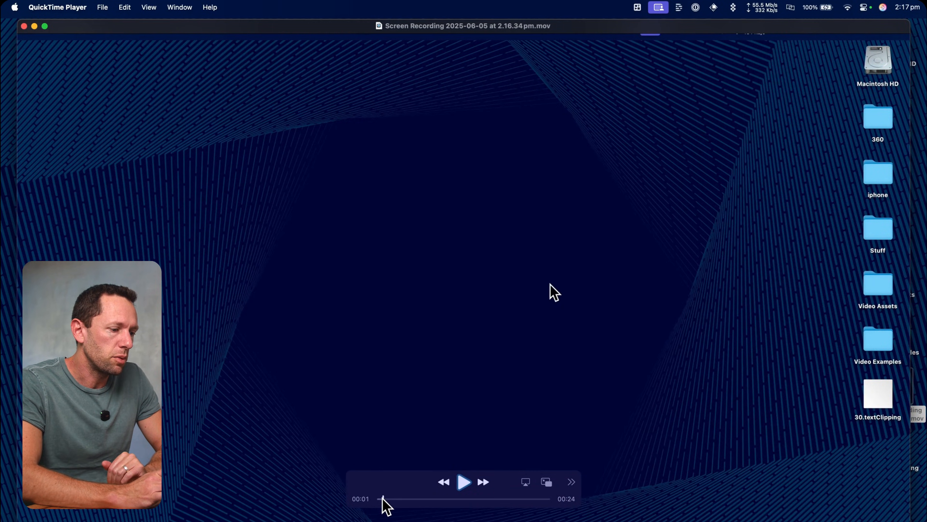
double_click(878, 283)
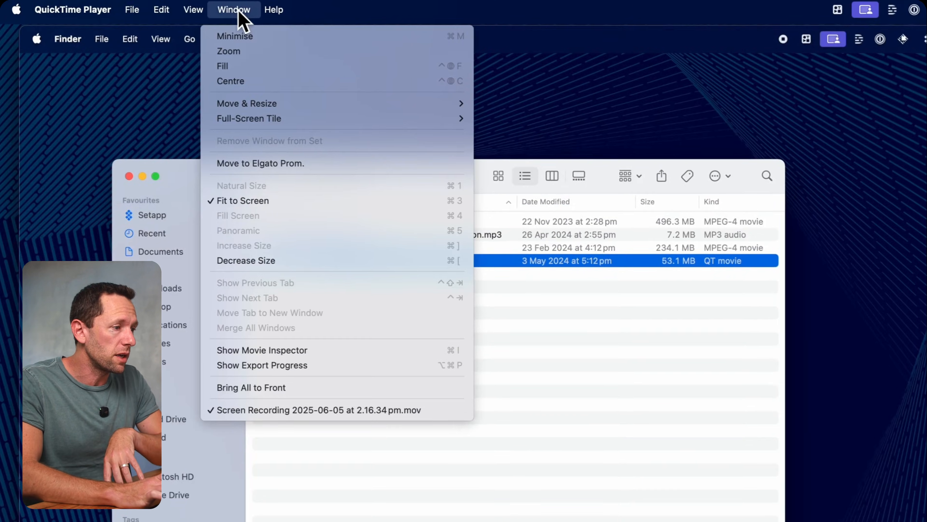
mouse_move(295, 242)
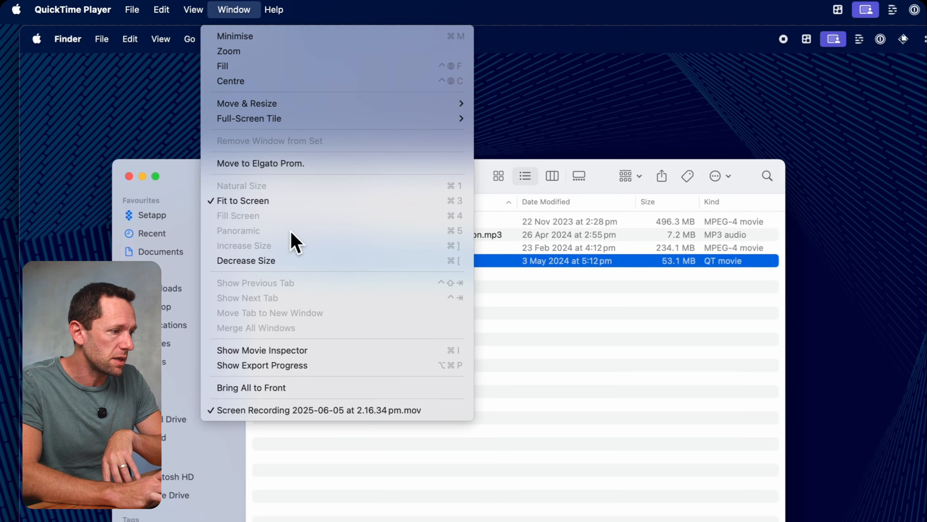
left_click(262, 349)
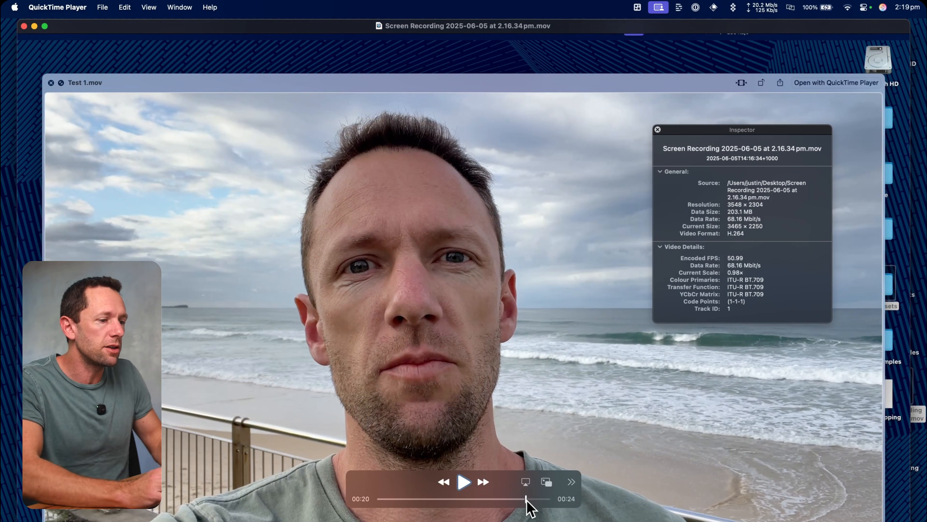
mouse_move(319, 135)
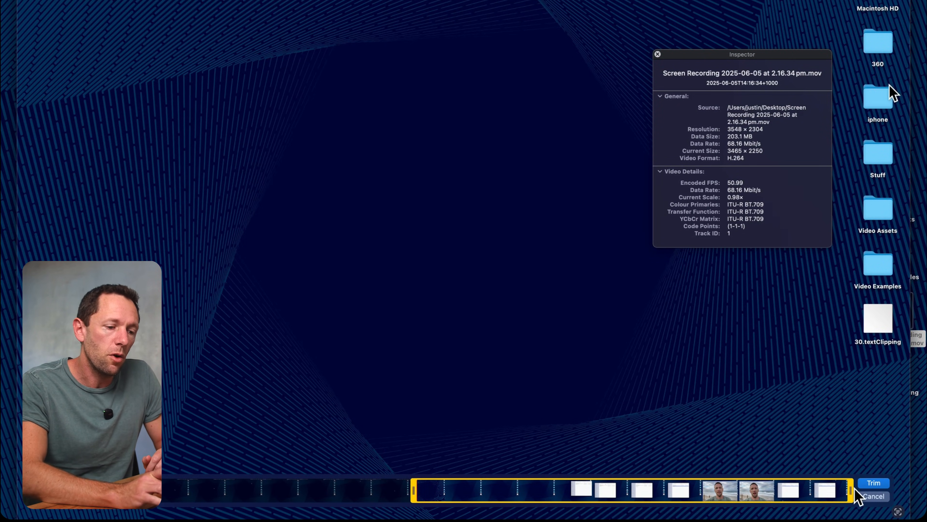
Enter Trim mode and pull the end handle left to cut the final stretch
double_click(877, 208)
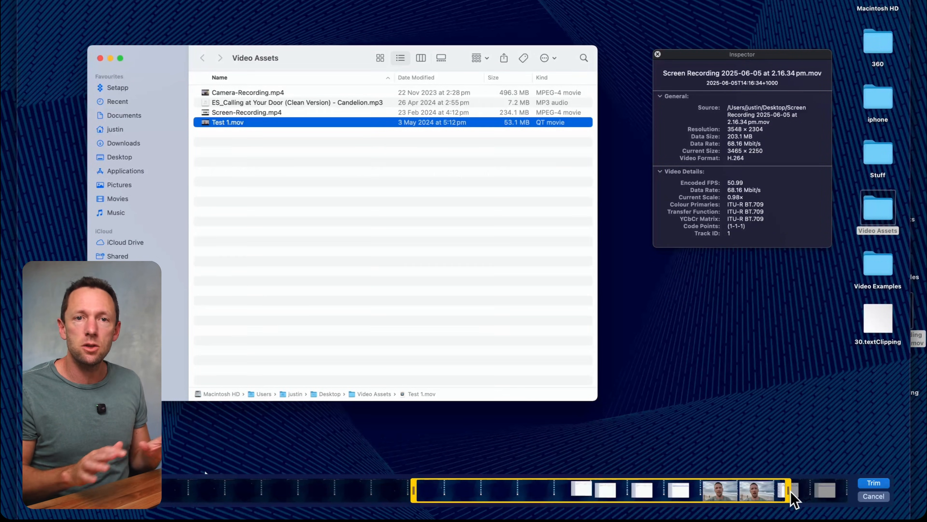
left_click(100, 58)
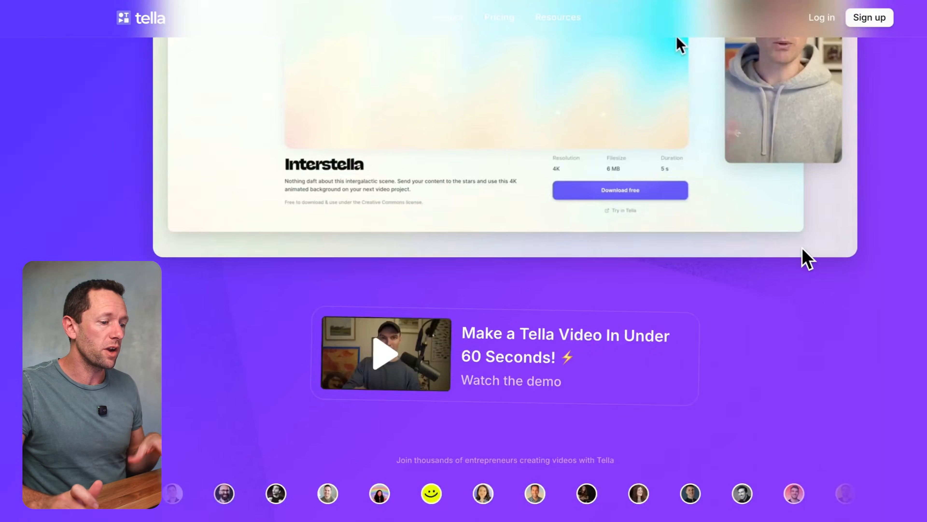
Scroll the Tella homepage down to the AI editing cards for silences and filler words
scroll("up", 3)
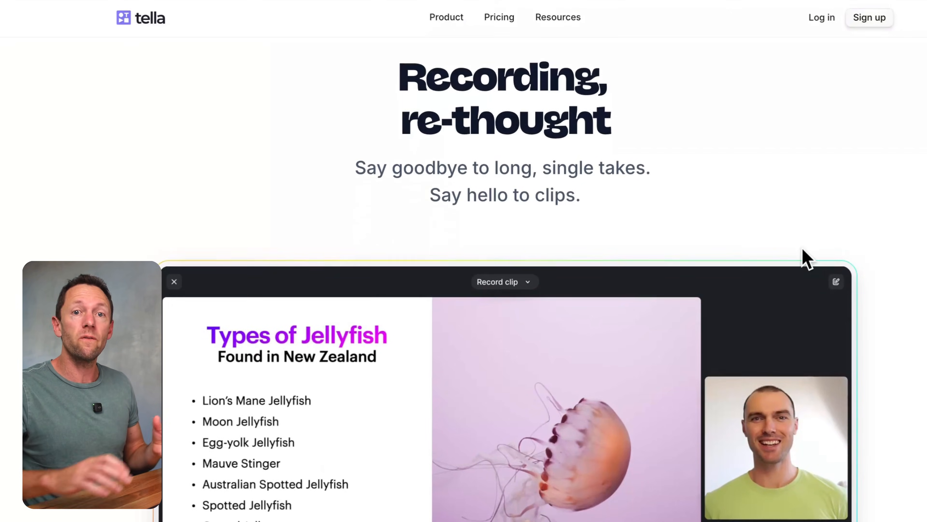
scroll("down", 3)
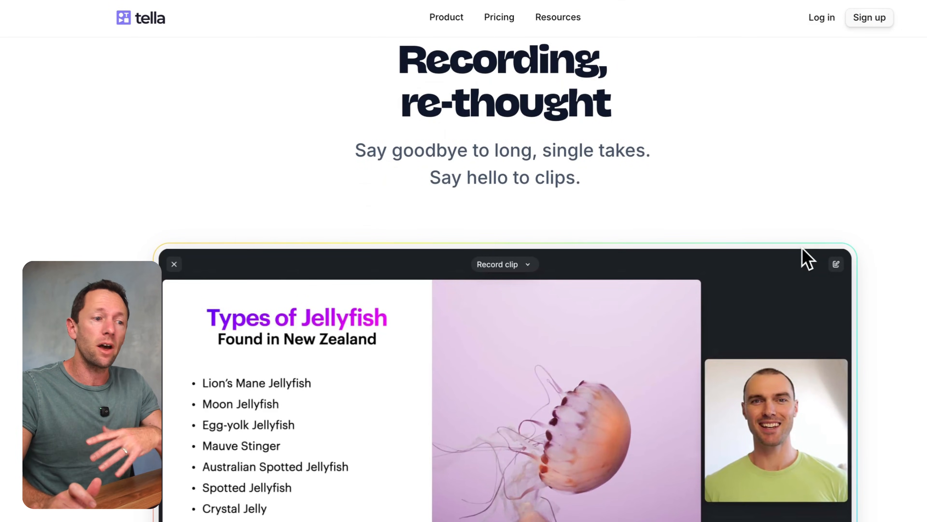
scroll("down", 3)
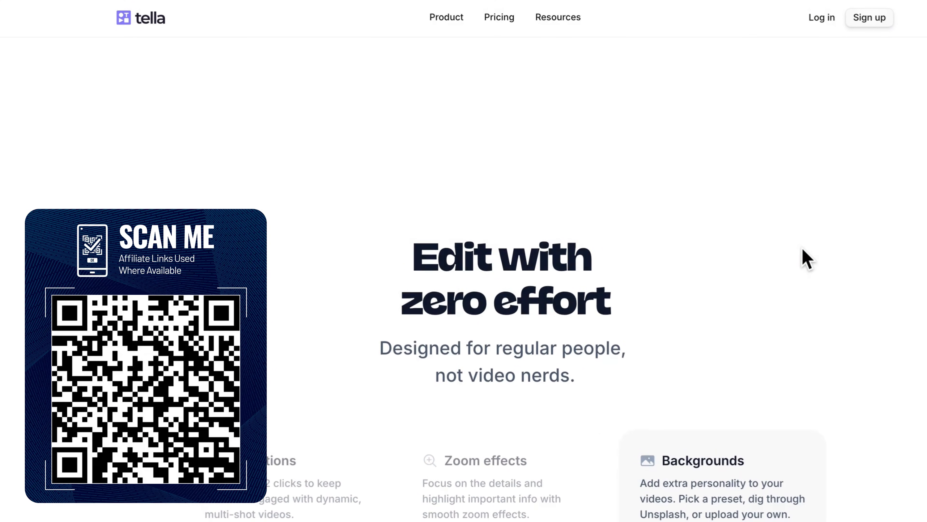
scroll("down", 3)
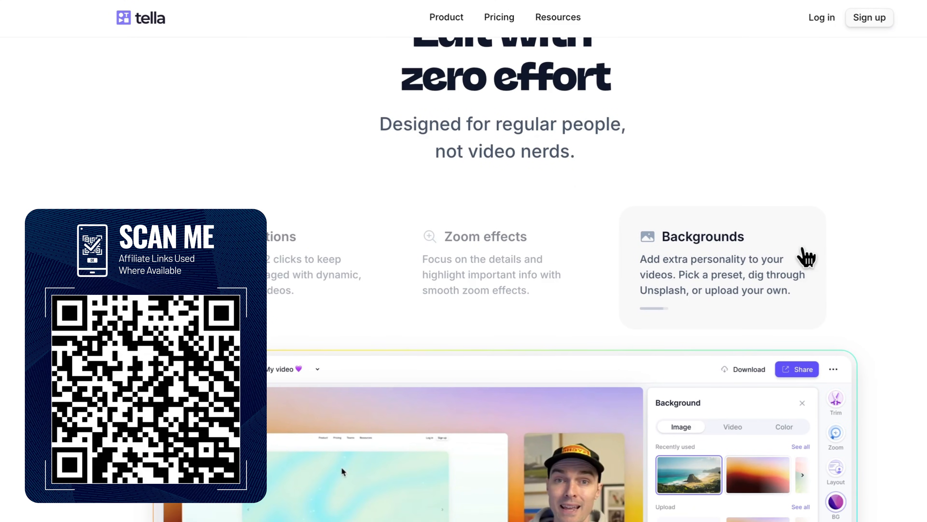
left_click(835, 467)
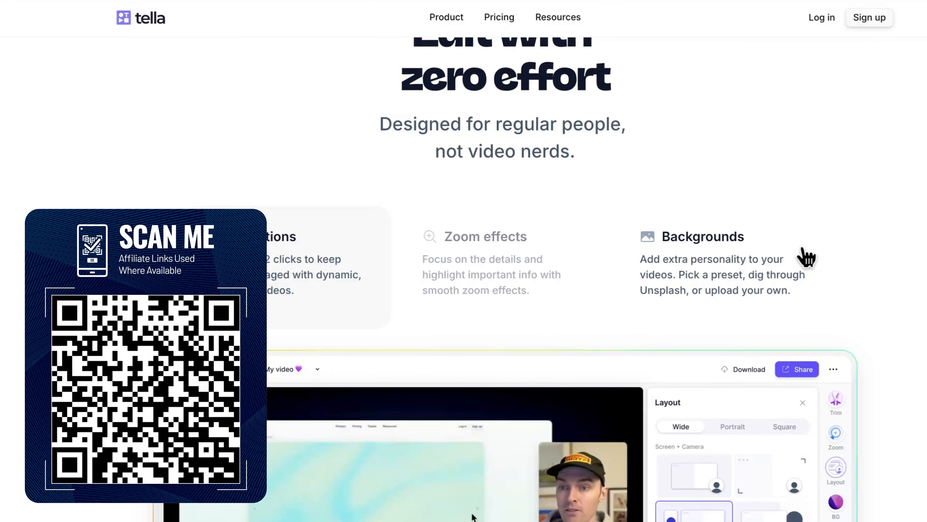
scroll("down", 3)
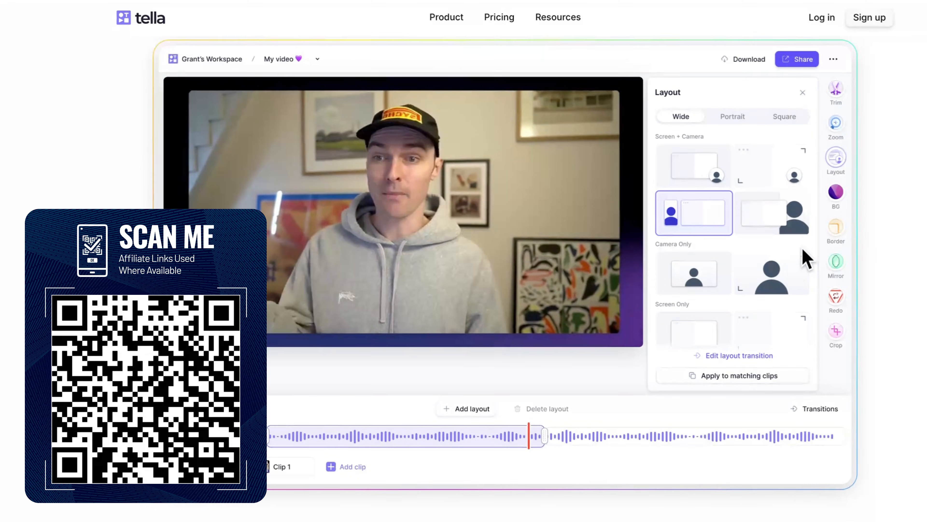
left_click(836, 126)
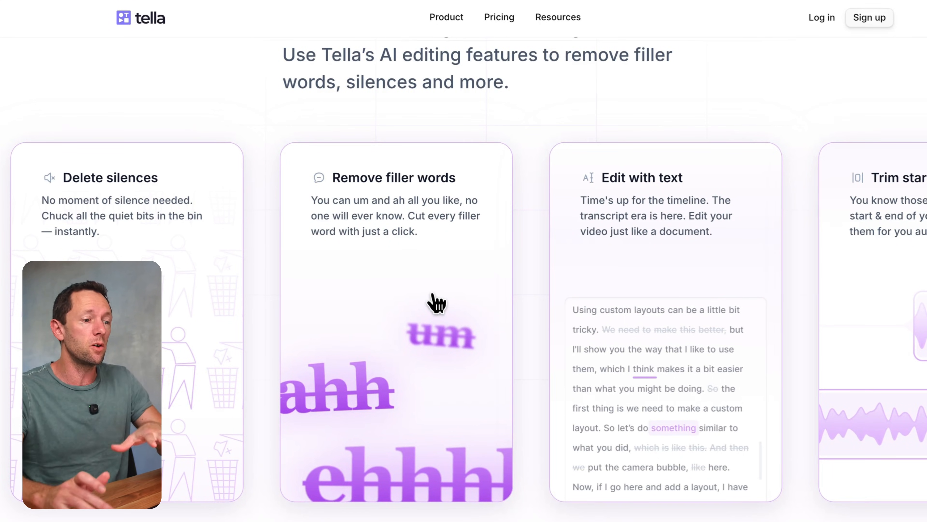
scroll("down", 3)
type("tell")
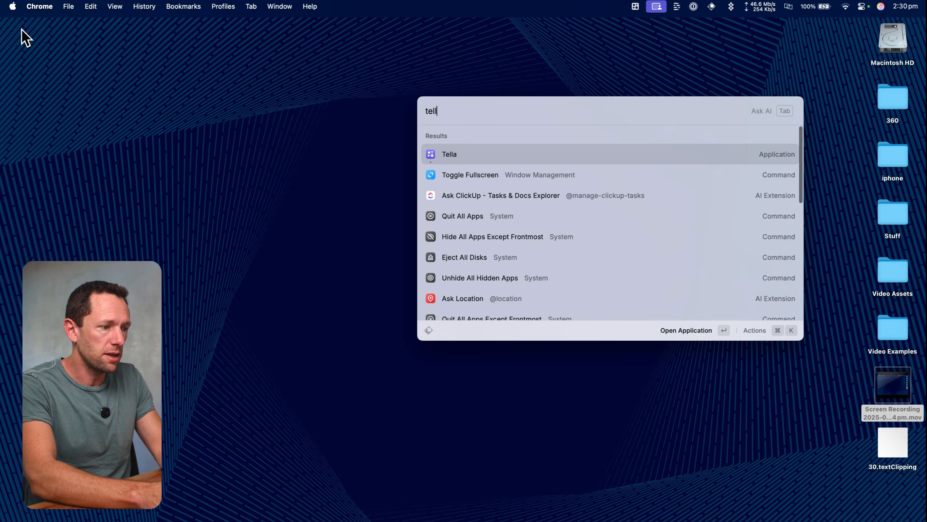
Launch Tella via Raycast and show the camera resolution choices at 720p
left_click(448, 153)
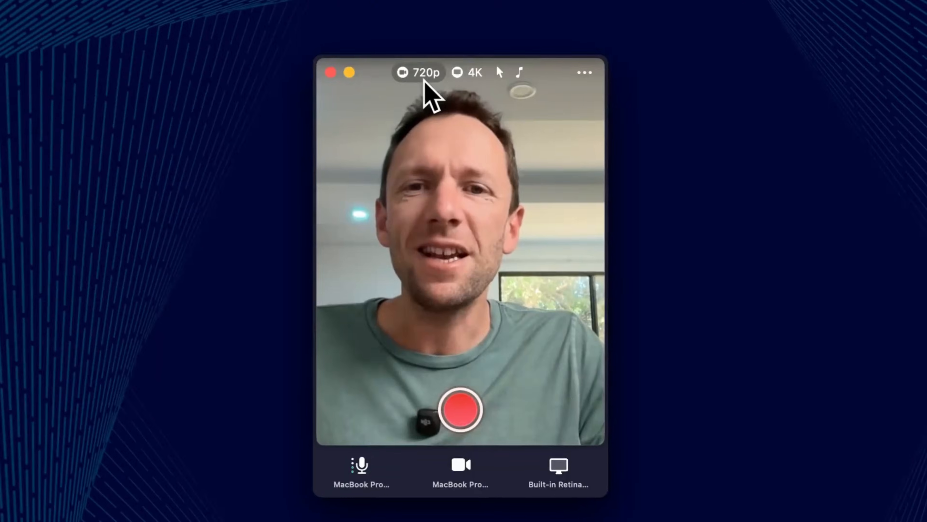
left_click(419, 72)
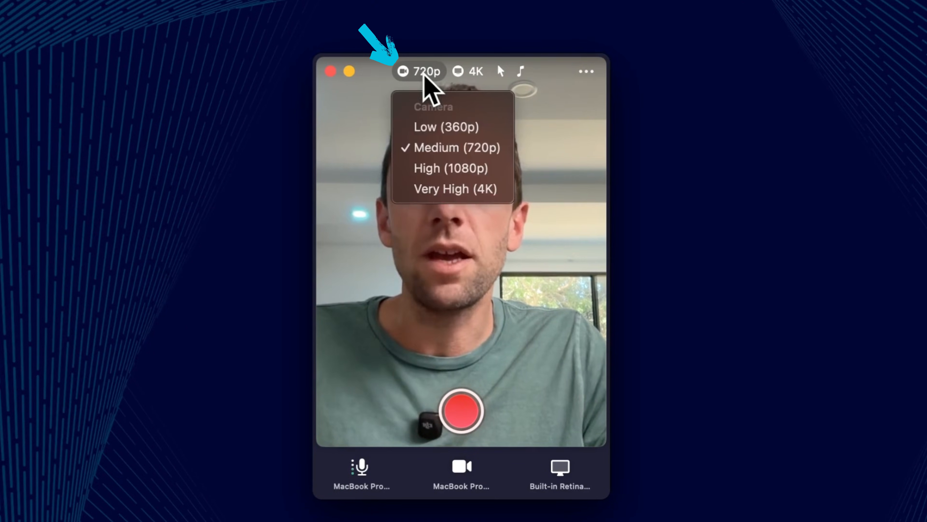
mouse_move(446, 127)
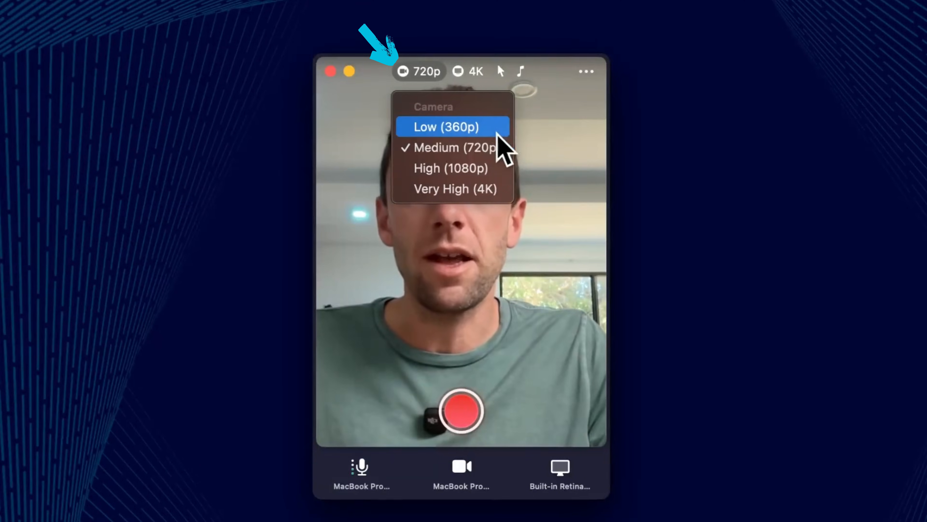
mouse_move(453, 188)
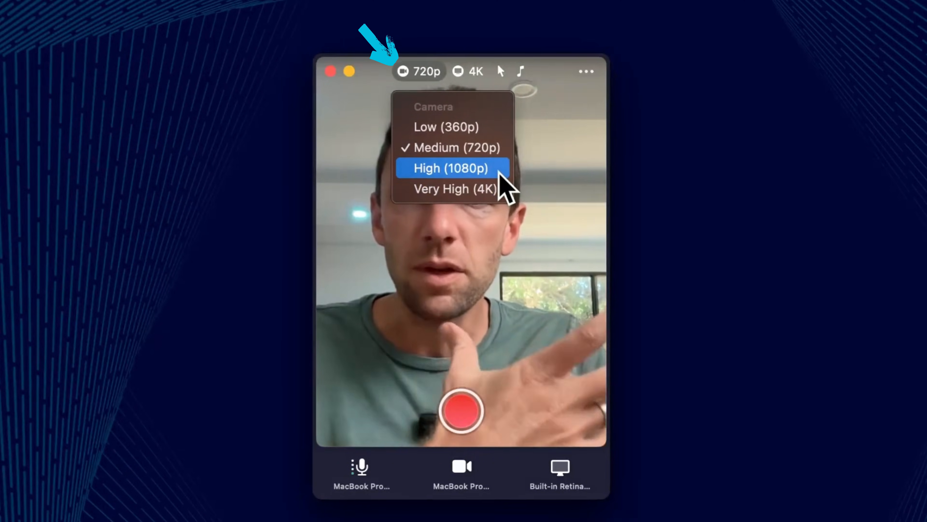
mouse_move(497, 195)
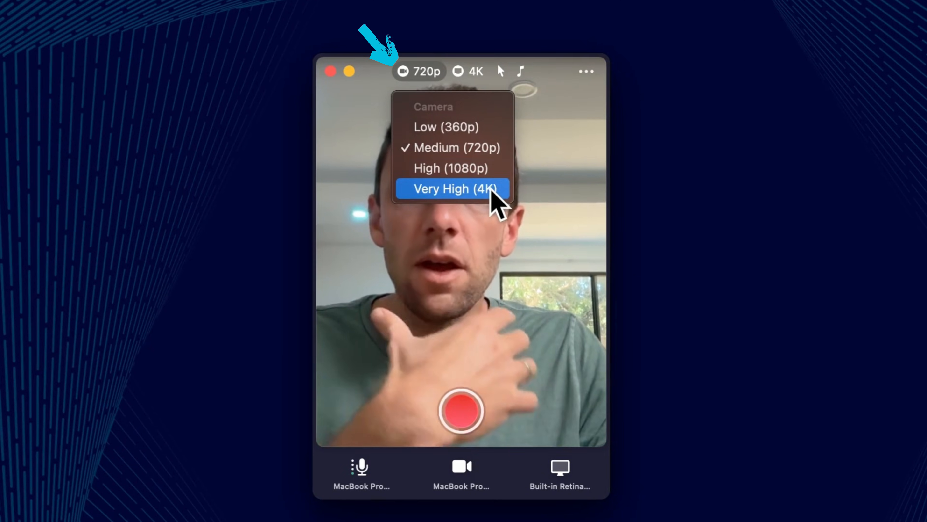
Set camera quality to Very High (4K), confirm screen stays 4K and cursor stays shown
left_click(453, 189)
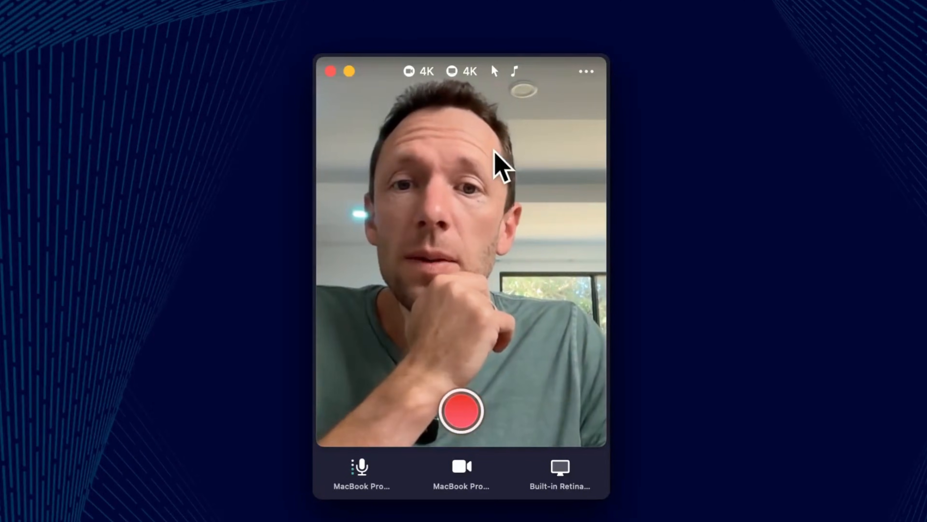
left_click(462, 71)
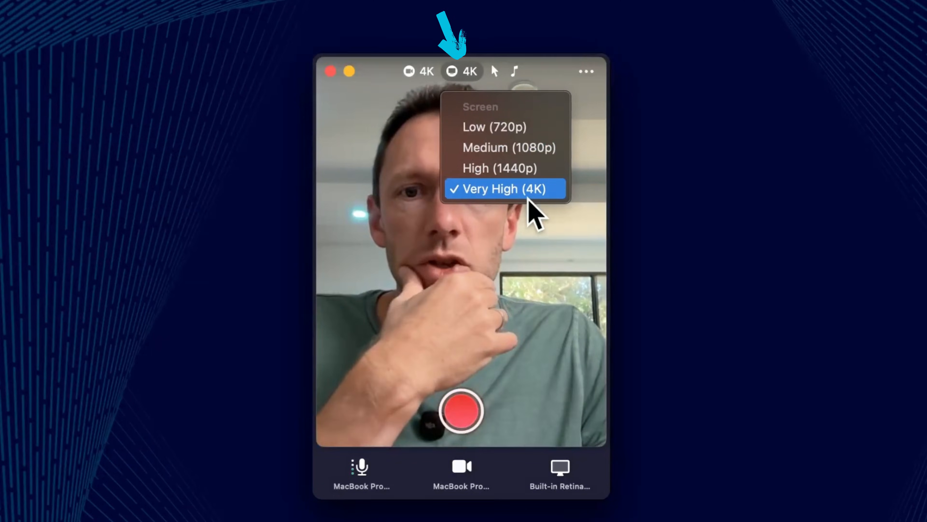
mouse_move(562, 204)
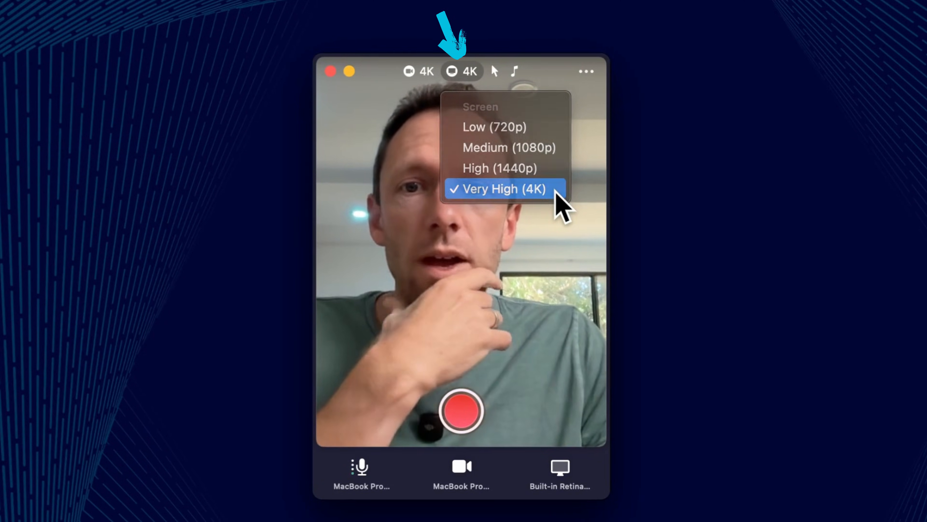
left_click(494, 71)
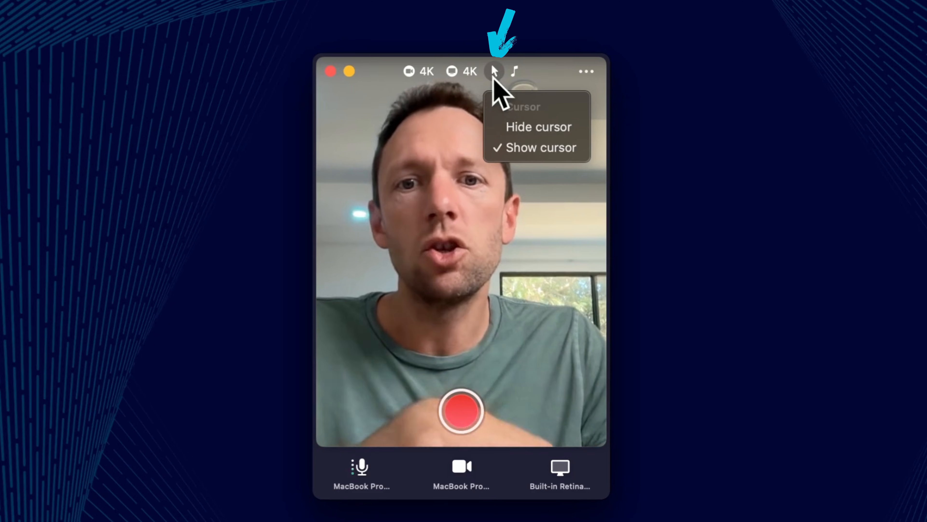
mouse_move(538, 127)
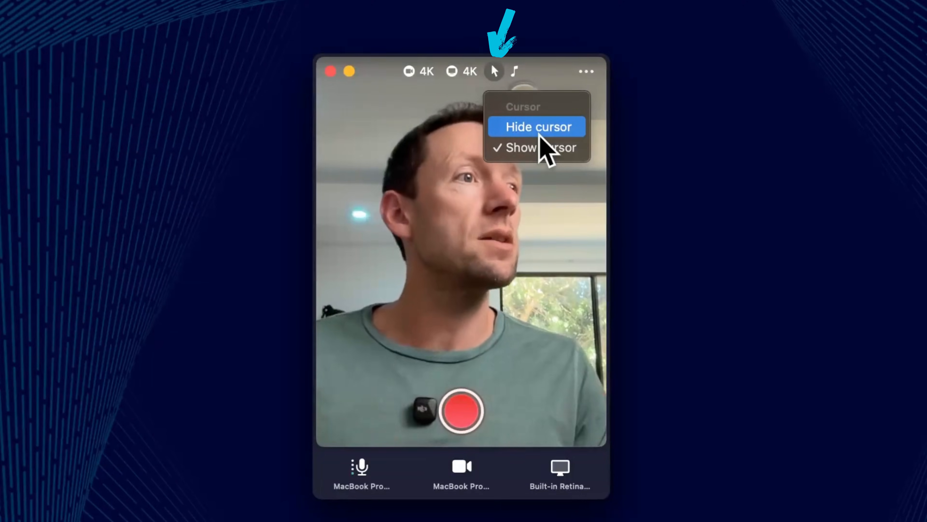
mouse_move(509, 100)
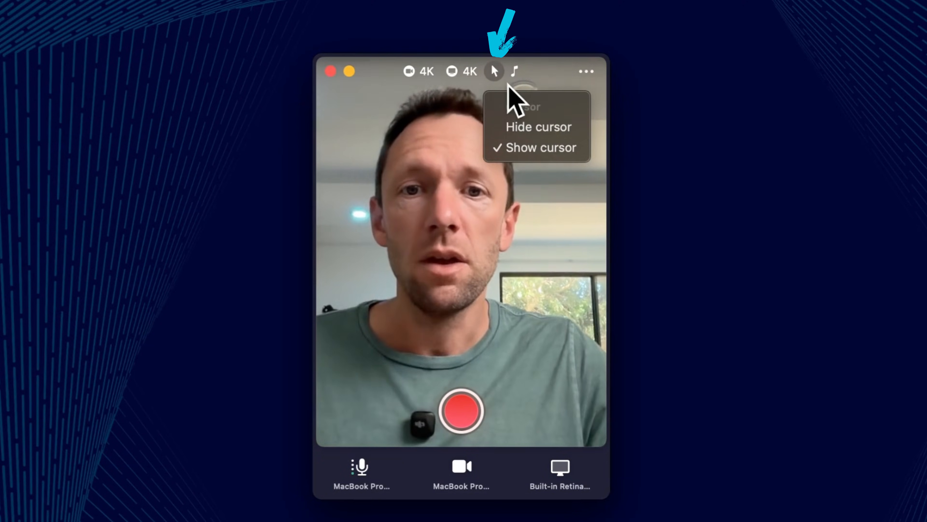
Choose Don't record system audio
left_click(515, 71)
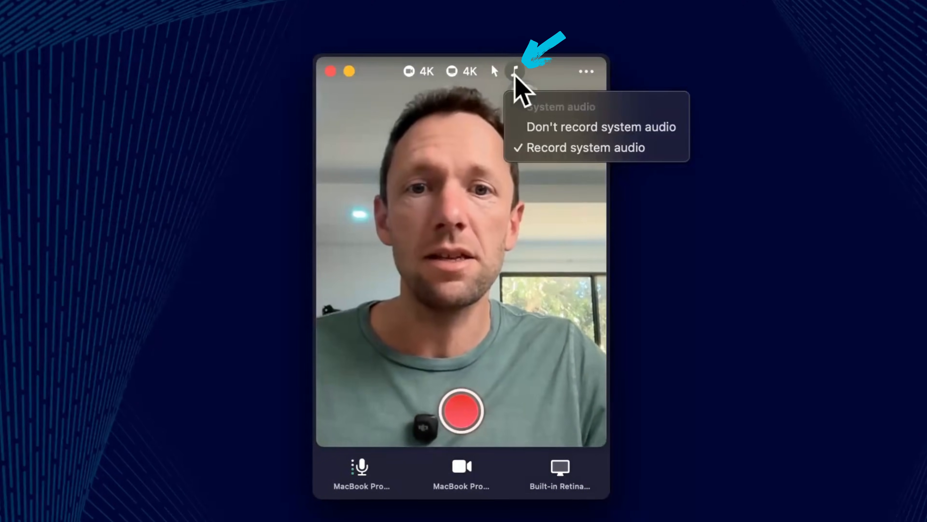
mouse_move(602, 126)
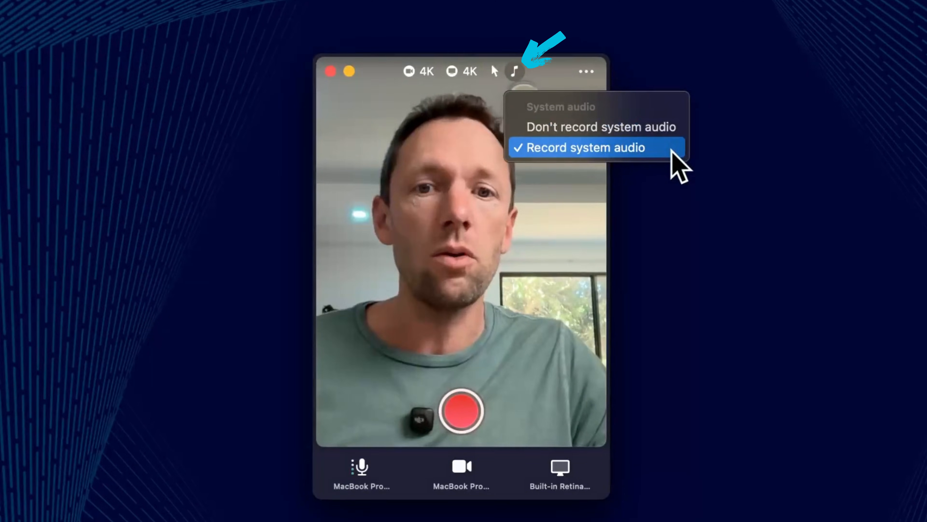
mouse_move(600, 127)
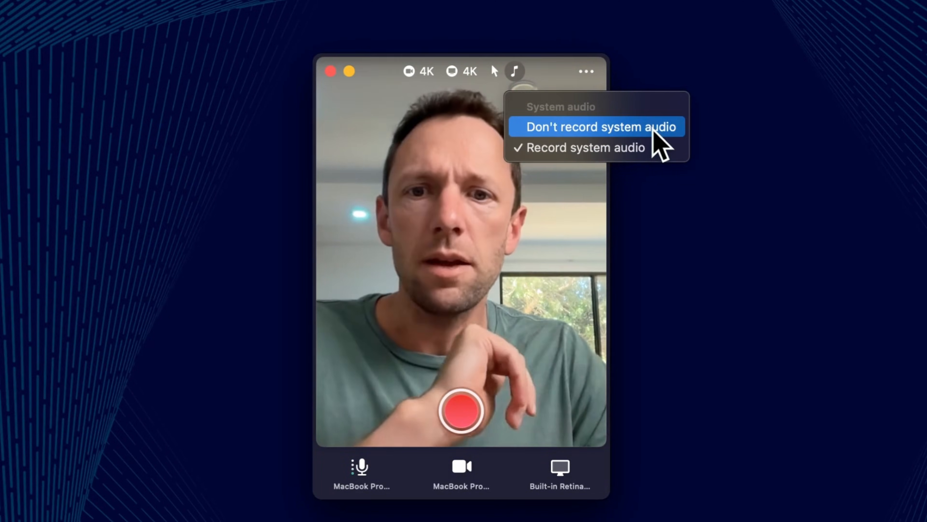
left_click(599, 126)
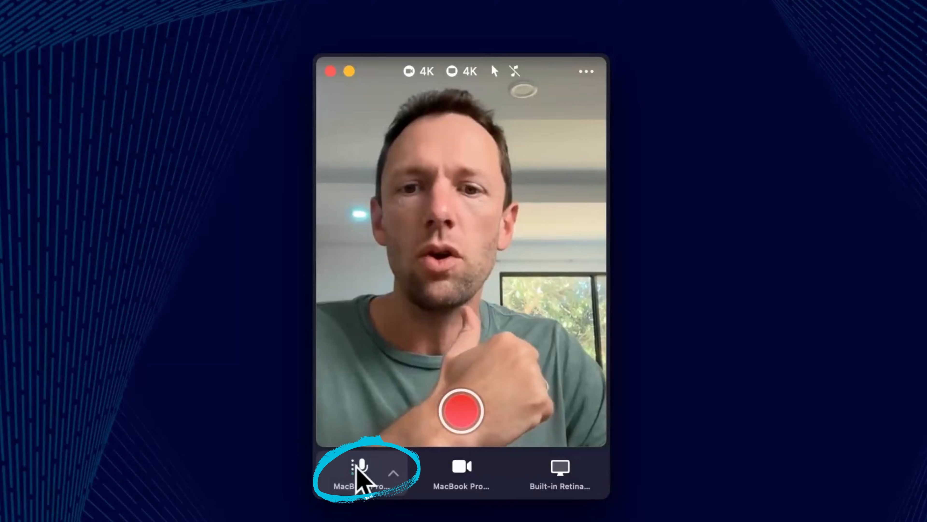
Keep the MacBook Pro Microphone as the audio input
left_click(393, 473)
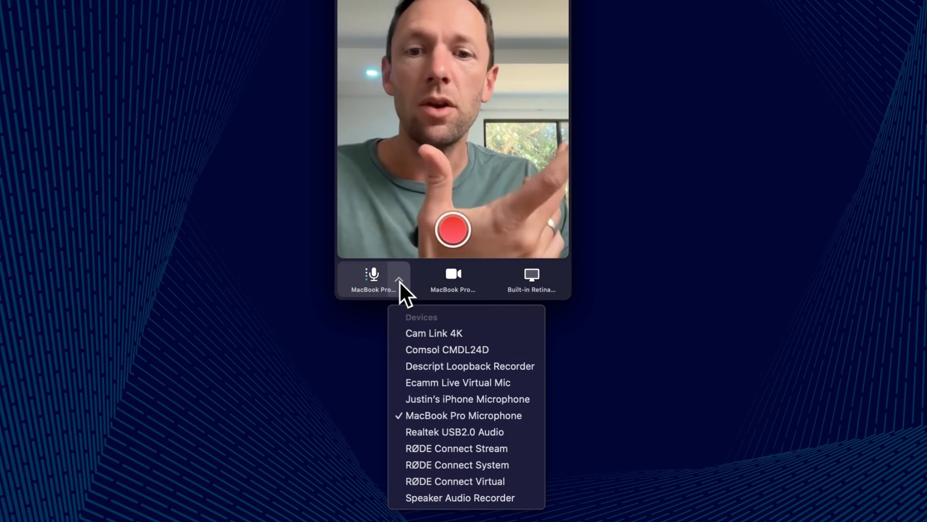
mouse_move(464, 416)
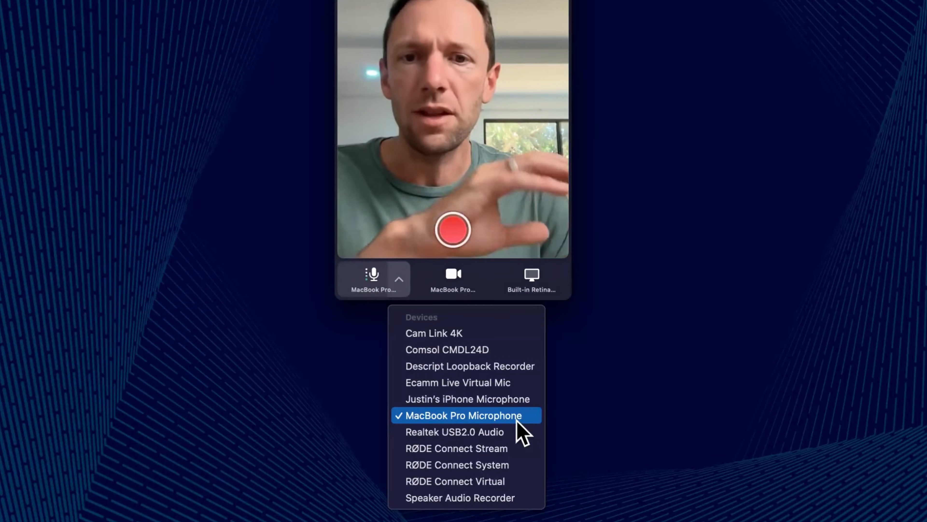
left_click(464, 416)
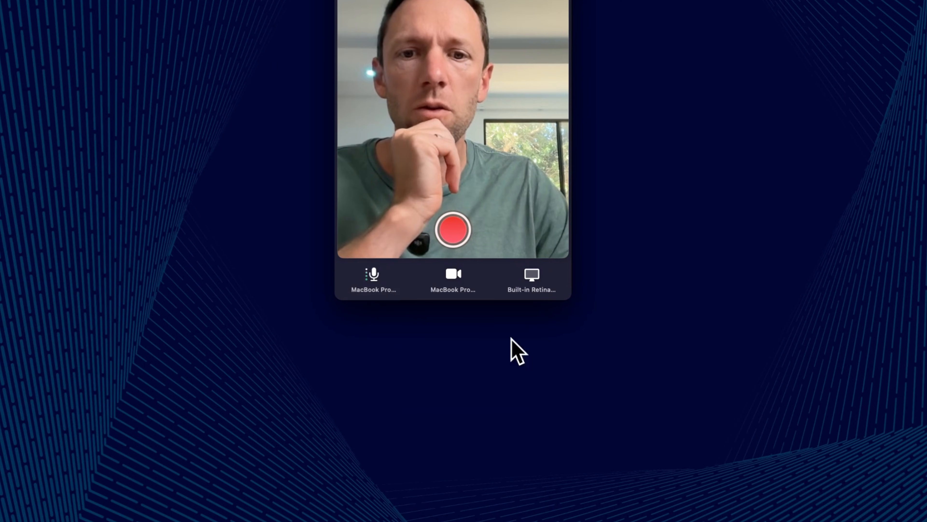
left_click(453, 280)
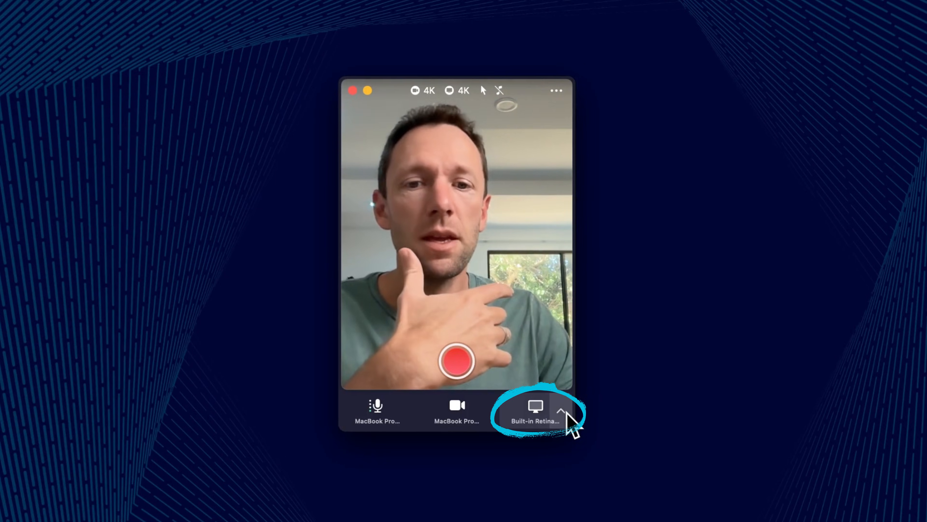
Try a custom selection area, then record the Built-in Retina Display instead
left_click(561, 413)
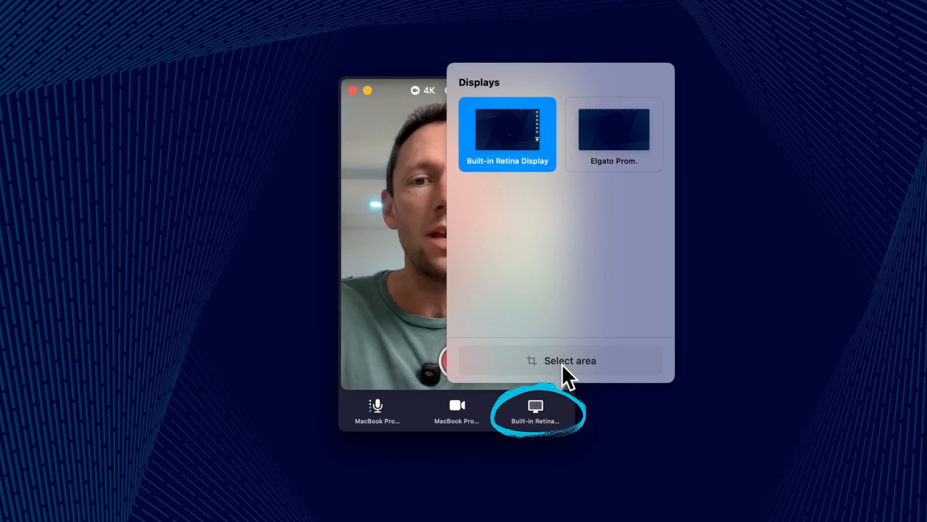
left_click(569, 360)
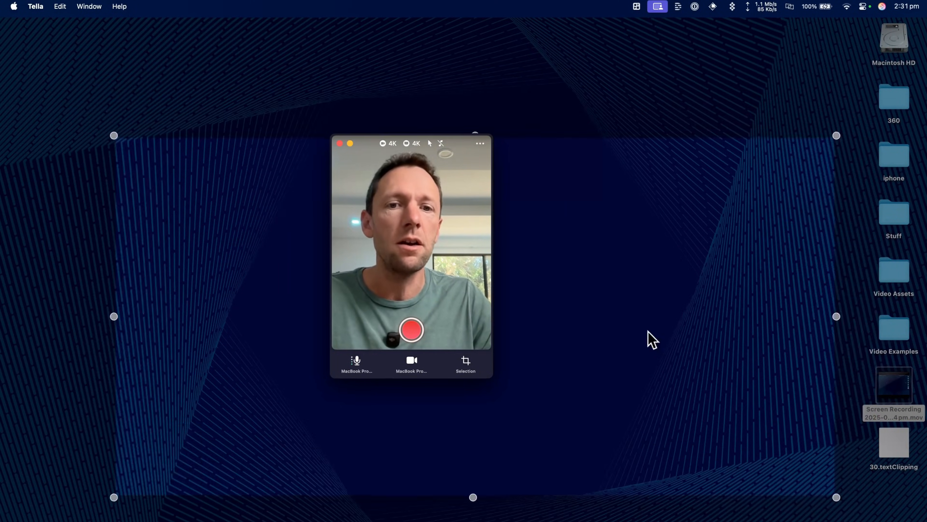
left_click(465, 364)
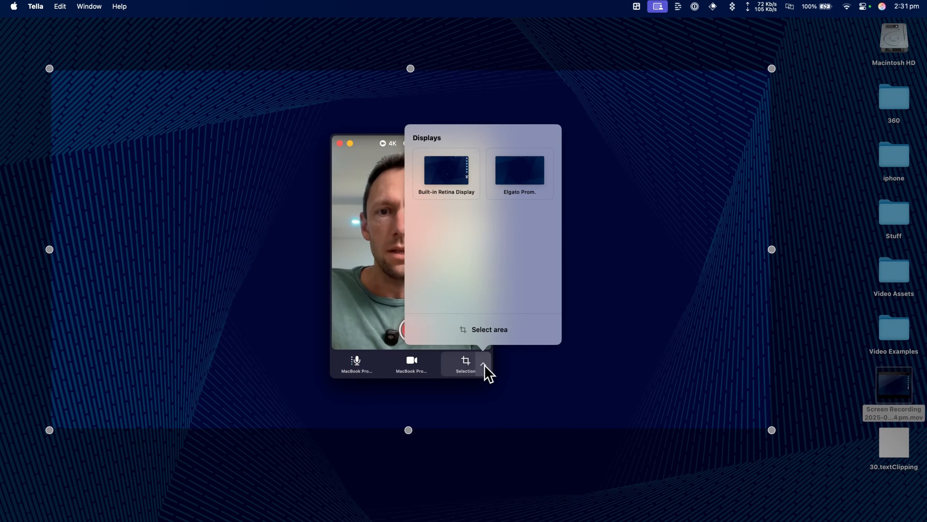
left_click(446, 169)
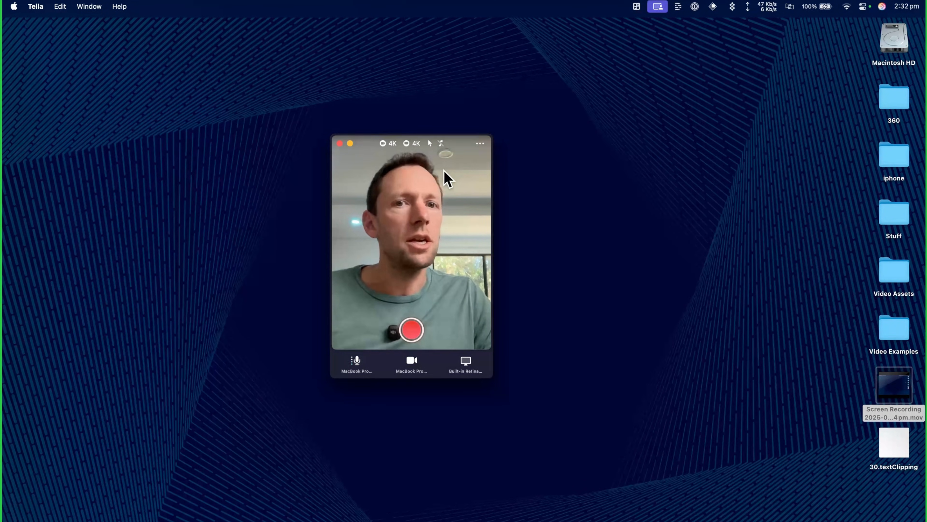
Reach the General tab of Tella's recorder Preferences via the ••• menu
left_click(480, 143)
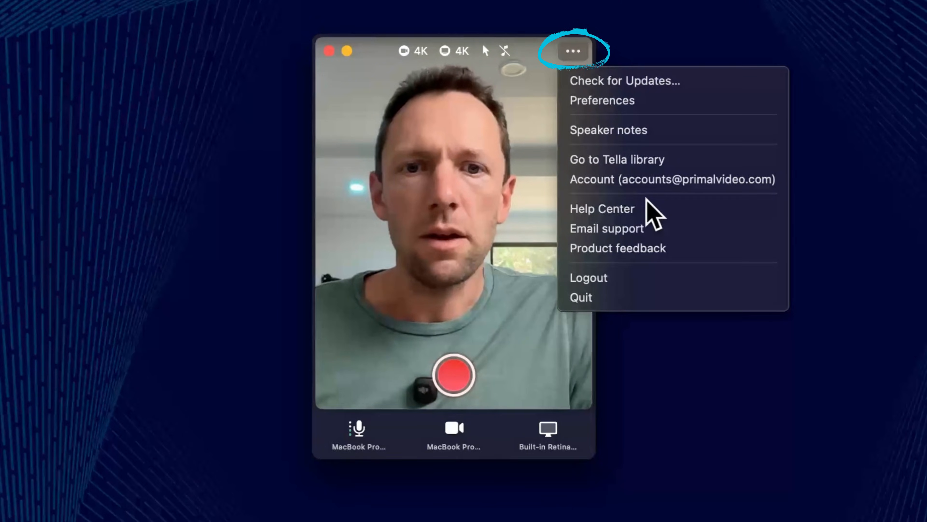
mouse_move(602, 100)
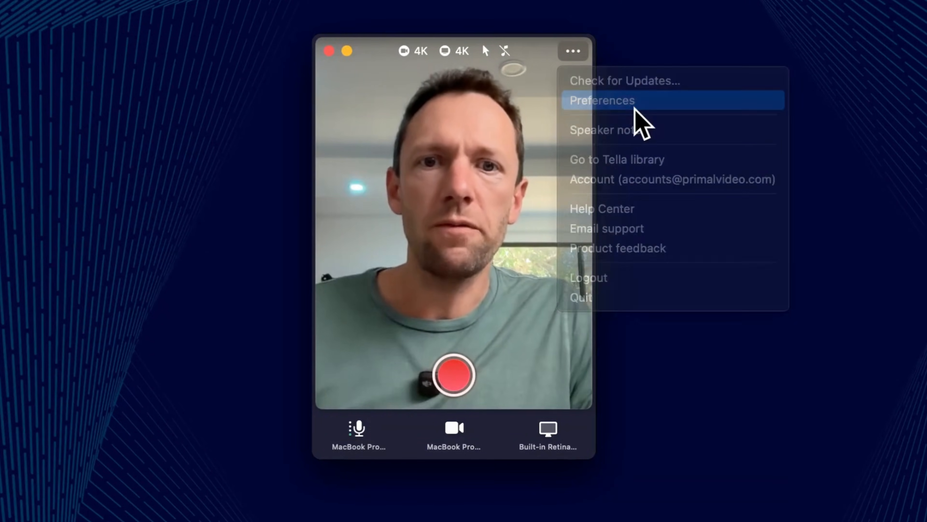
left_click(602, 100)
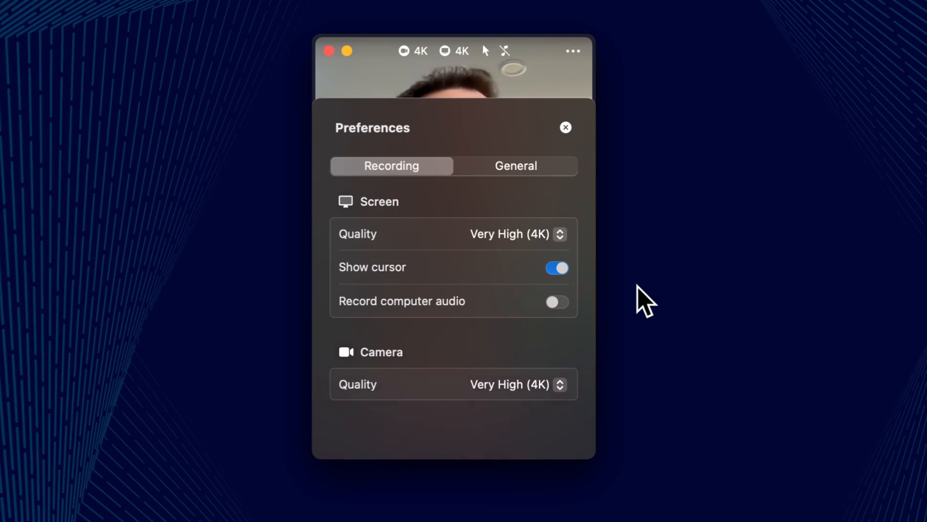
left_click(515, 166)
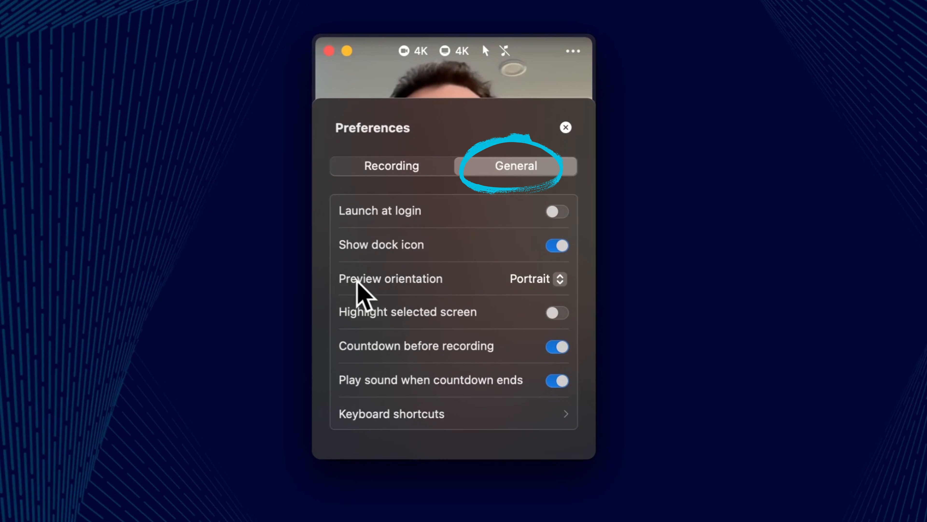
Set Preview orientation to Landscape and close Preferences
left_click(536, 278)
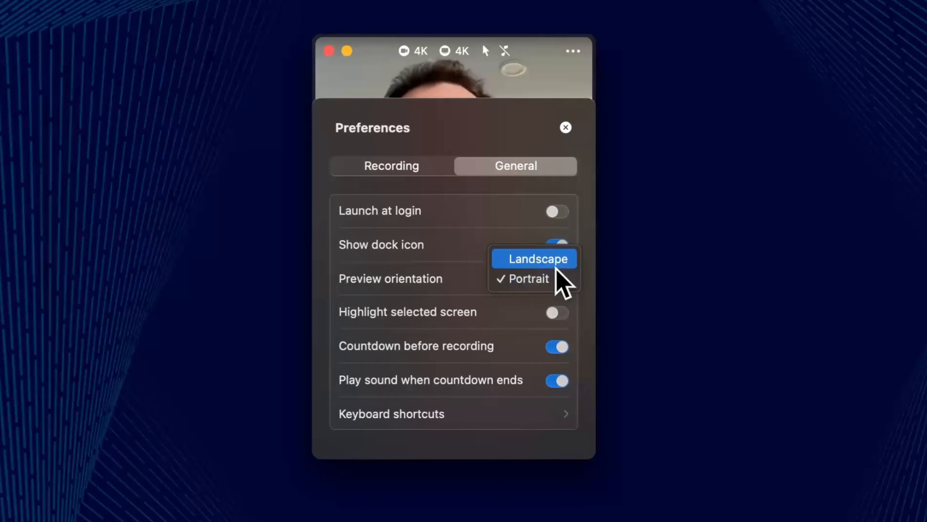
left_click(533, 258)
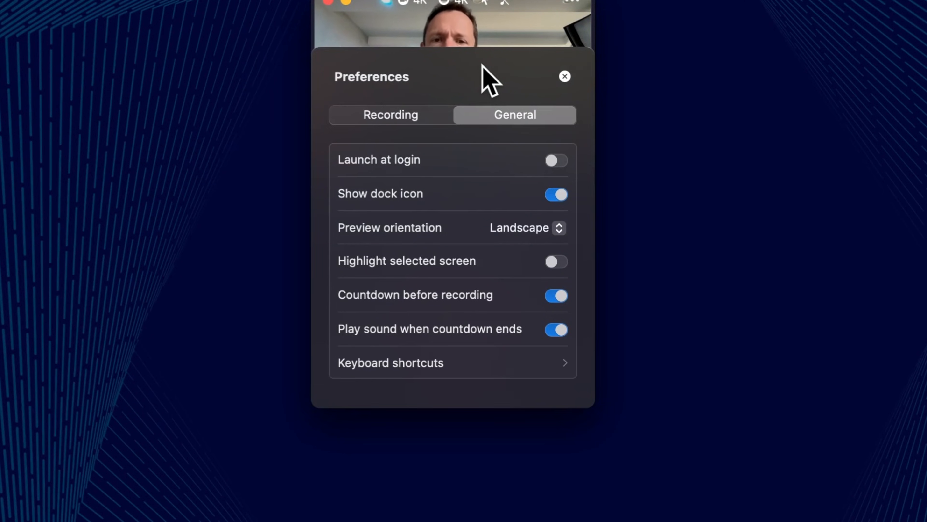
mouse_move(535, 207)
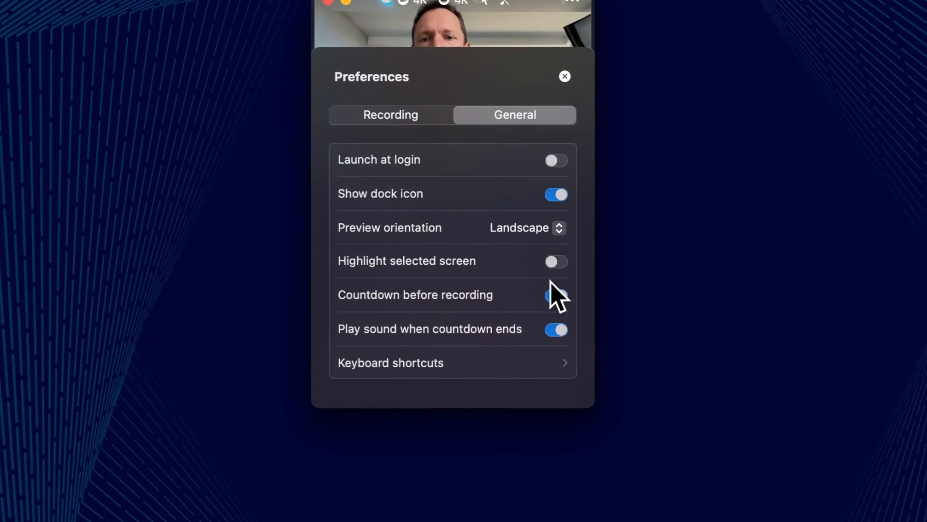
left_click(555, 294)
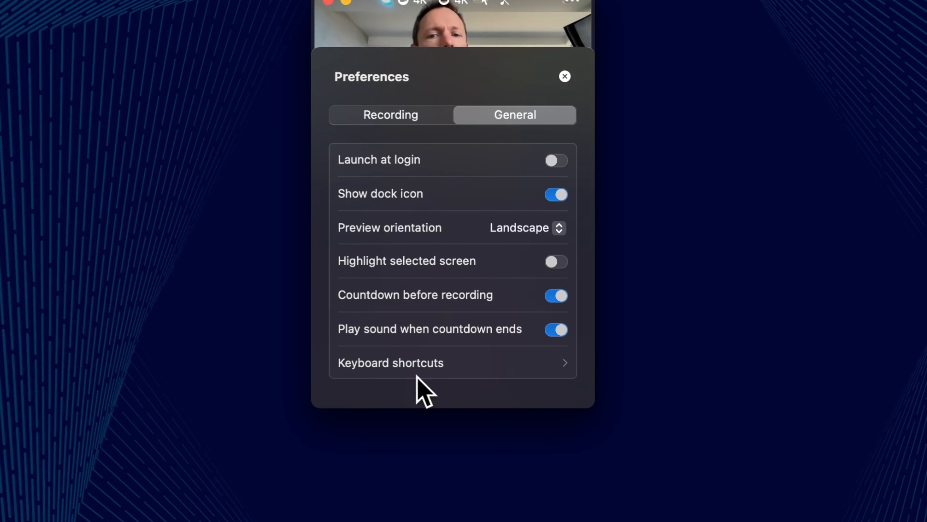
mouse_move(474, 393)
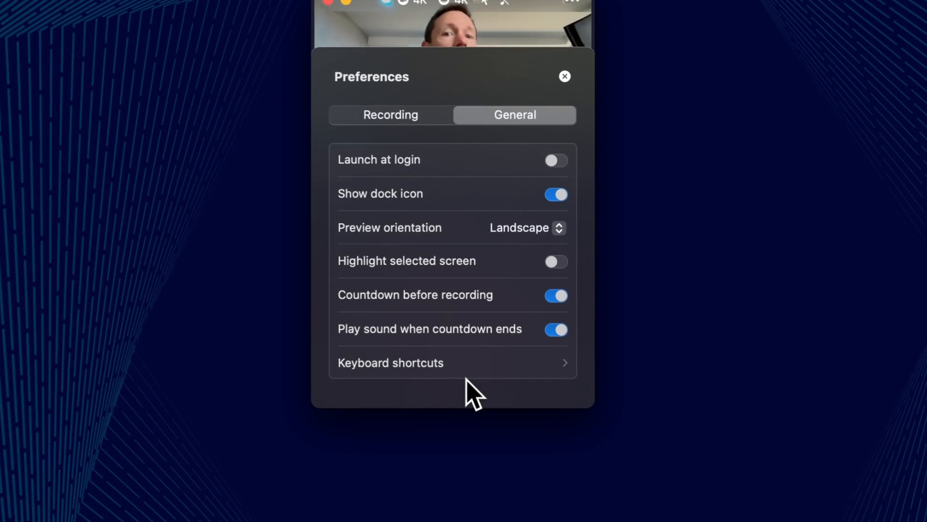
left_click(563, 76)
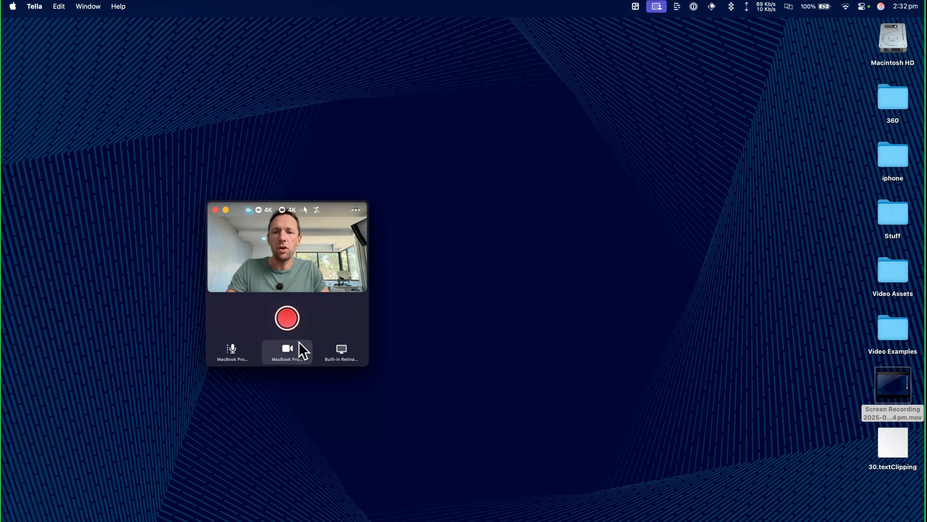
Start recording a new clip and scroll the Primal Video site while it records
left_click(287, 318)
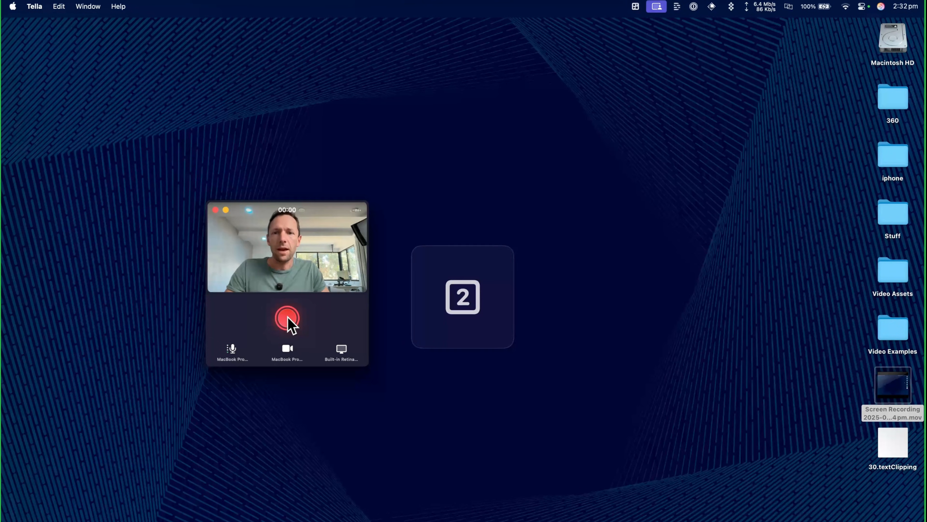
left_click(287, 318)
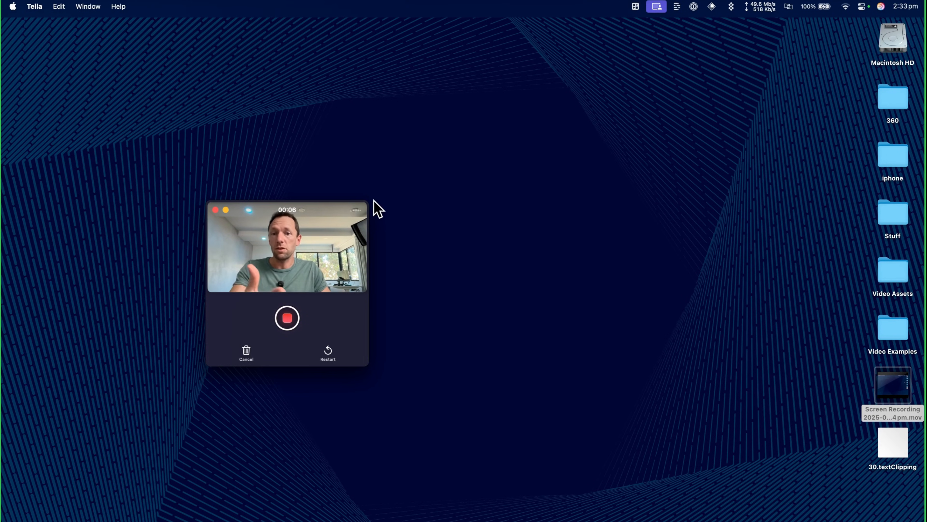
mouse_move(324, 77)
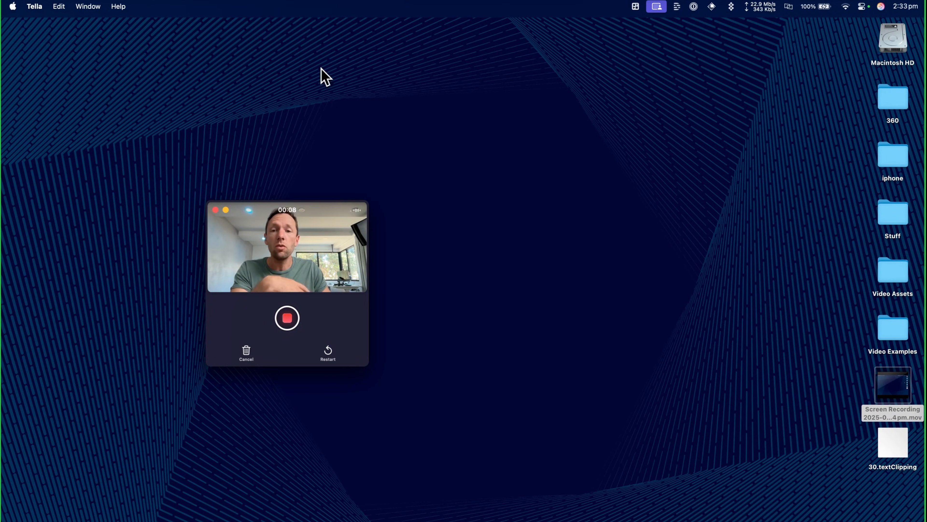
mouse_move(560, 253)
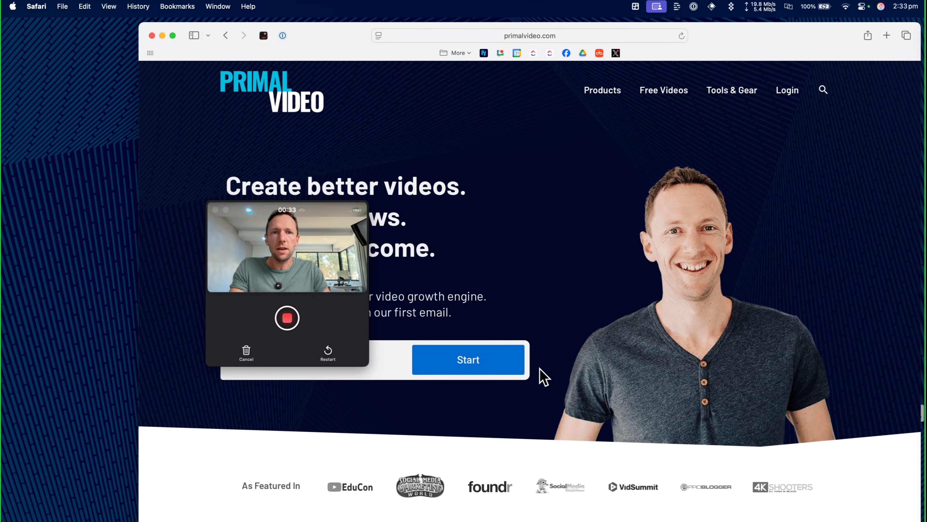
scroll("down", 3)
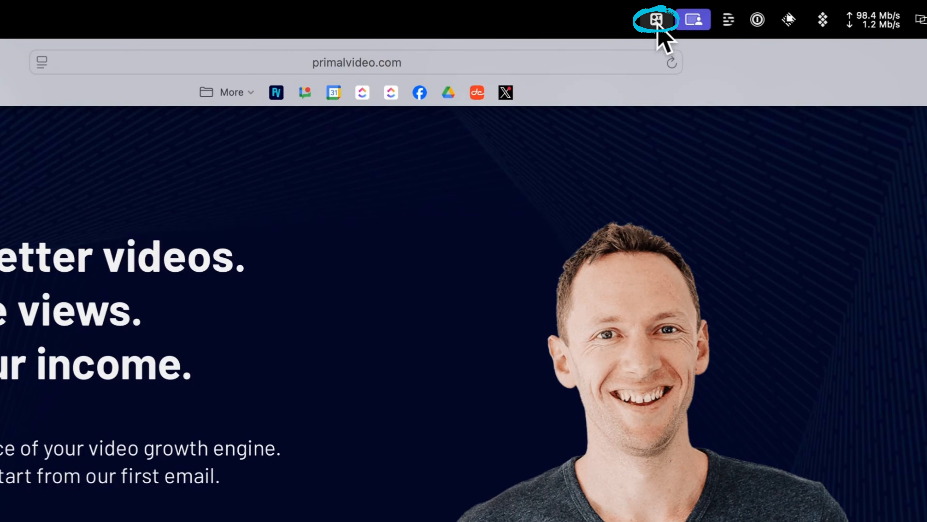
Stop the first clip, then start recording a second clip over the website
left_click(657, 19)
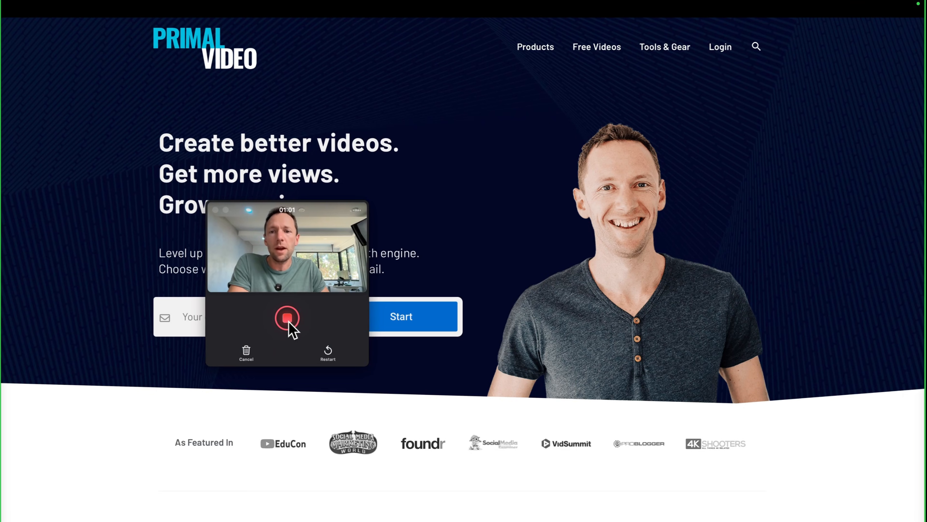
left_click(288, 318)
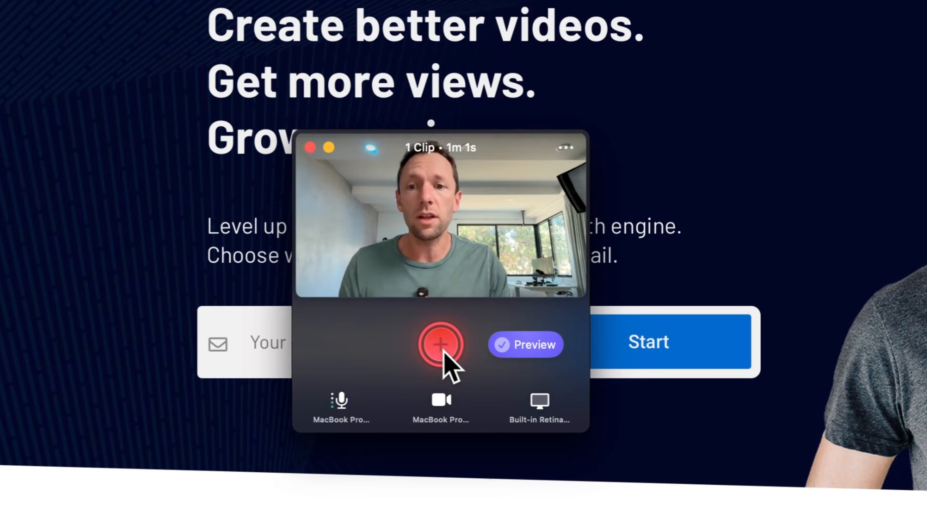
mouse_move(461, 319)
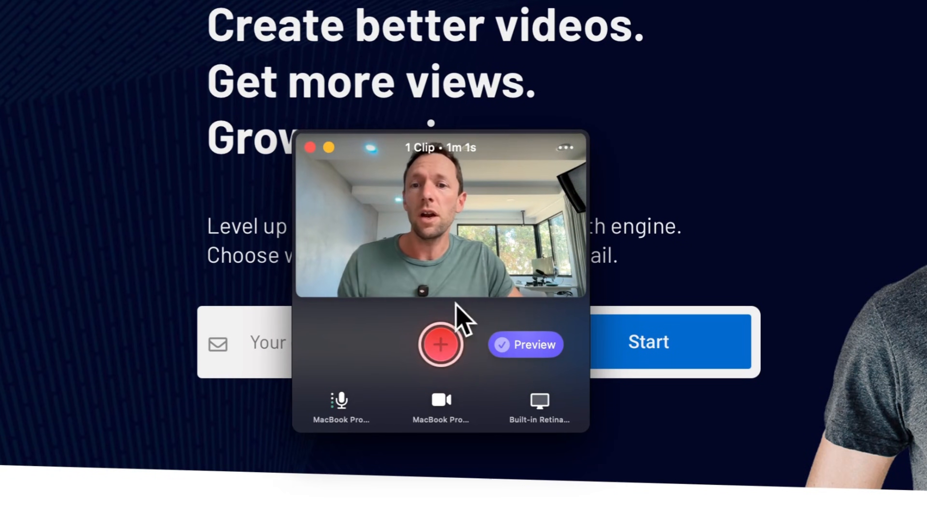
mouse_move(538, 396)
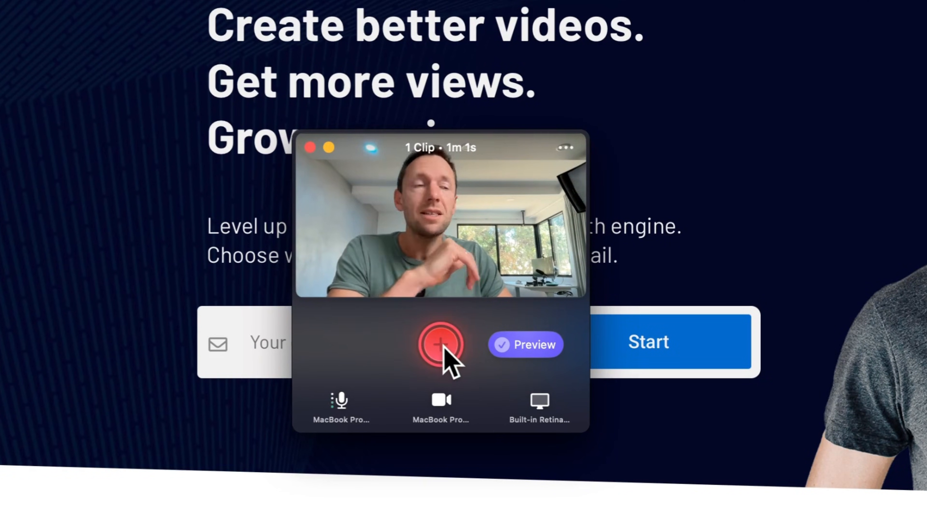
left_click(440, 344)
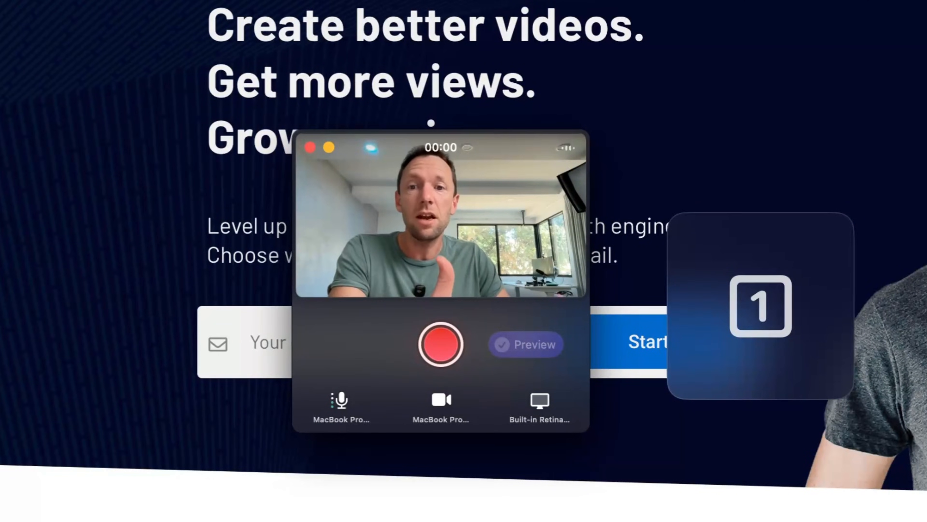
left_click(439, 345)
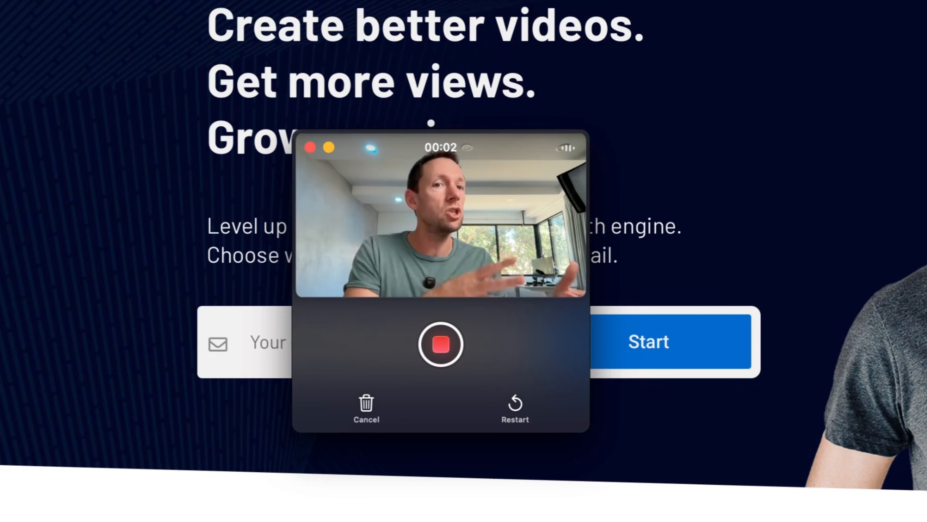
scroll("down", 3)
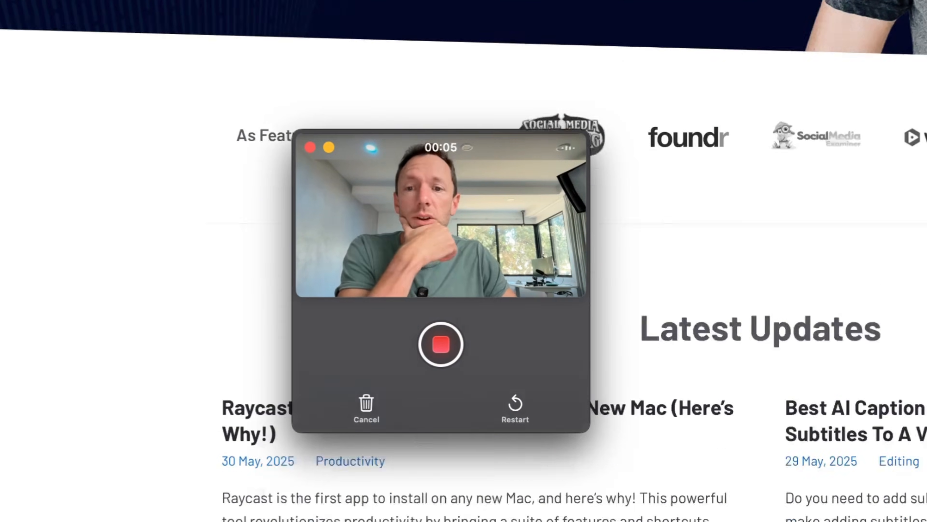
mouse_move(514, 408)
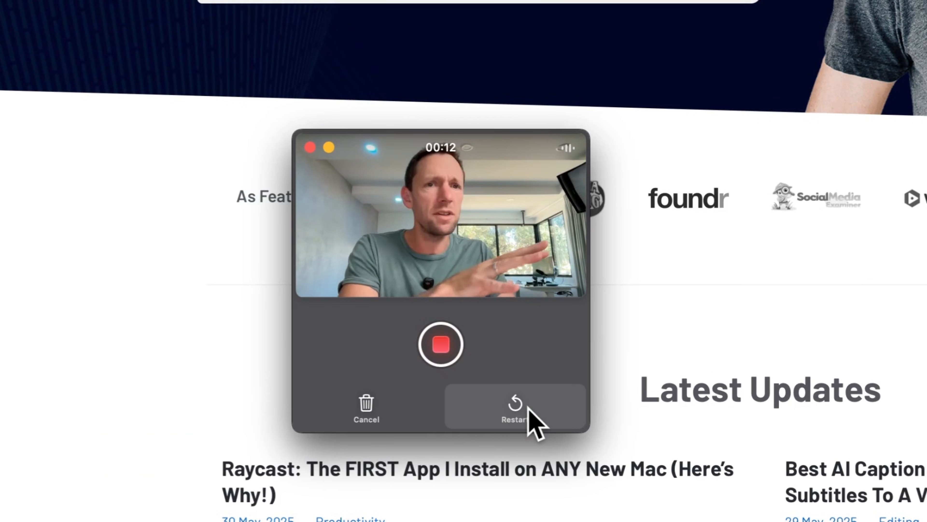
mouse_move(366, 420)
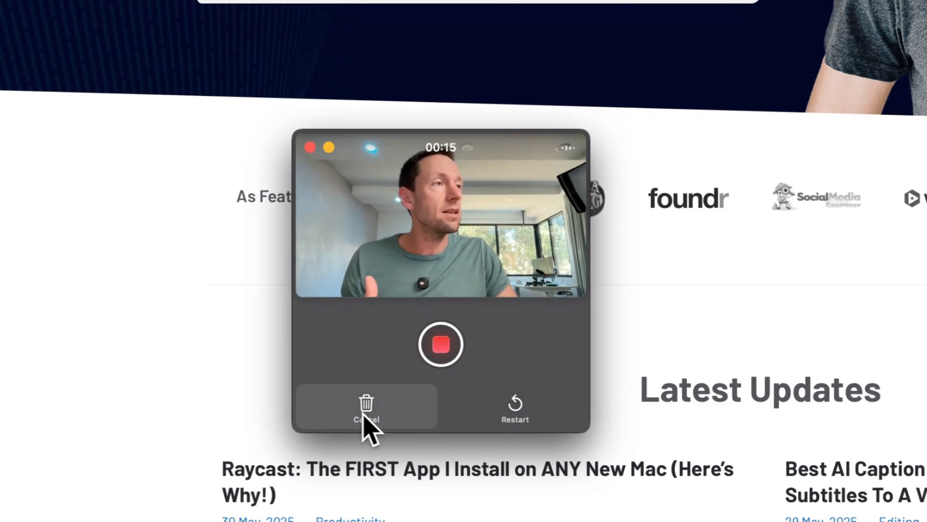
Stop the second clip, leaving two clips totalling 1m 19s ready to preview
left_click(440, 345)
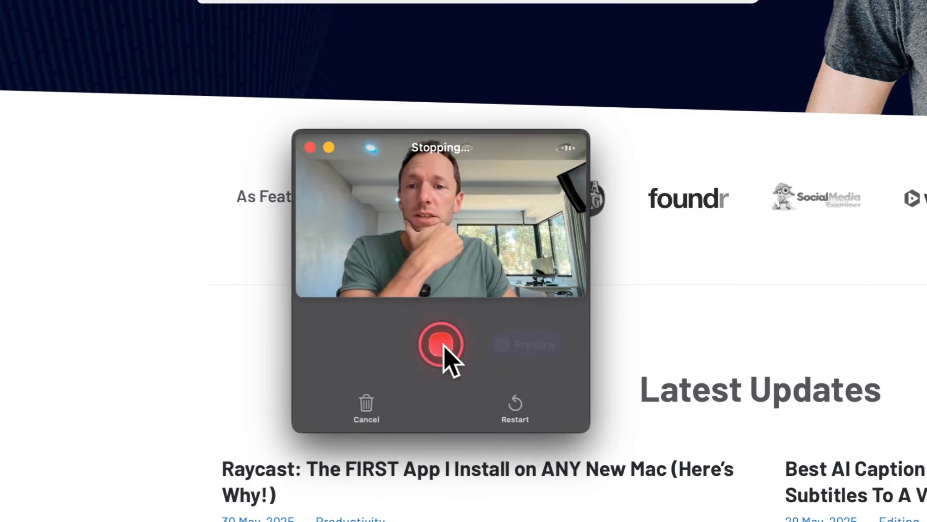
left_click(440, 346)
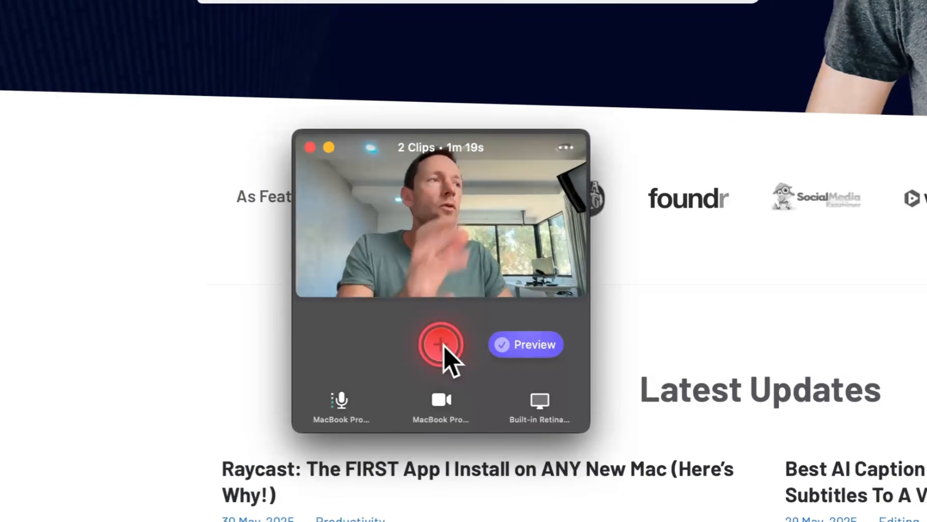
left_click(440, 344)
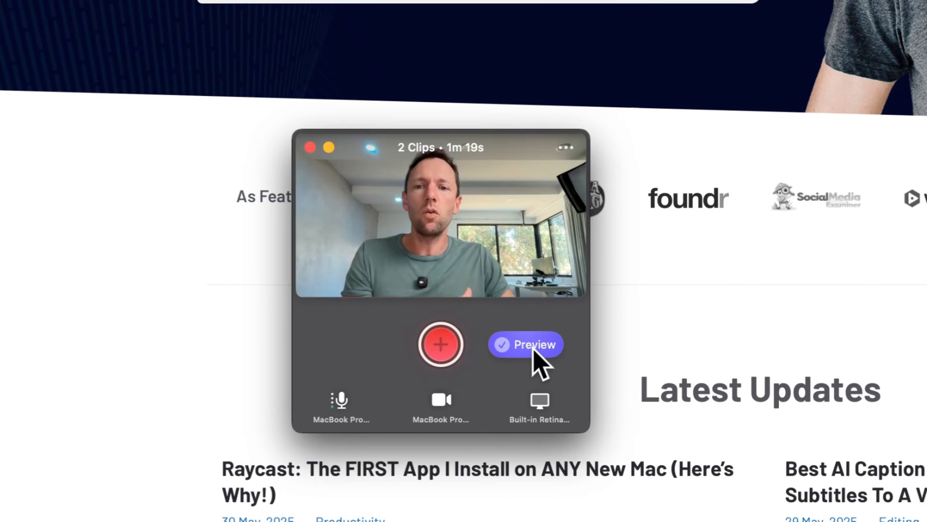
Preview the take, select Clip 1 and shrink its screen recording inside the frame
left_click(525, 344)
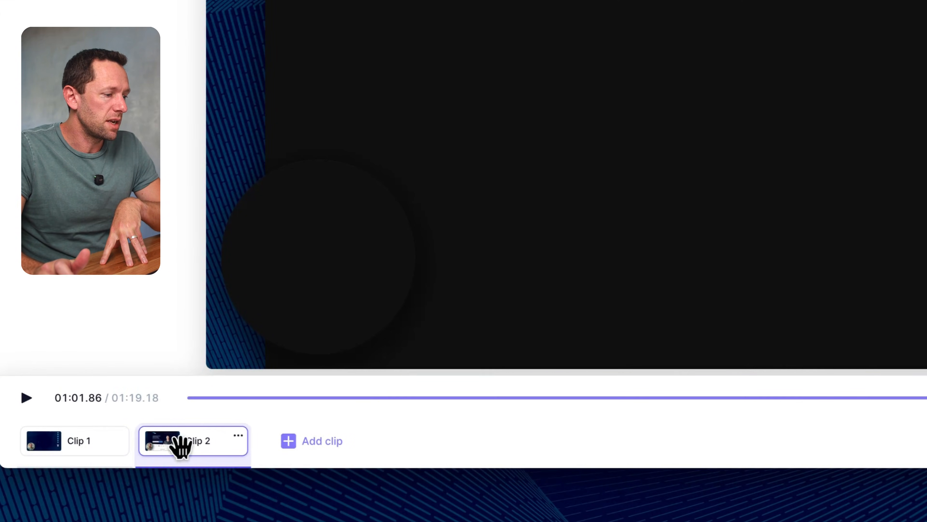
left_click(75, 440)
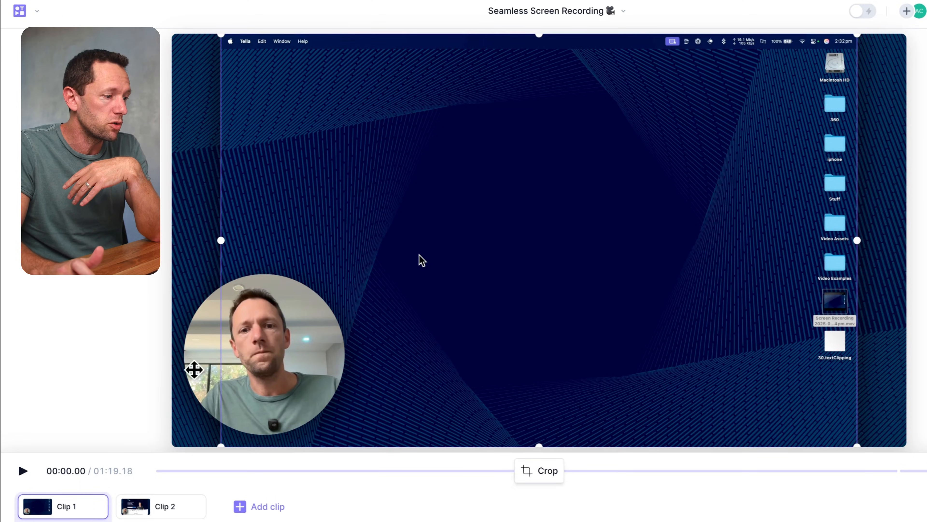
left_click(264, 354)
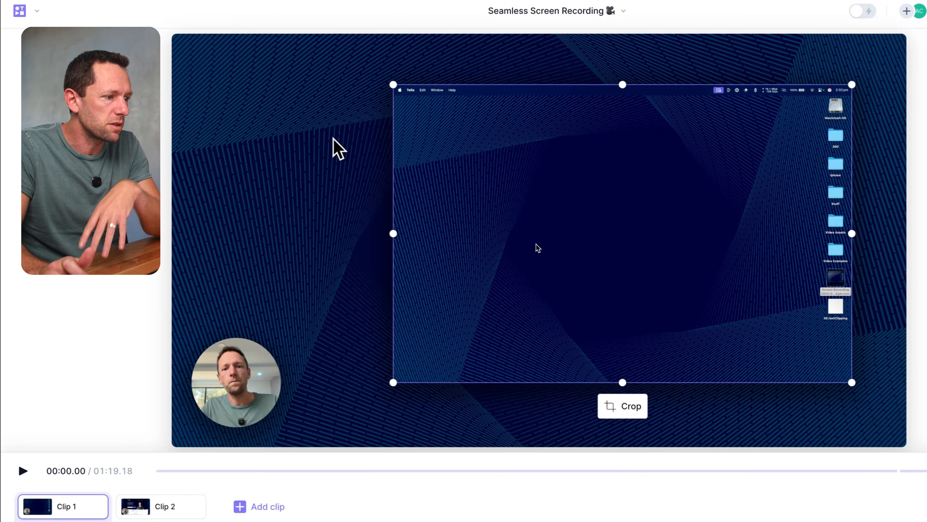
Try the penguin photo as background, then settle on the macOS wallpaper image
left_click(622, 406)
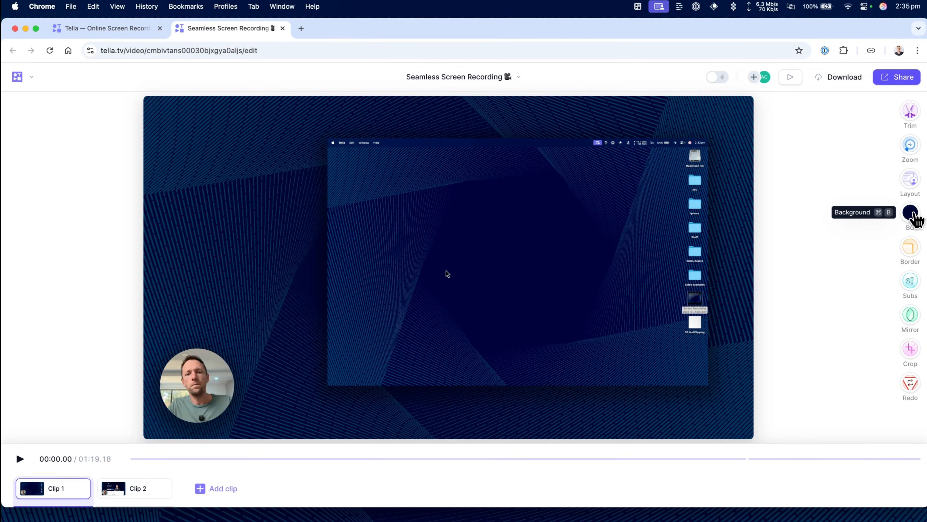
left_click(909, 211)
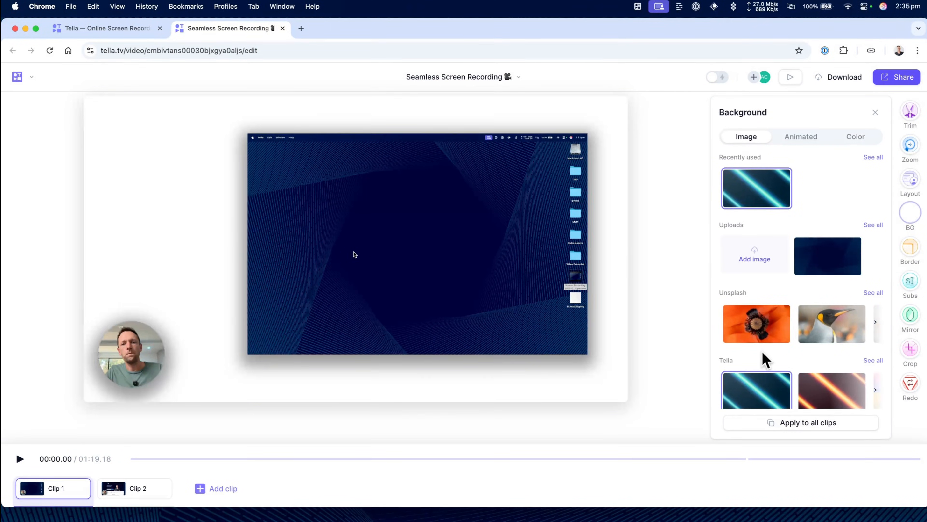
left_click(831, 323)
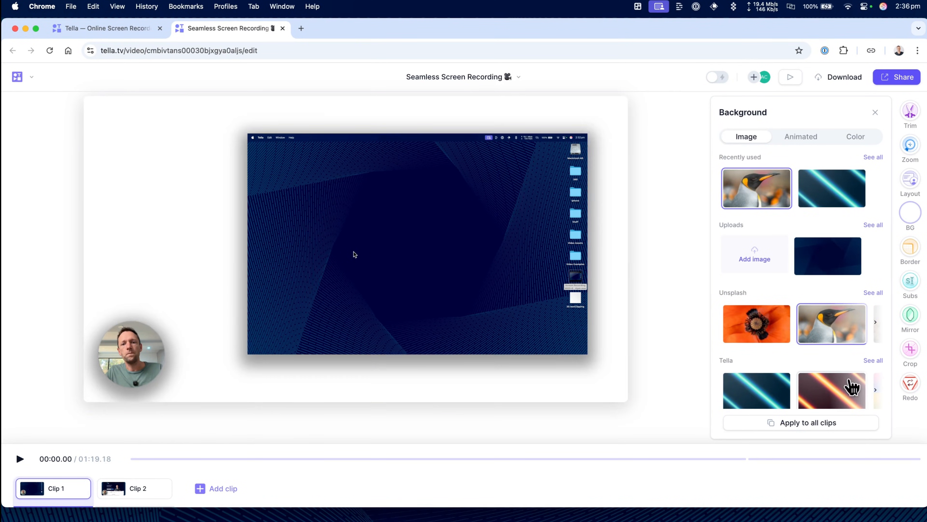
left_click(831, 376)
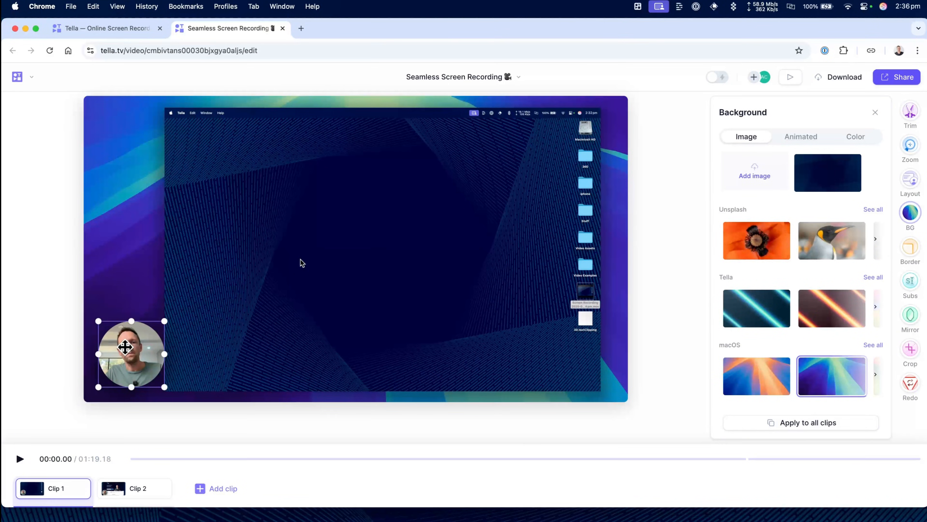
mouse_move(854, 256)
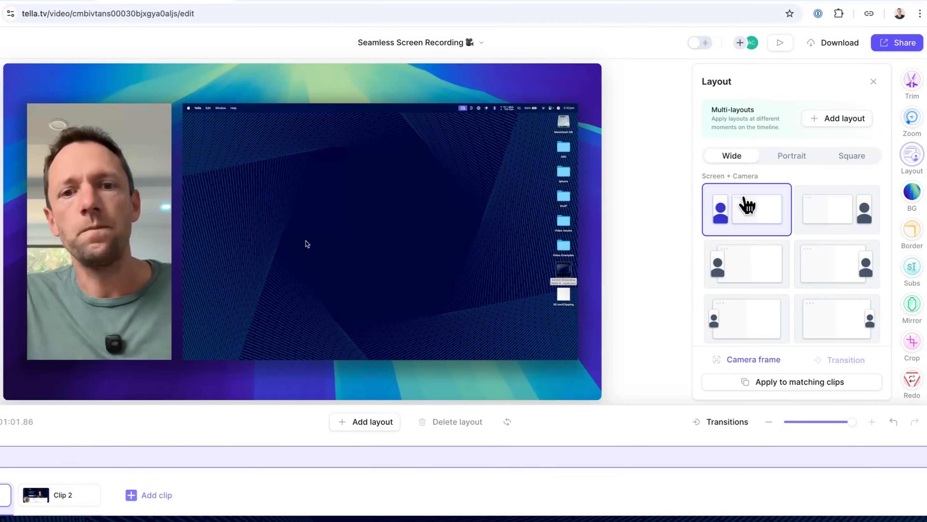
Try camera right of screen, small top-left, round top-right and large left layouts
left_click(837, 209)
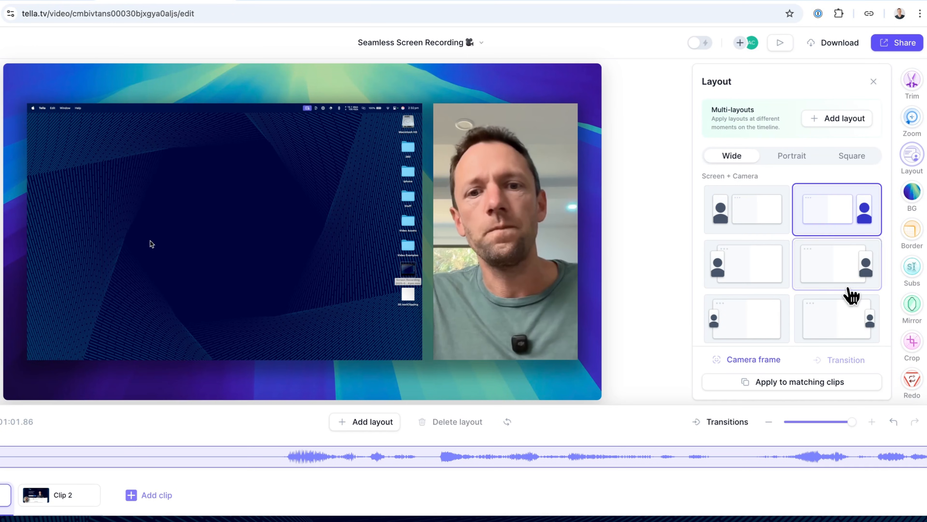
left_click(836, 264)
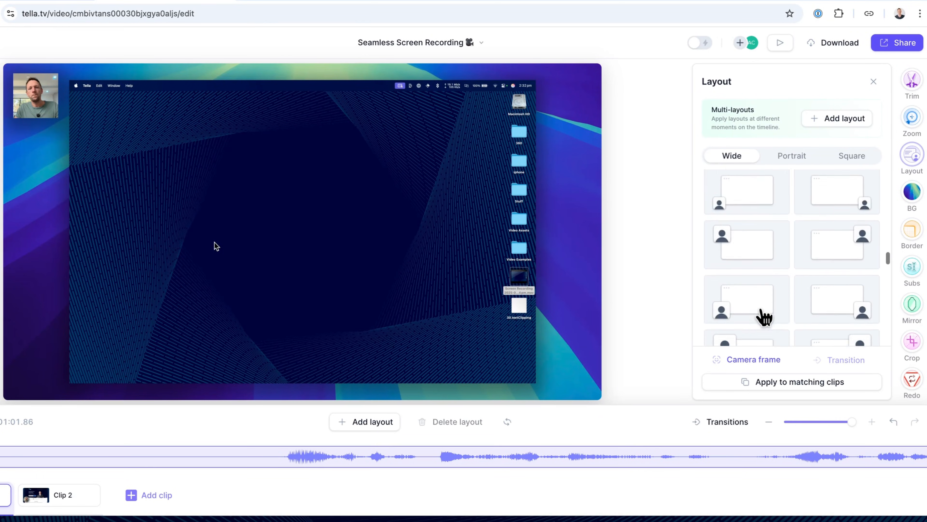
left_click(746, 301)
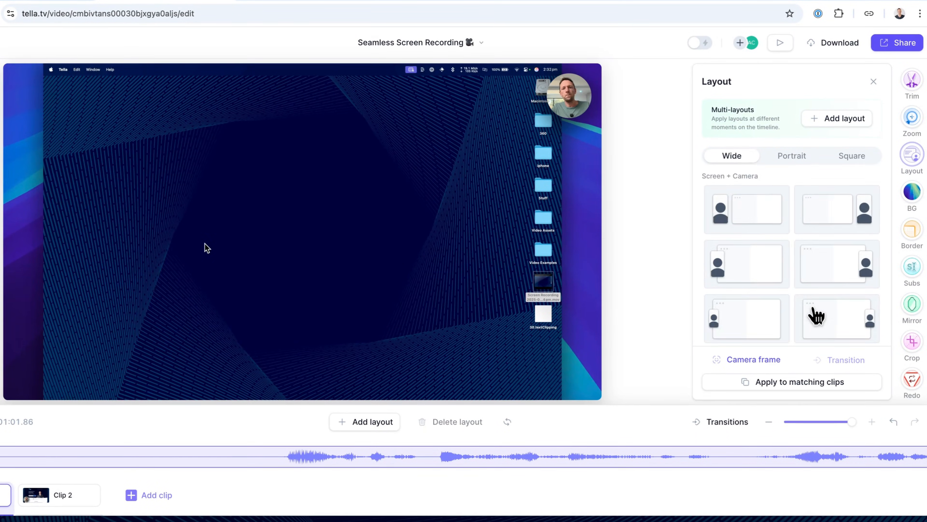
mouse_move(147, 434)
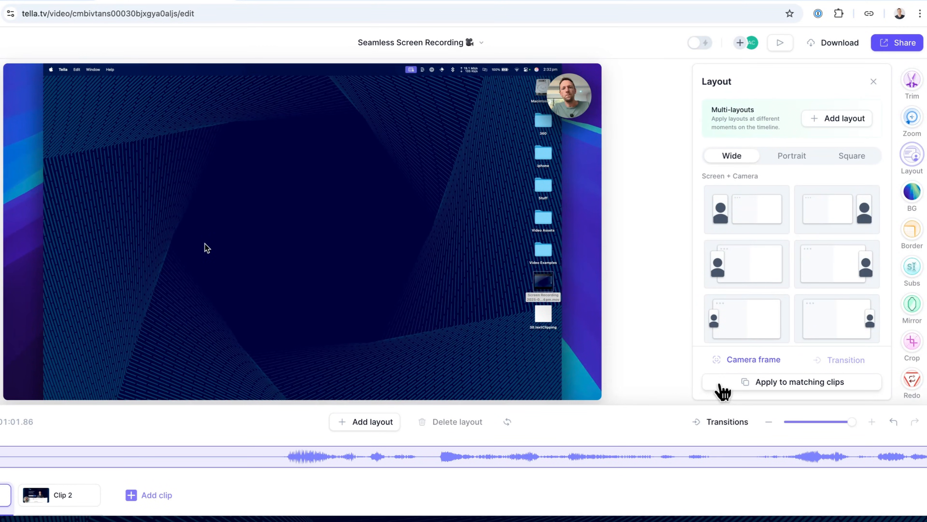
mouse_move(750, 118)
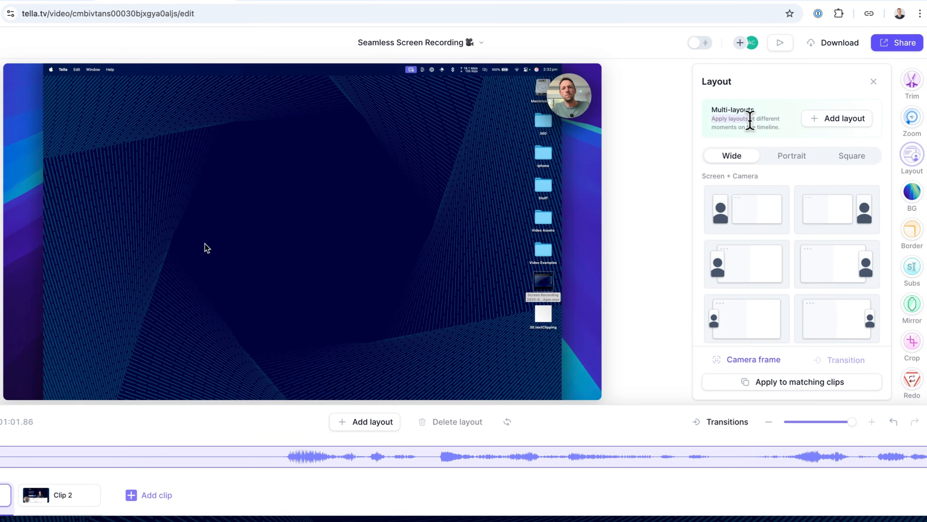
mouse_move(796, 133)
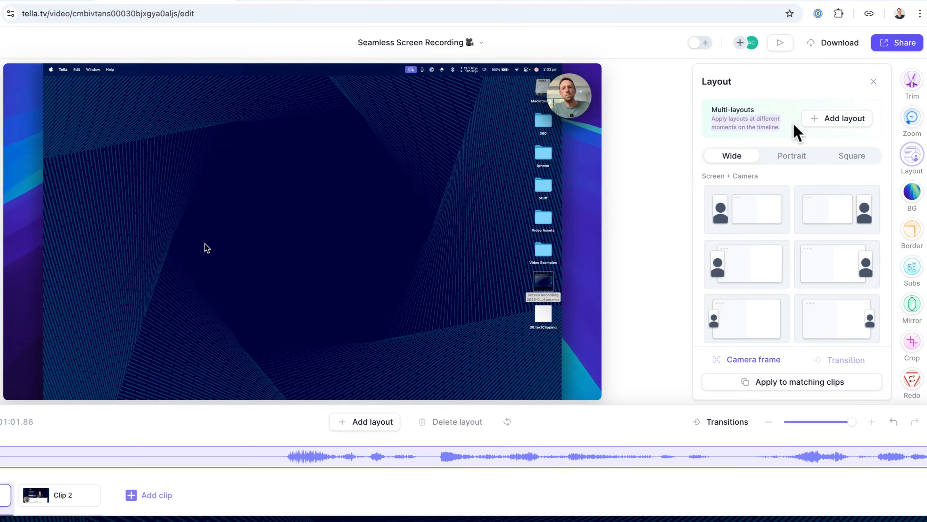
mouse_move(593, 186)
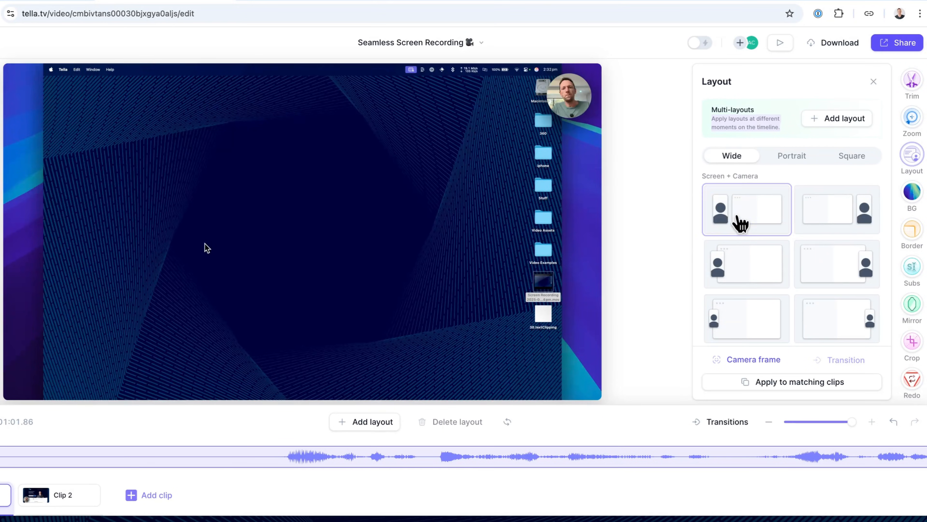
left_click(747, 208)
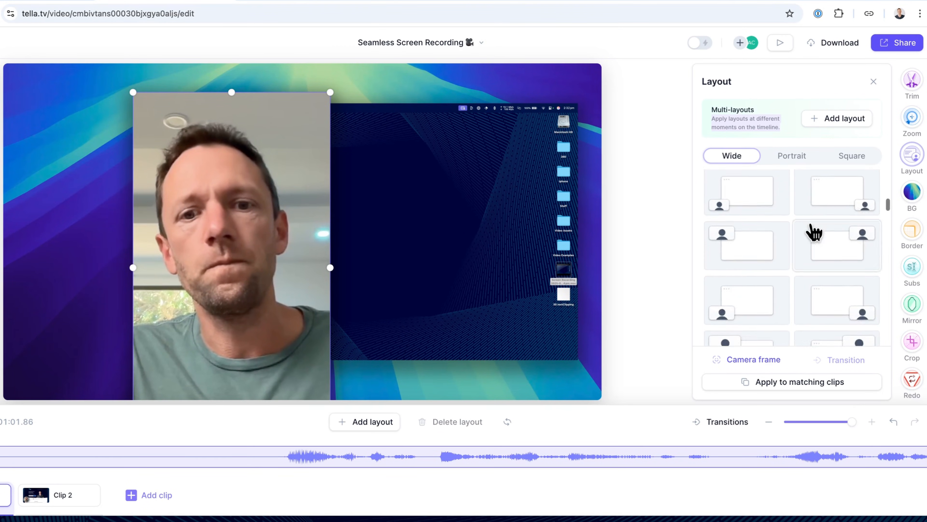
Try camera-only full frame, then choose the round camera in the bottom-left corner
scroll("down", 3)
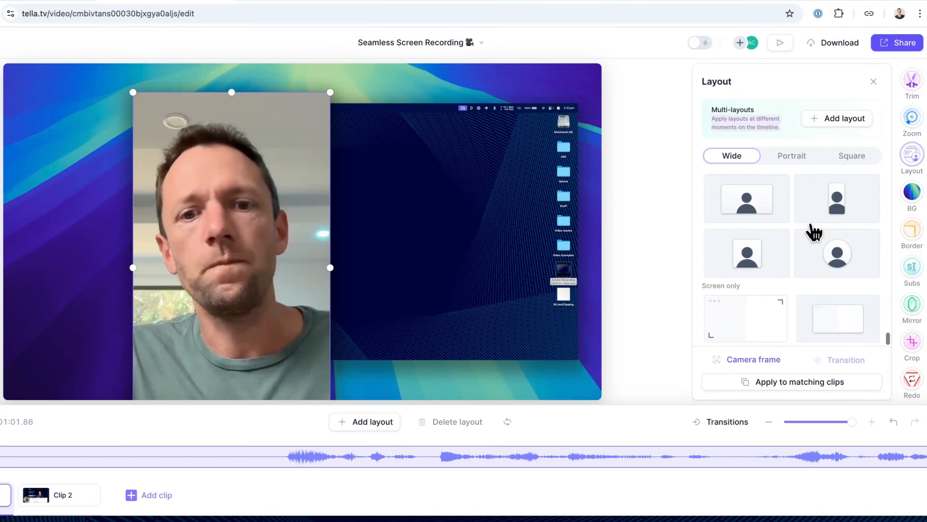
left_click(747, 289)
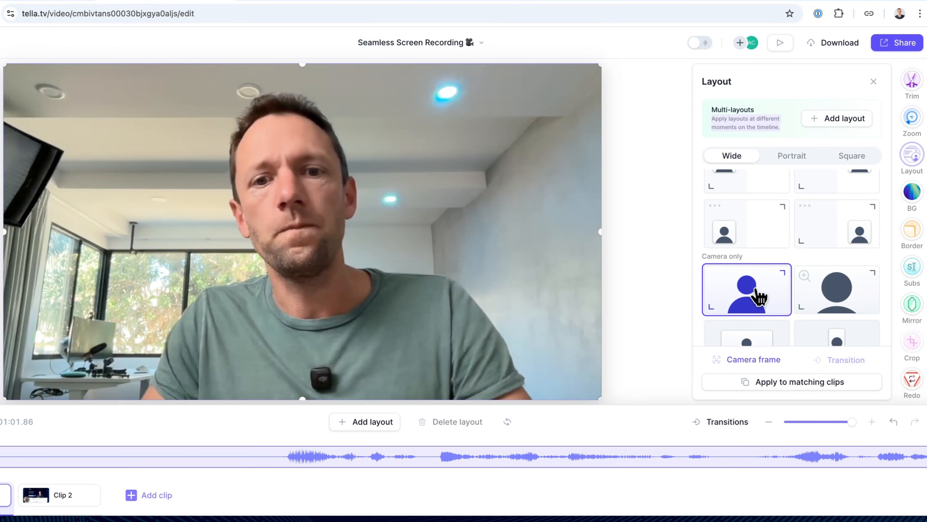
mouse_move(825, 301)
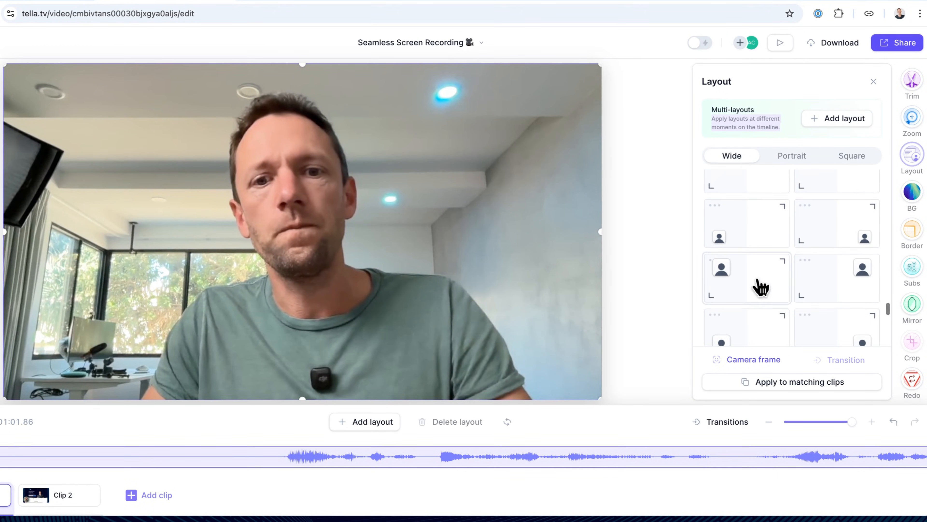
scroll("up", 3)
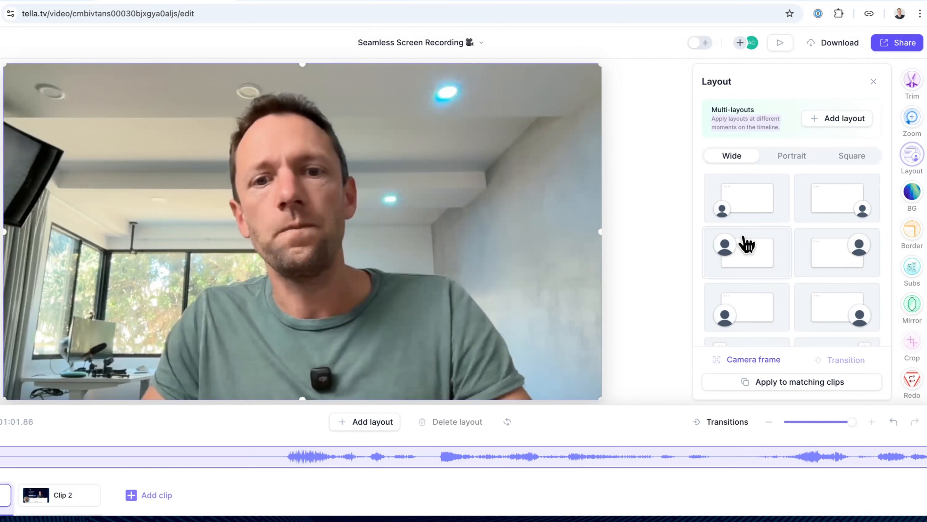
left_click(746, 197)
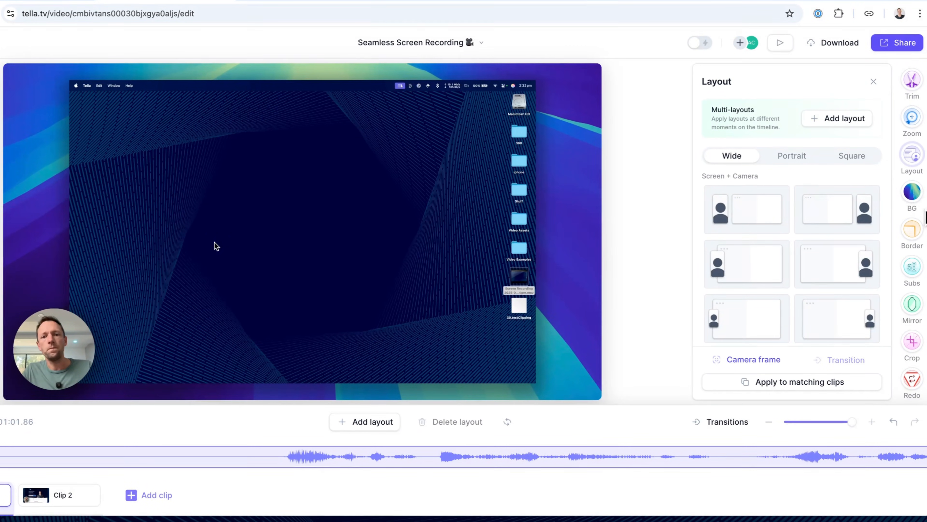
mouse_move(916, 248)
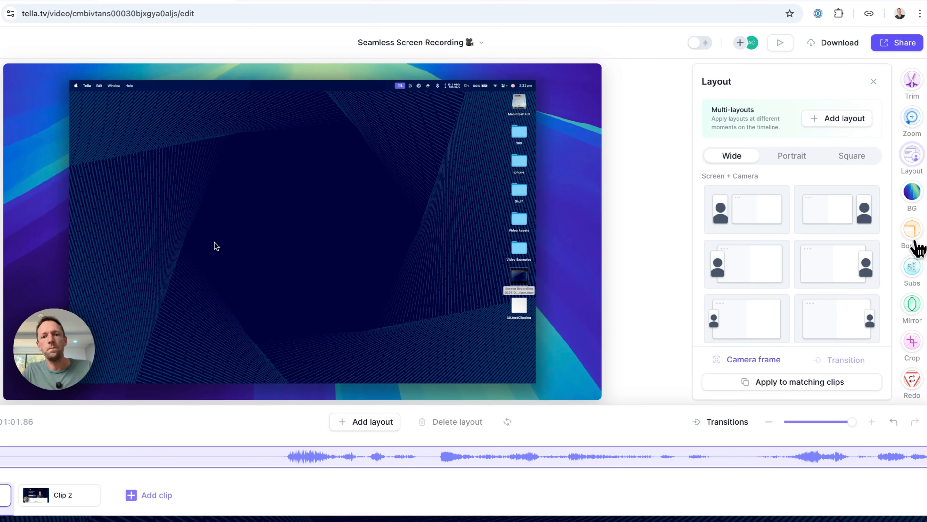
Turn subtitles on and play the video to check the captions
left_click(912, 266)
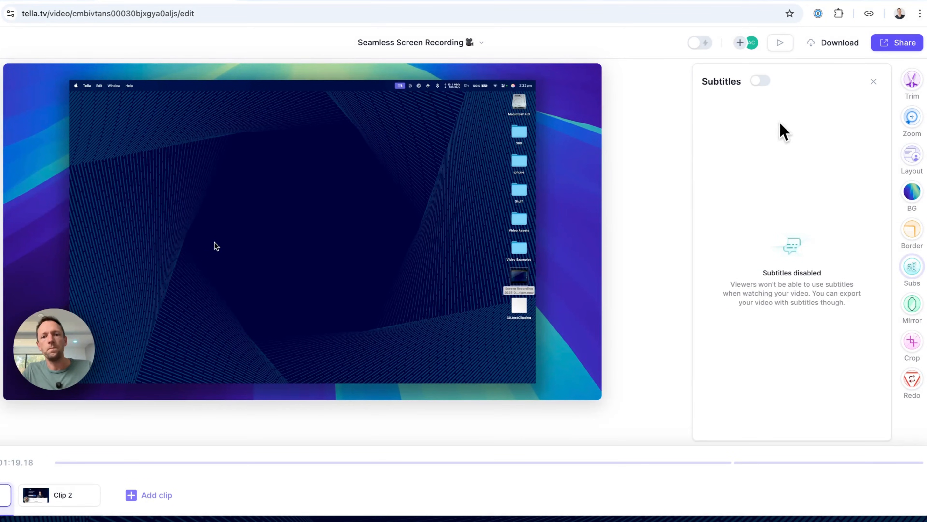
left_click(759, 80)
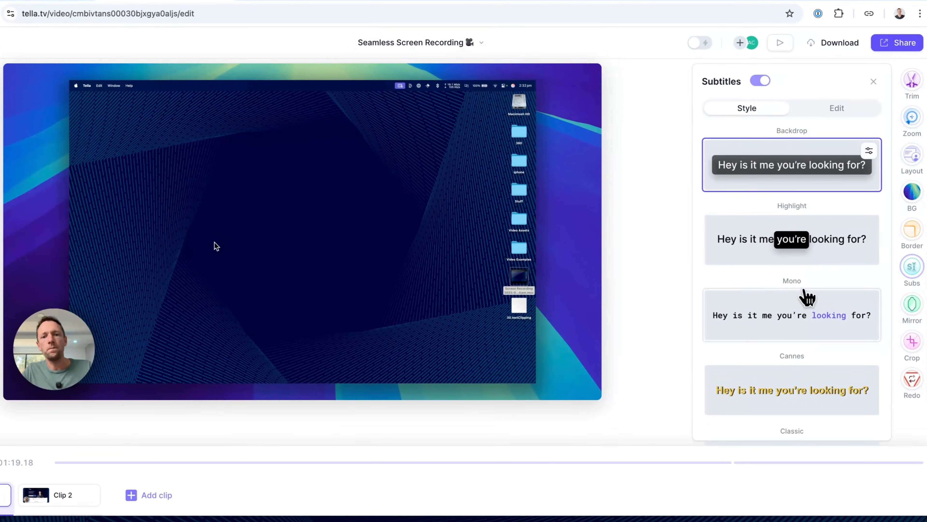
mouse_move(830, 164)
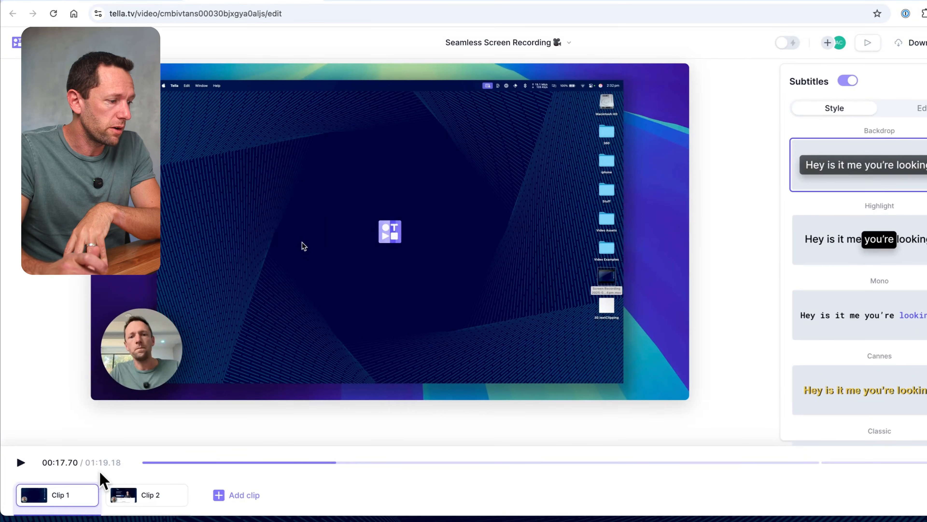
left_click(20, 462)
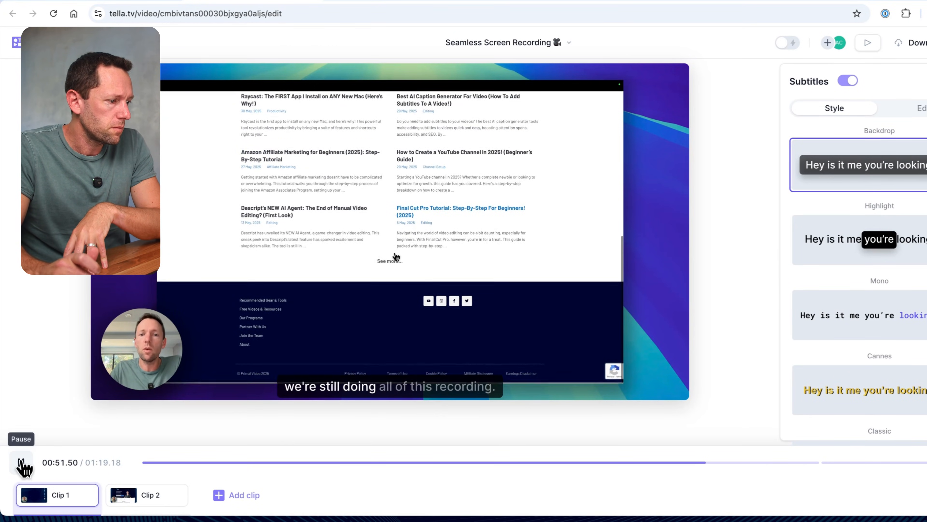
left_click(21, 462)
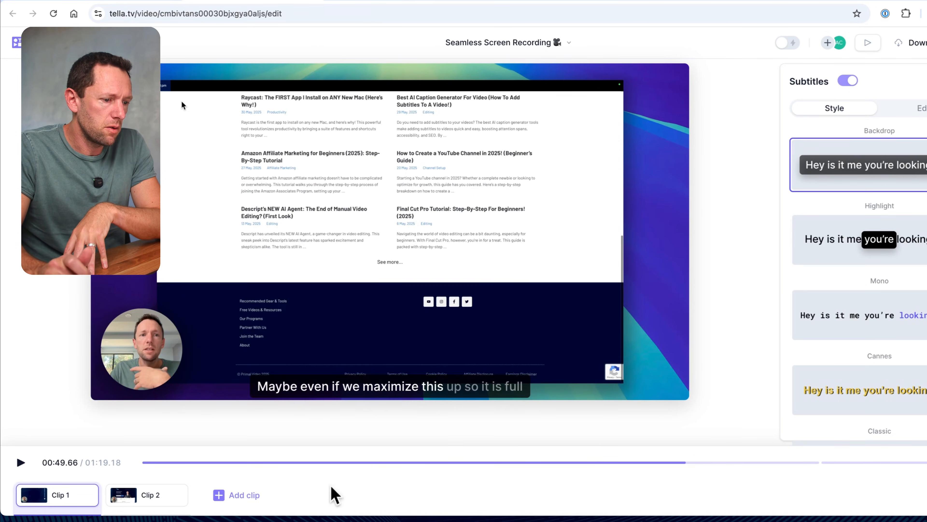
left_click(21, 462)
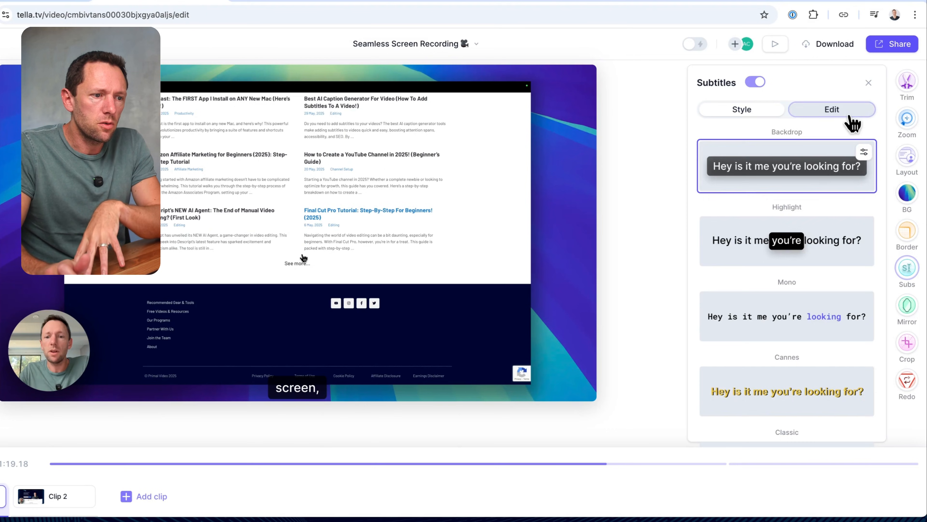
Switch to the editable transcript with timestamps
left_click(832, 108)
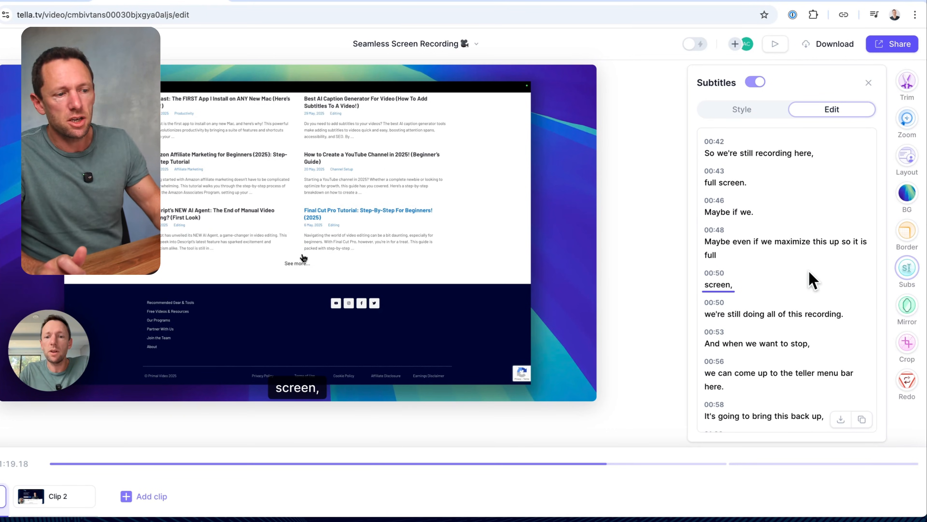
mouse_move(846, 334)
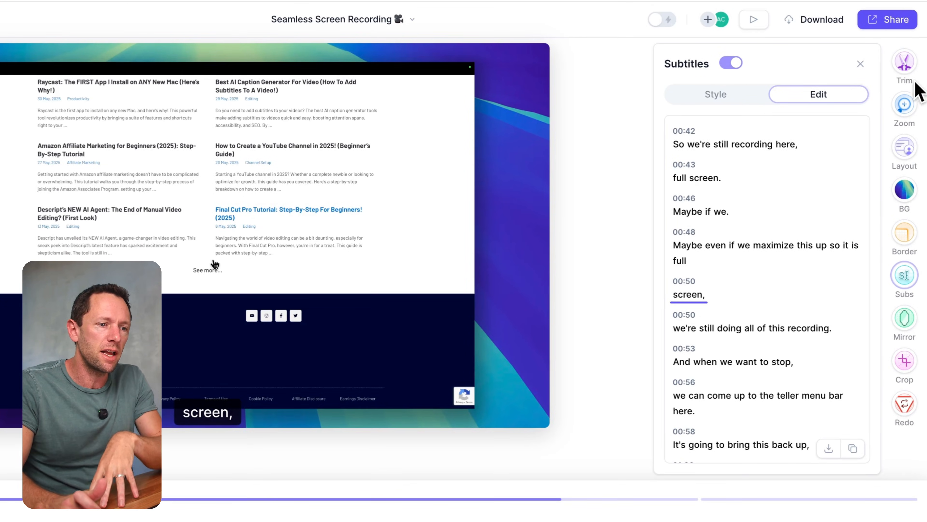
Show the Magic Trim options for buffers, 6 silences and 1 filler word
left_click(904, 62)
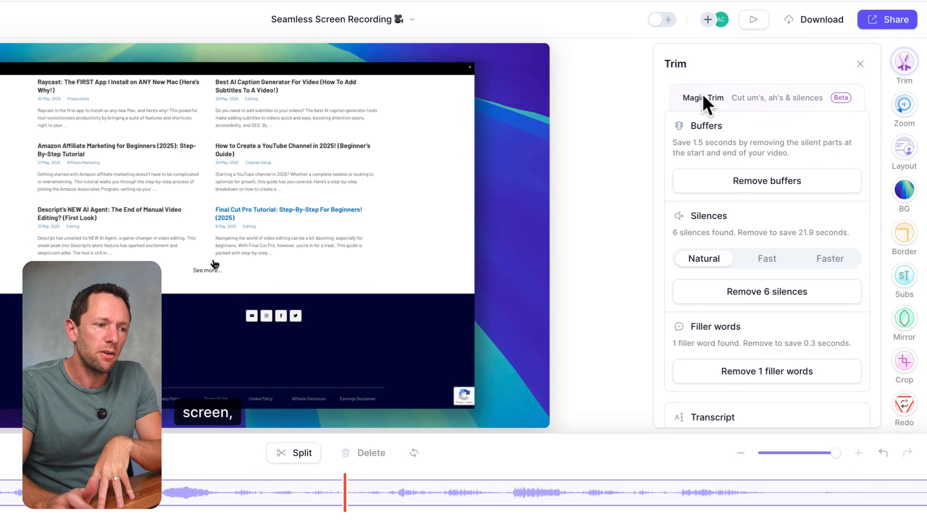
mouse_move(744, 112)
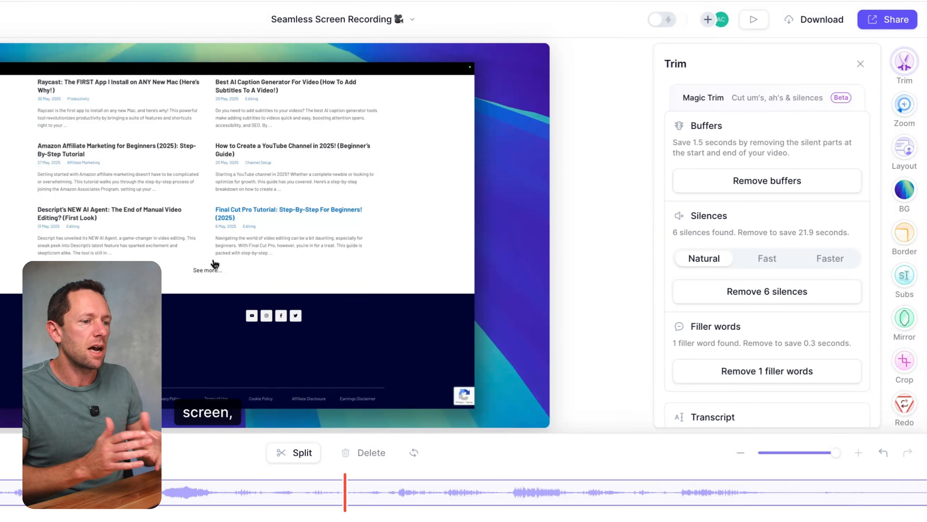
scroll("down", 3)
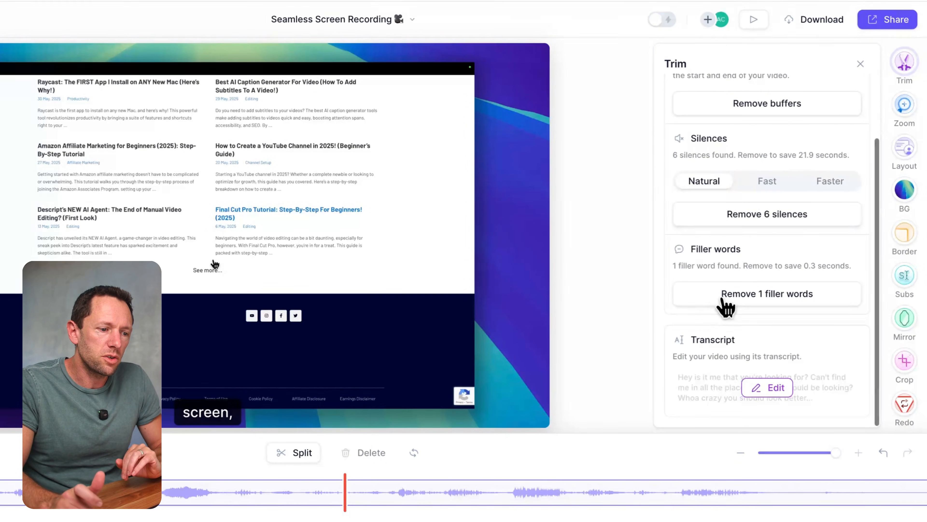
mouse_move(726, 374)
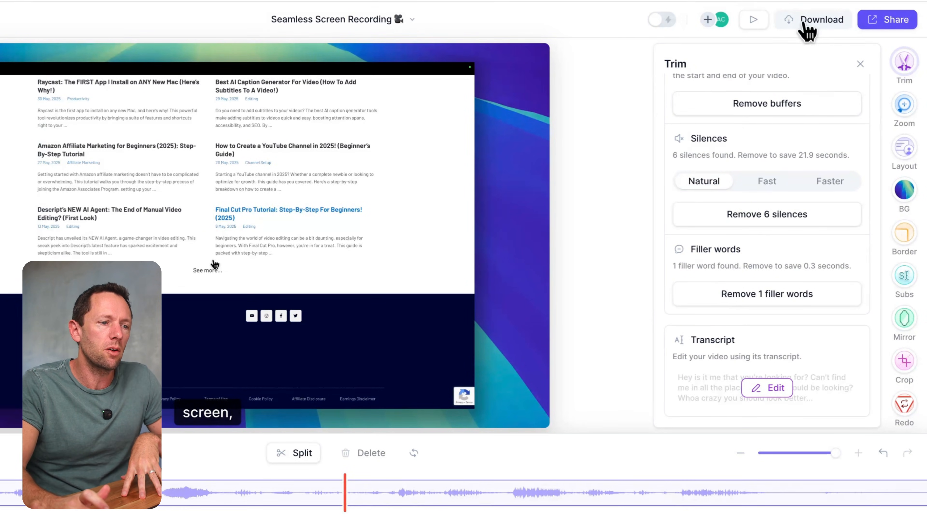
Review the public sharing link and access settings, then close the dialog
left_click(886, 19)
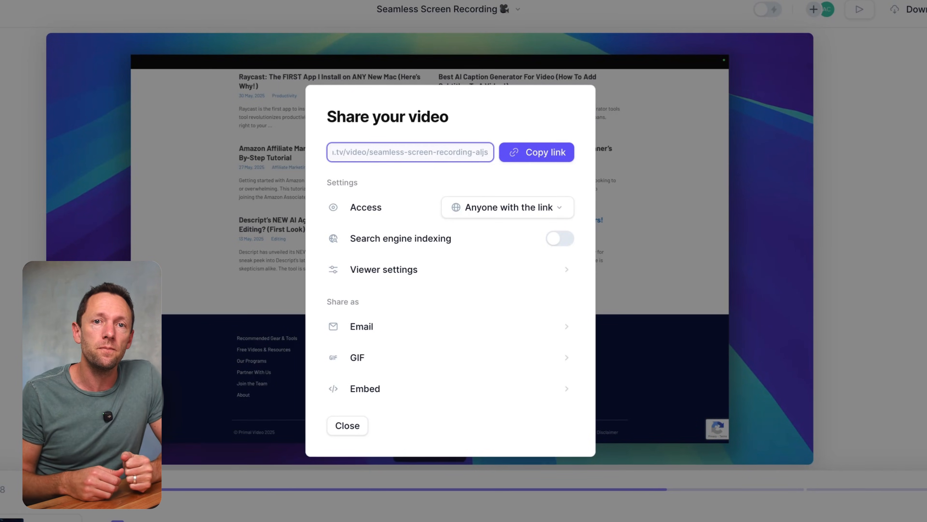
left_click(348, 425)
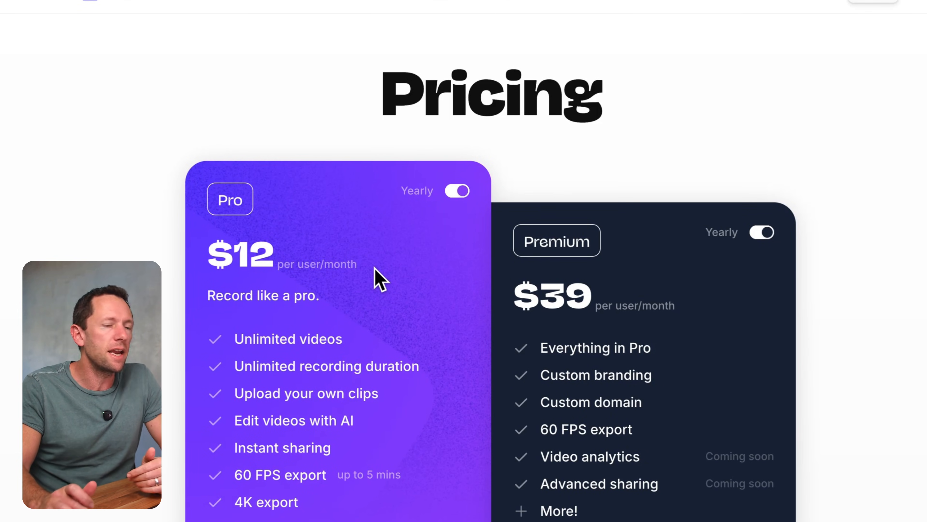
mouse_move(470, 119)
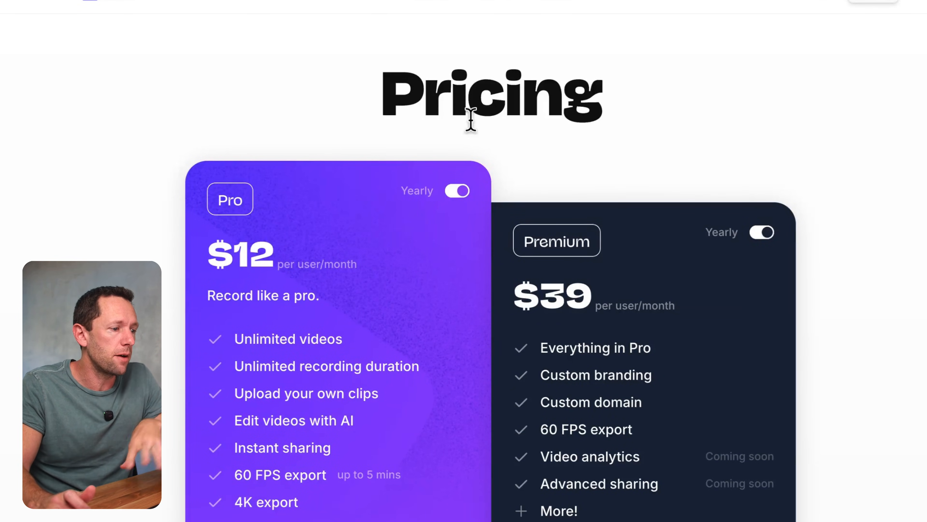
mouse_move(685, 229)
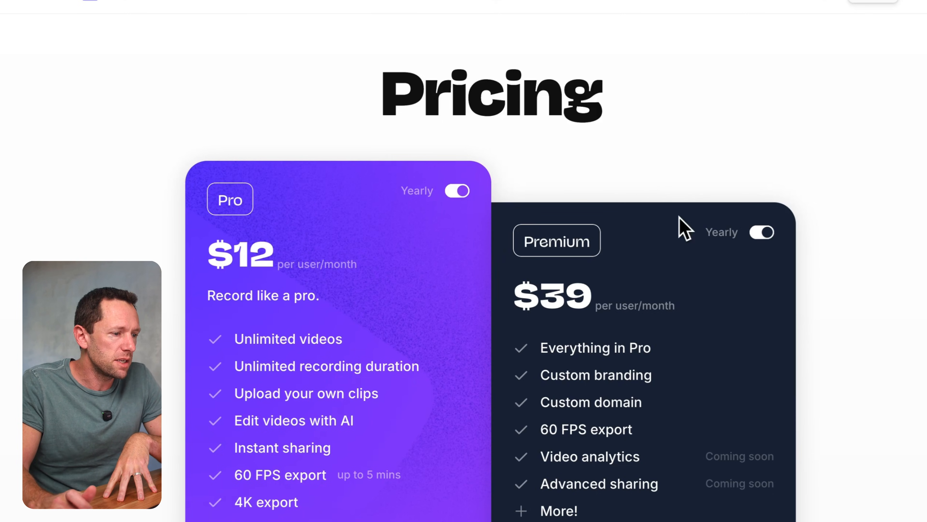
scroll("down", 3)
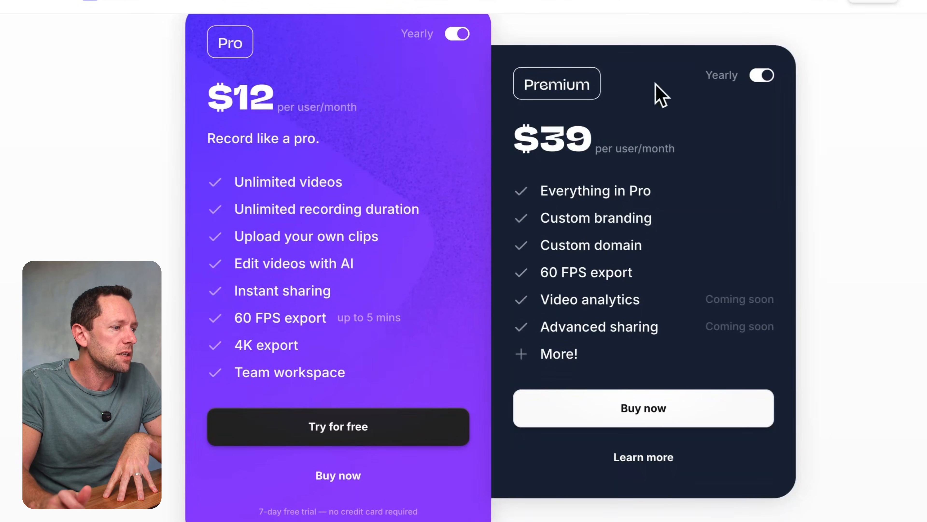
mouse_move(236, 90)
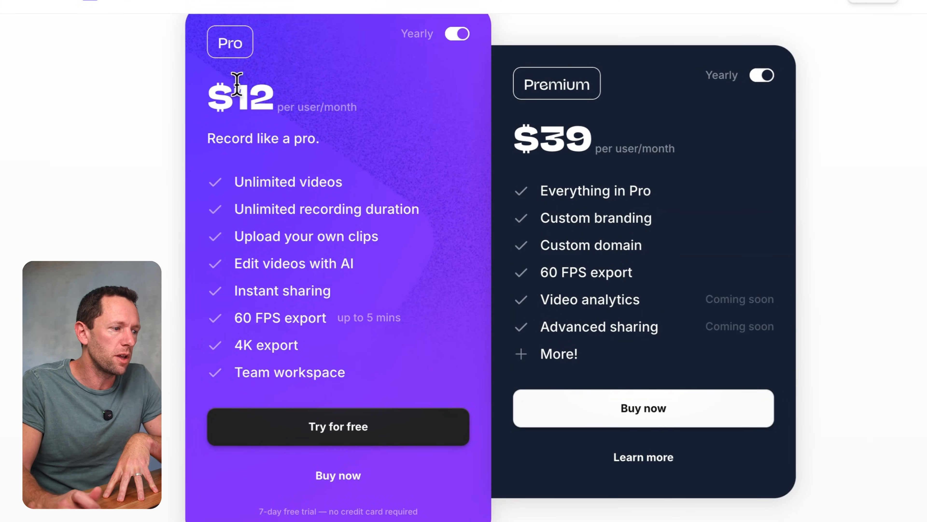
mouse_move(319, 294)
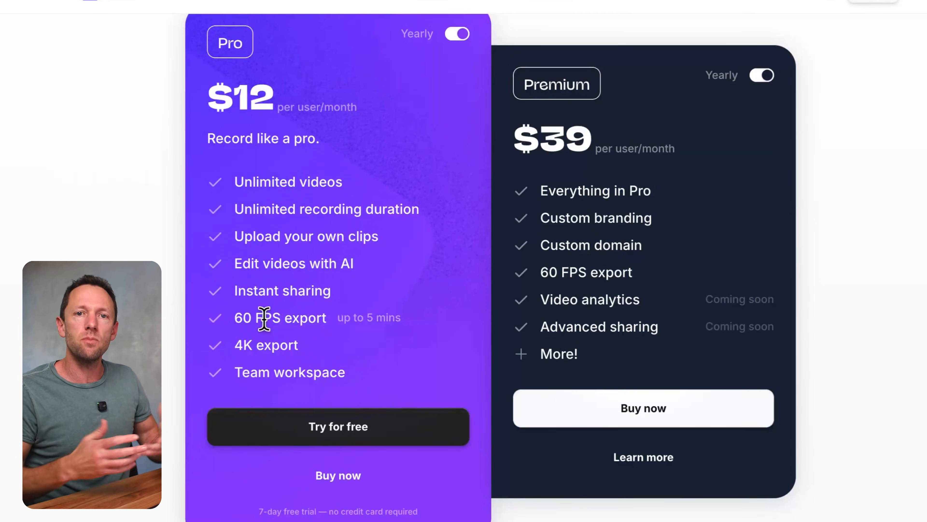
mouse_move(272, 419)
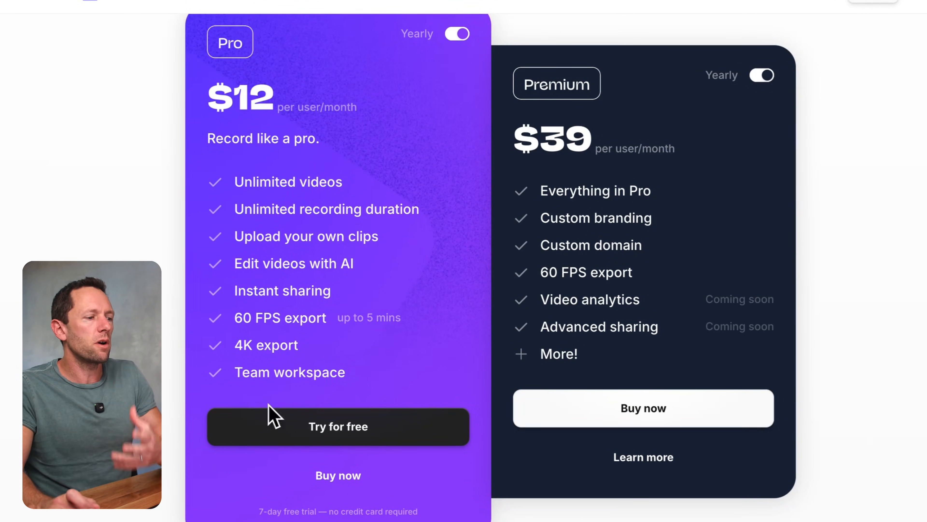
mouse_move(508, 359)
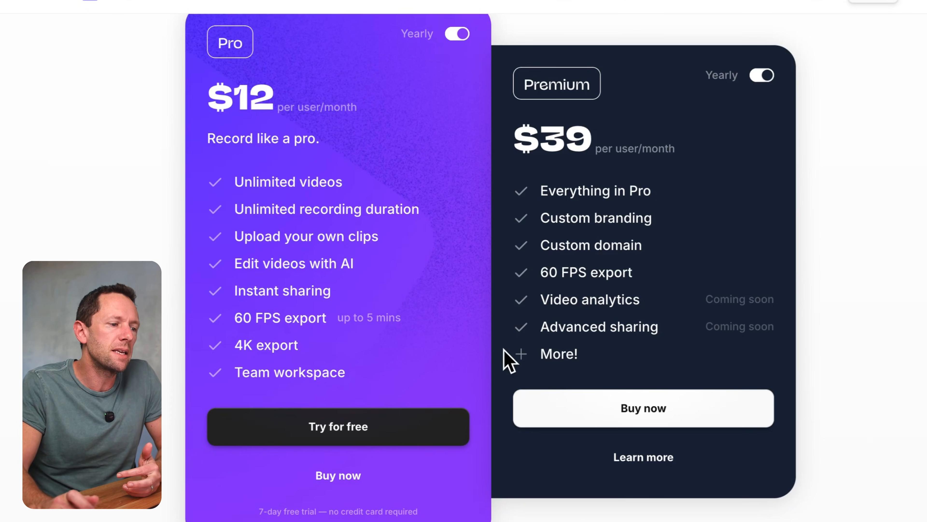
mouse_move(758, 273)
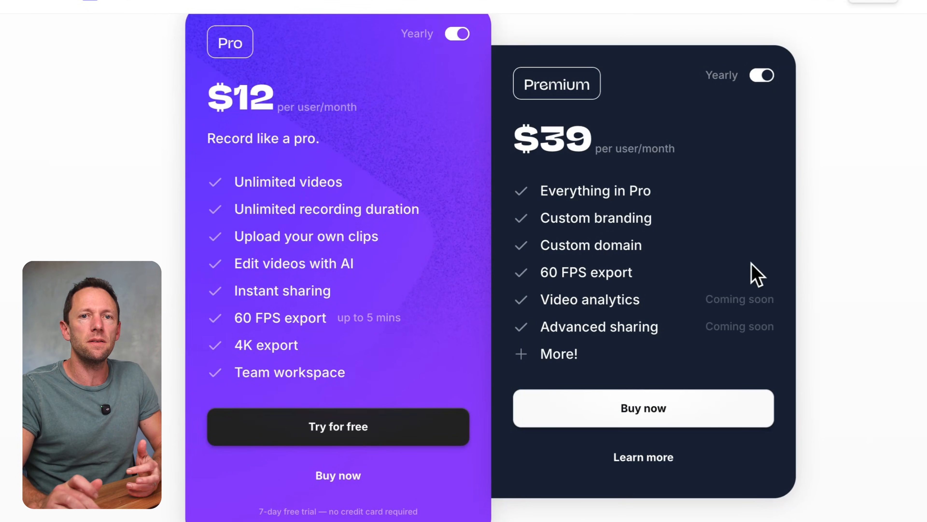
mouse_move(568, 221)
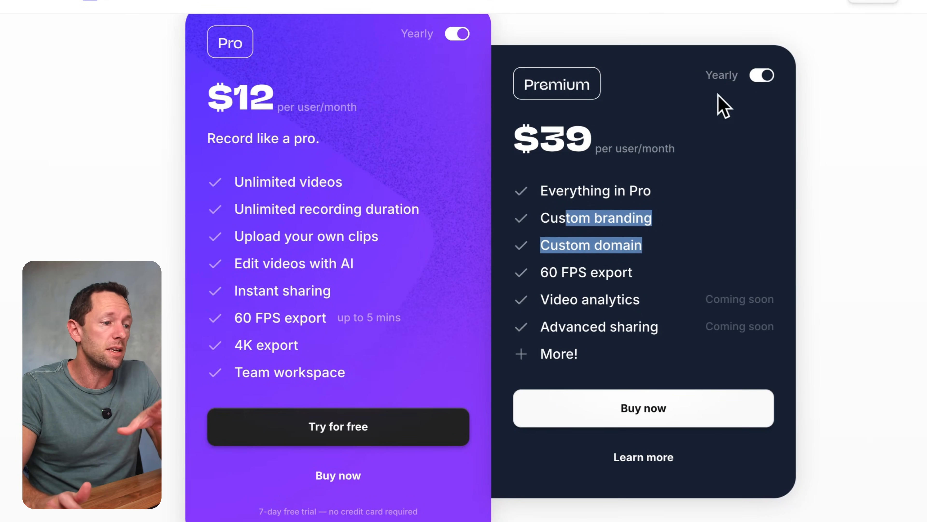
mouse_move(671, 174)
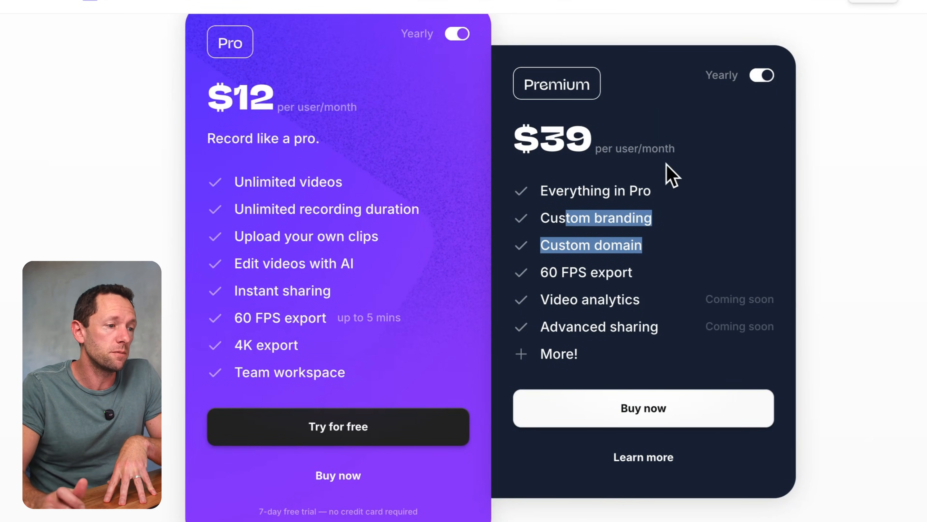
left_click(456, 34)
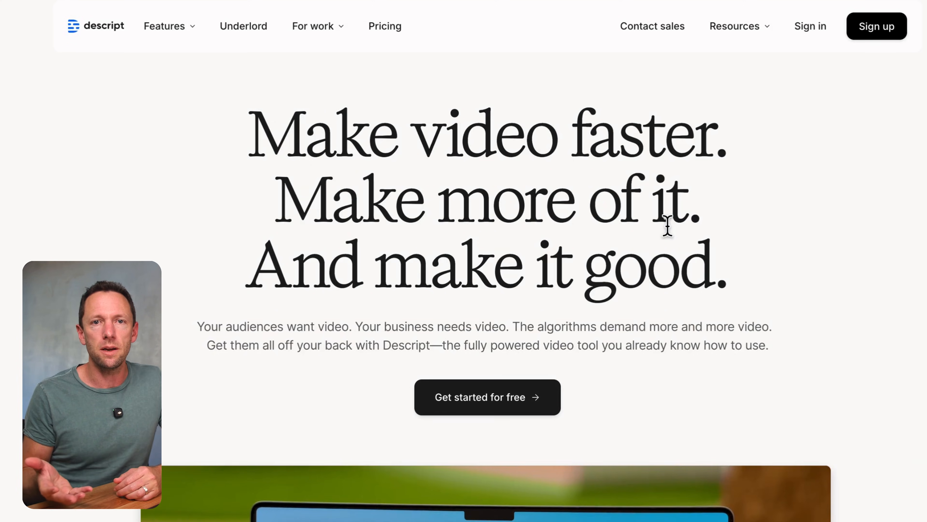
Sign in to Descript and show the Camera, Screen and Audio only recording choices
scroll("down", 3)
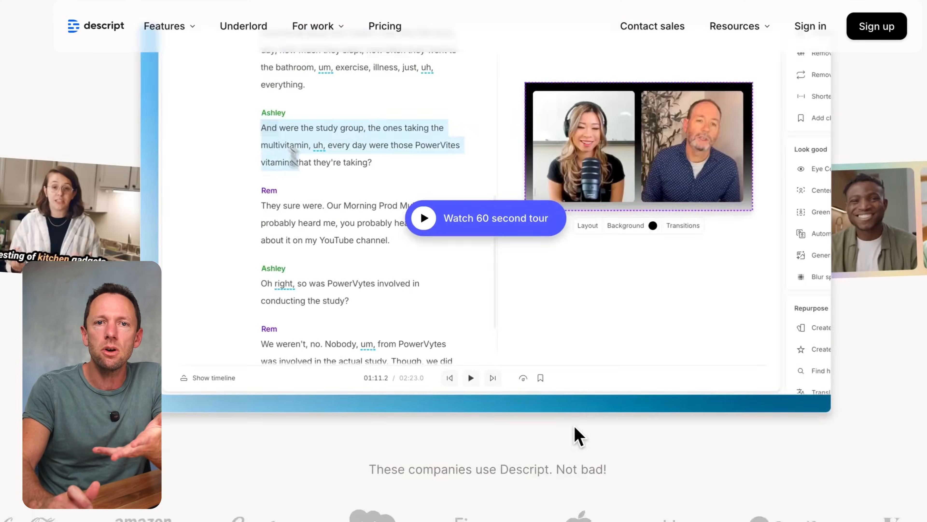
scroll("down", 3)
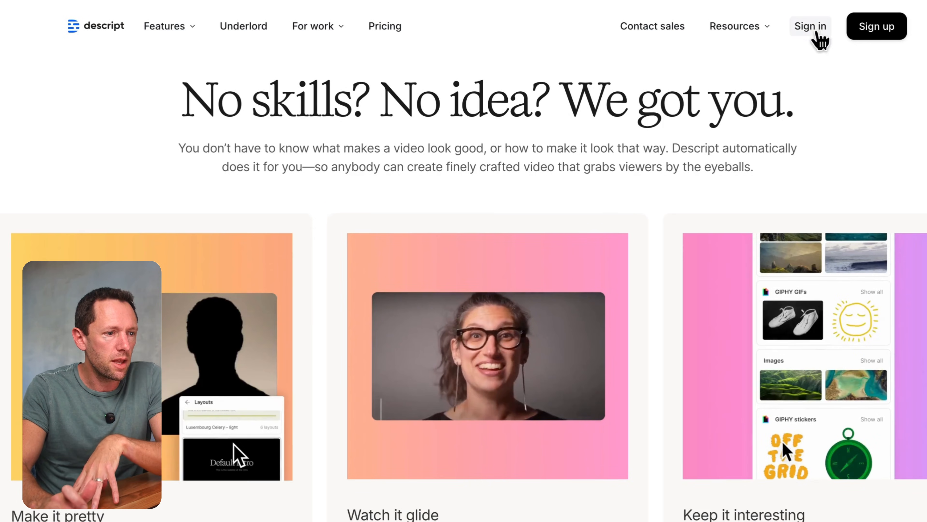
left_click(810, 26)
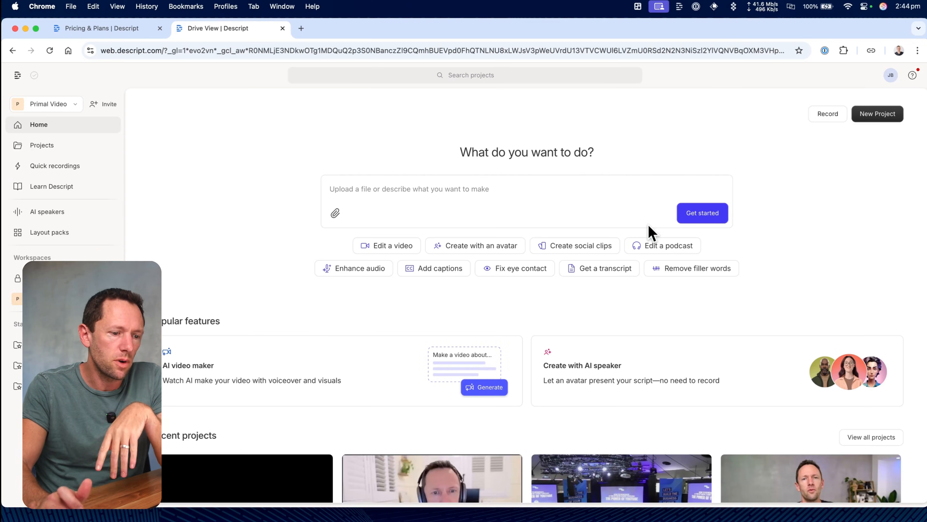
scroll("down", 3)
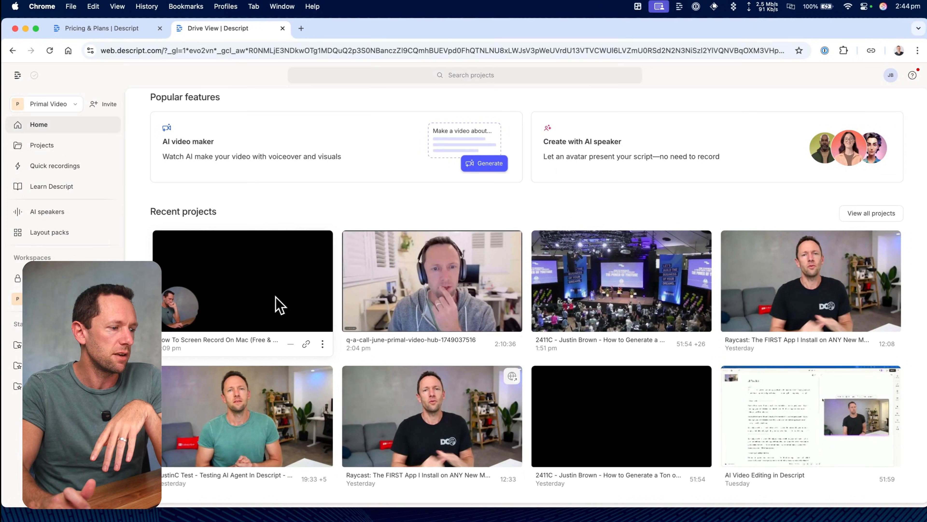
mouse_move(294, 284)
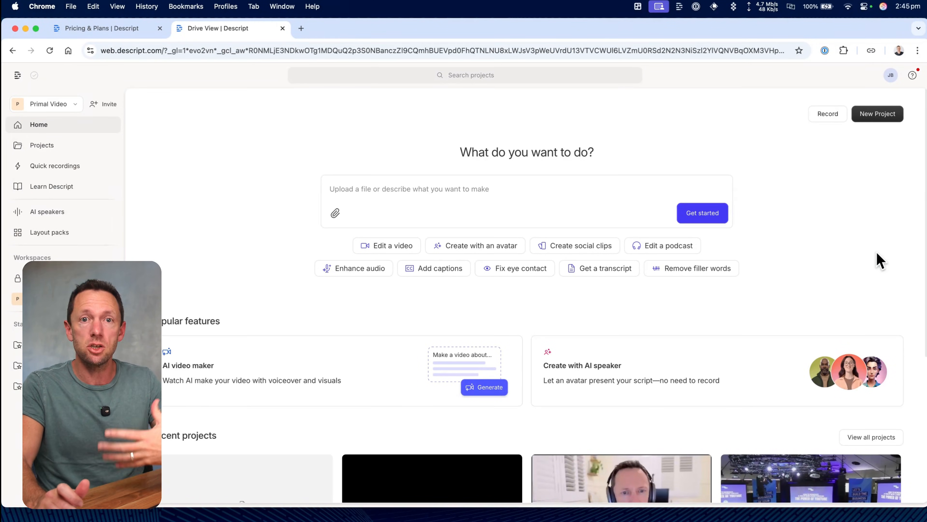
mouse_move(383, 16)
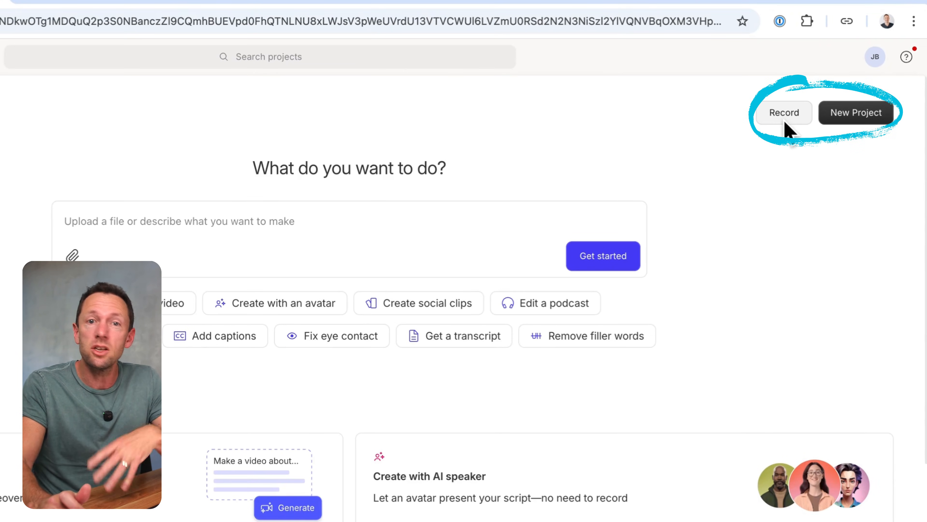
left_click(783, 112)
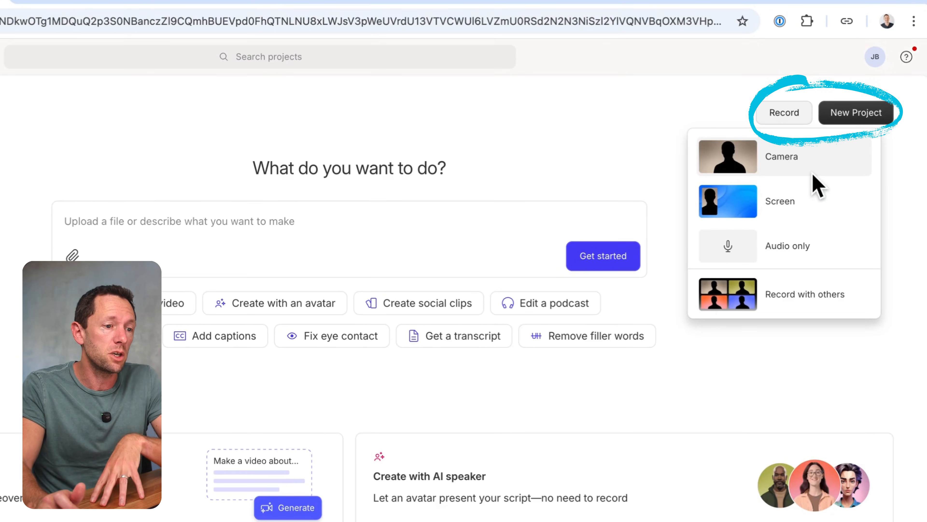
mouse_move(771, 201)
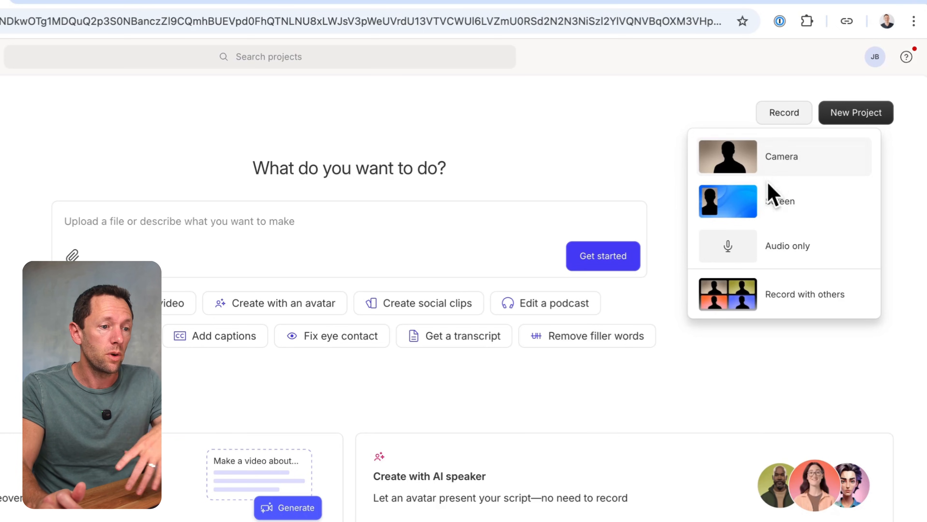
mouse_move(769, 213)
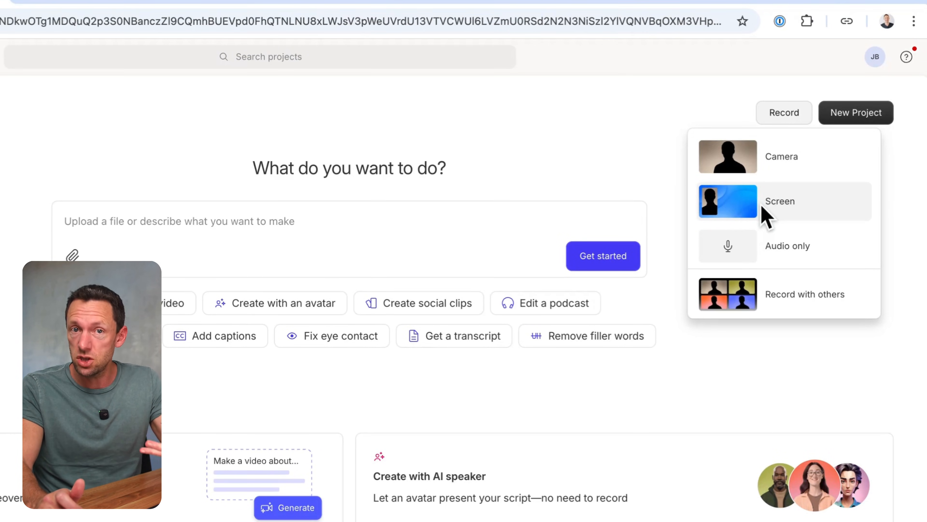
mouse_move(760, 260)
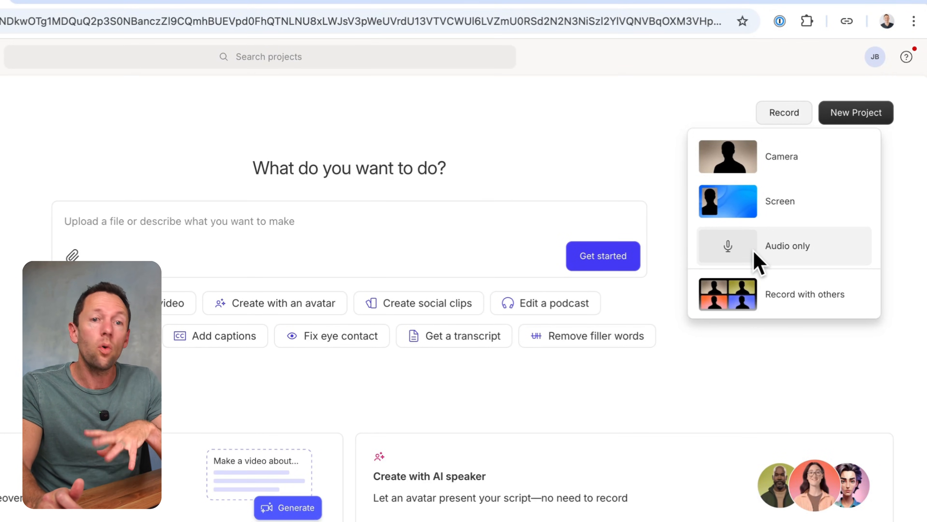
mouse_move(769, 308)
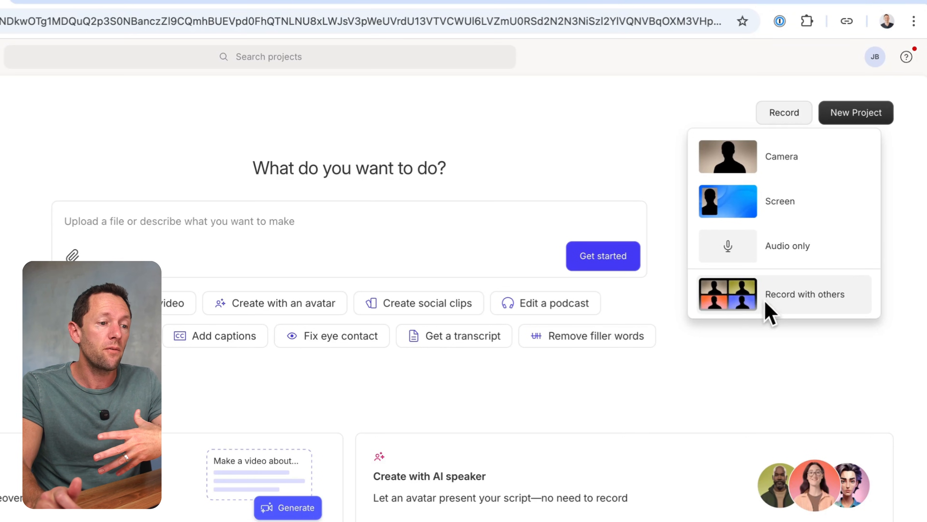
mouse_move(845, 329)
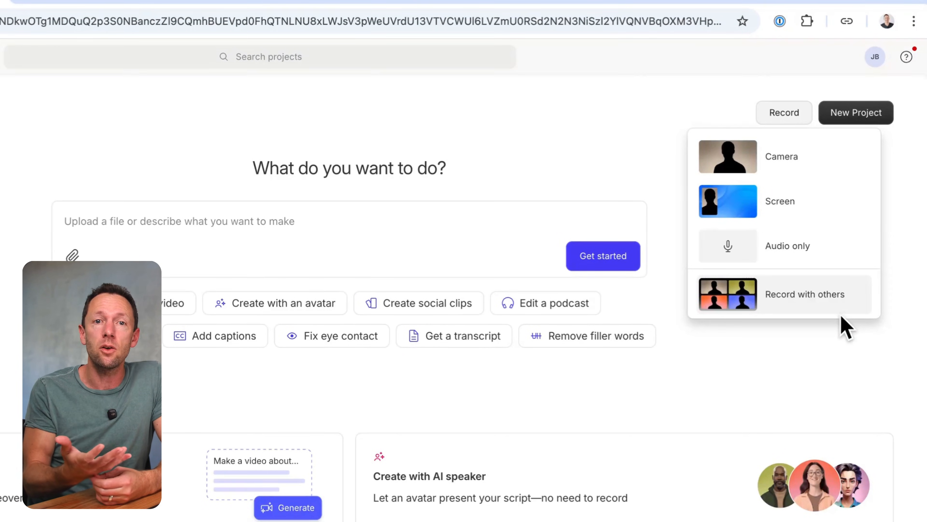
mouse_move(819, 301)
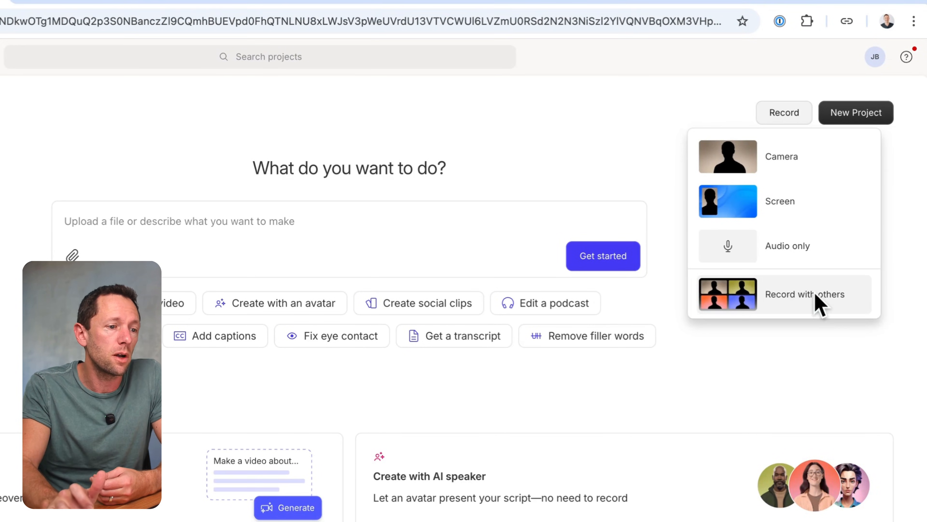
Start a new screen recording project from the New Project dropdown
left_click(804, 294)
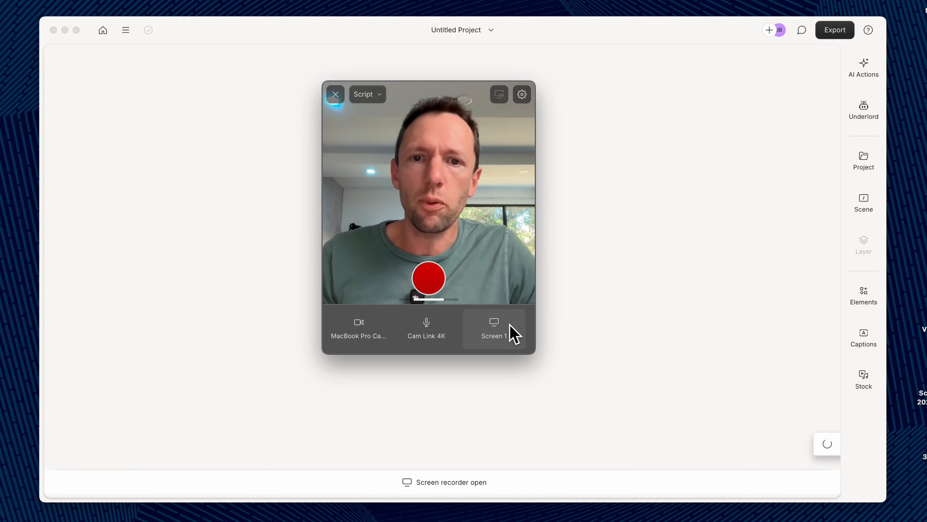
mouse_move(435, 287)
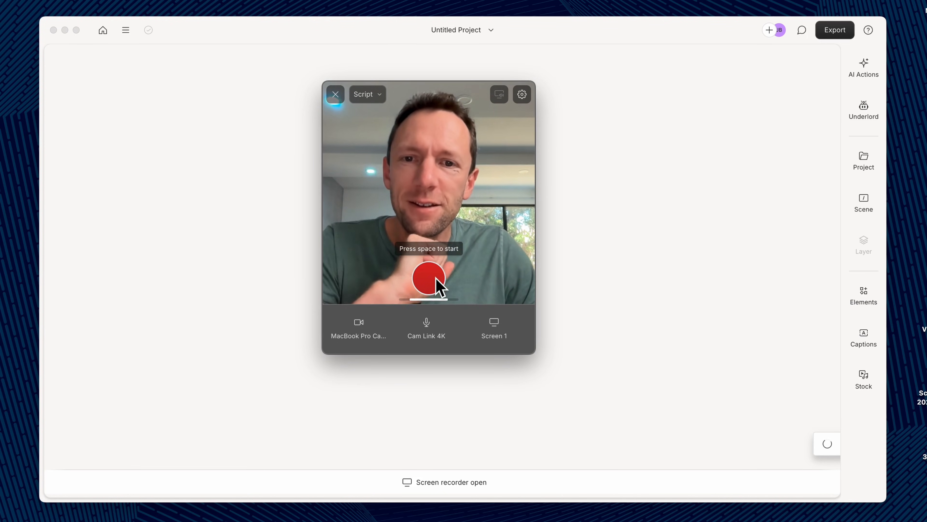
mouse_move(393, 369)
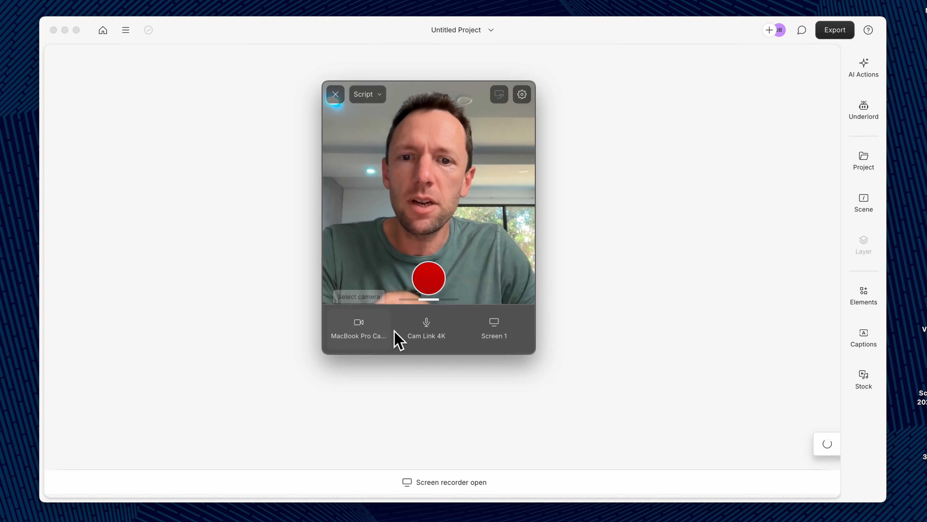
mouse_move(426, 336)
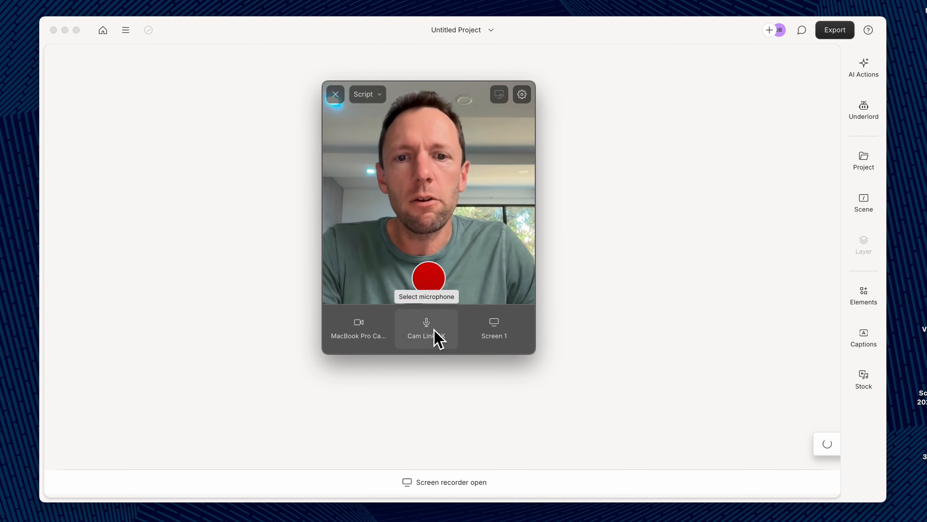
mouse_move(494, 323)
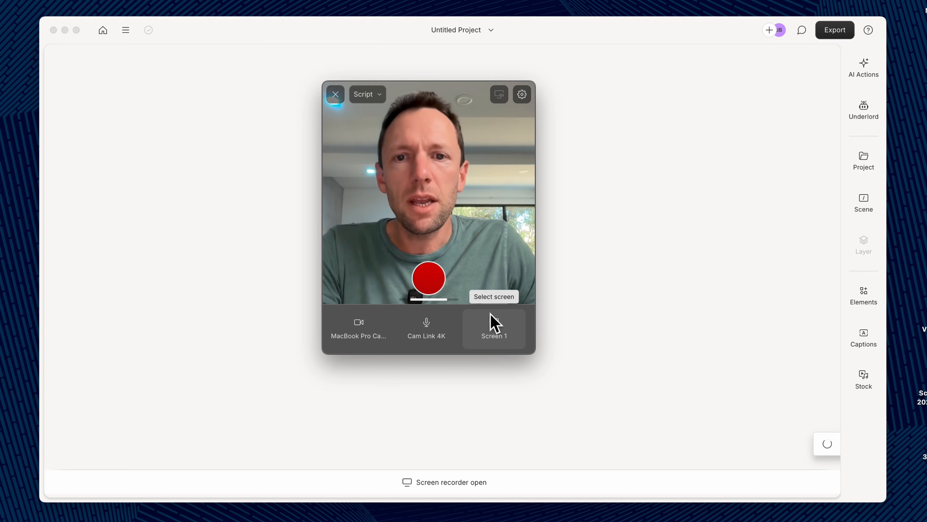
mouse_move(500, 94)
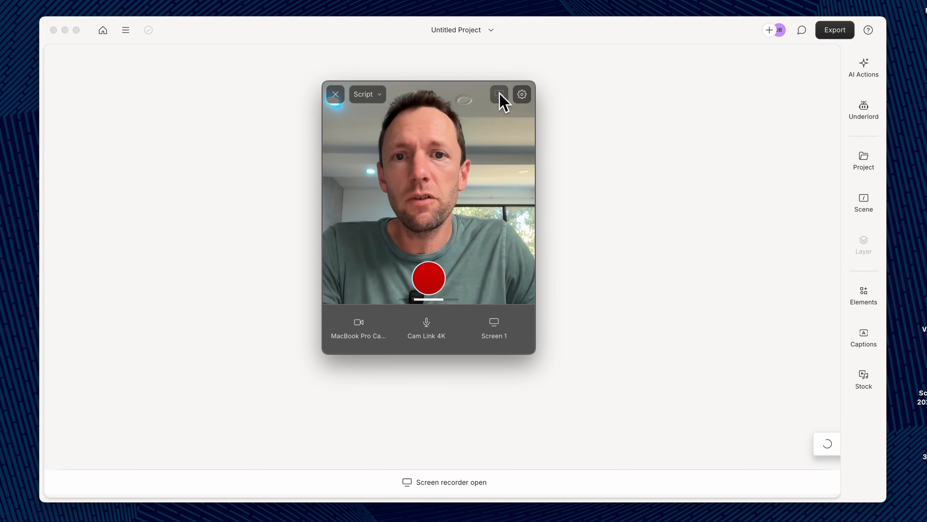
mouse_move(499, 94)
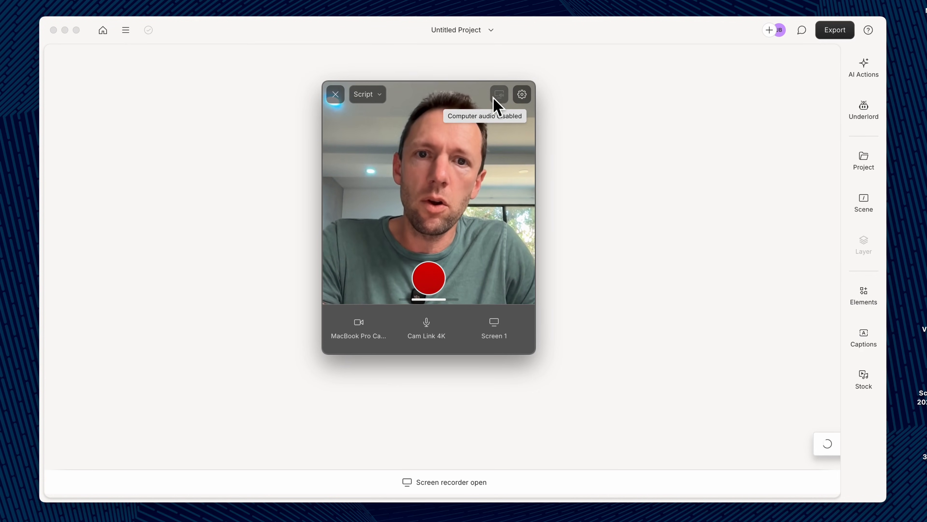
Check the recorder settings, then record a few-second screen-and-camera take and stop it
left_click(521, 94)
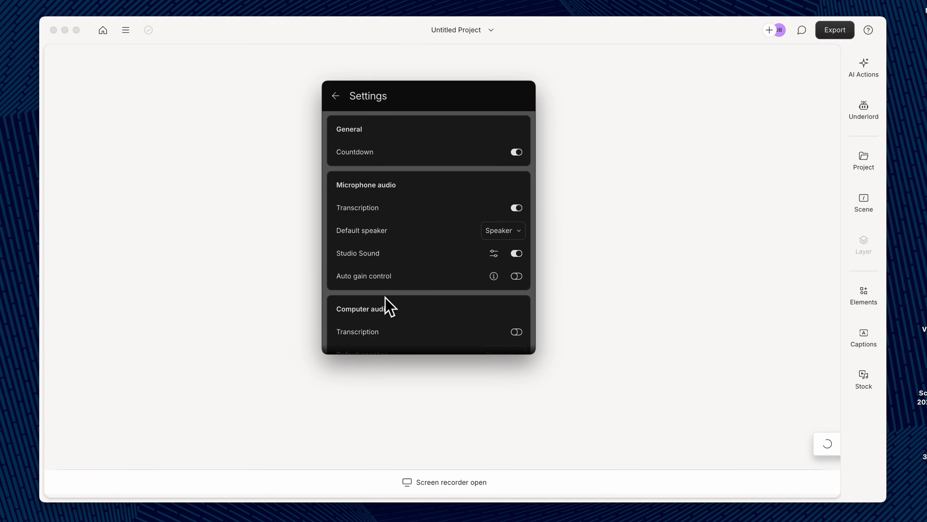
left_click(335, 96)
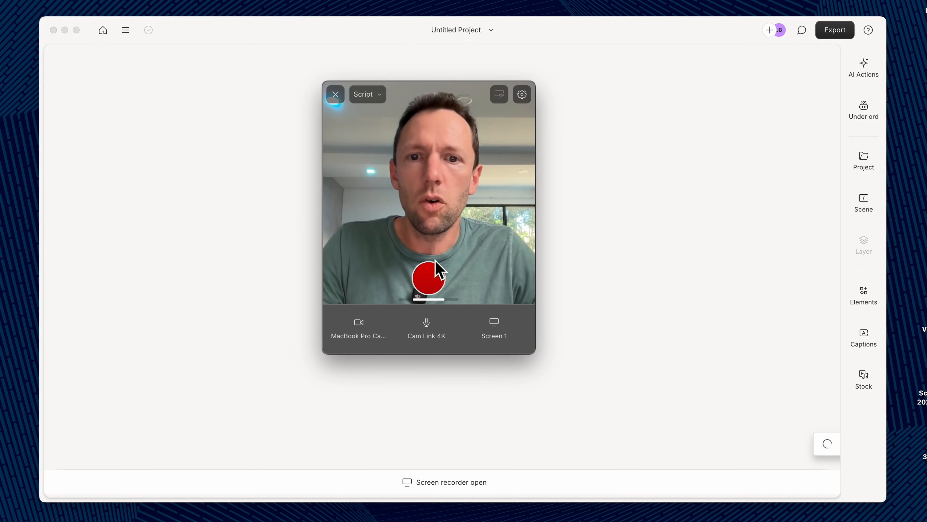
left_click(427, 279)
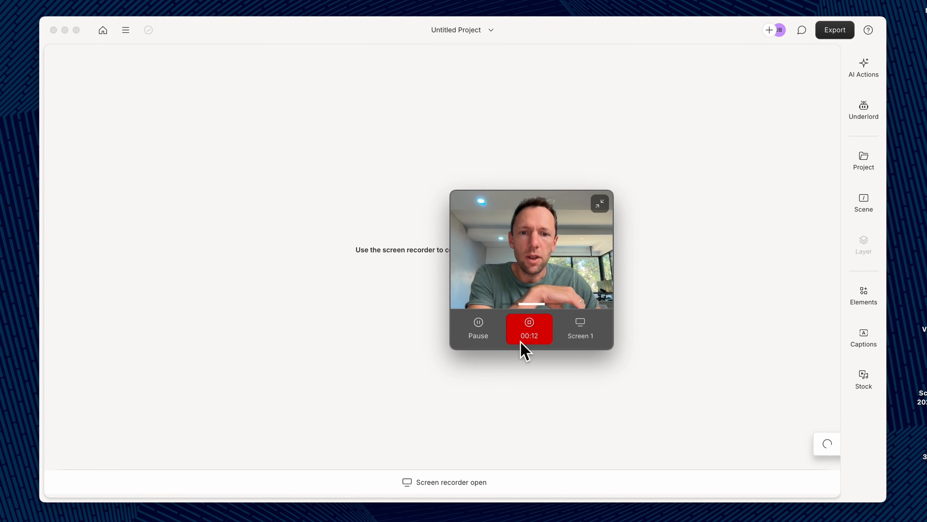
left_click(529, 329)
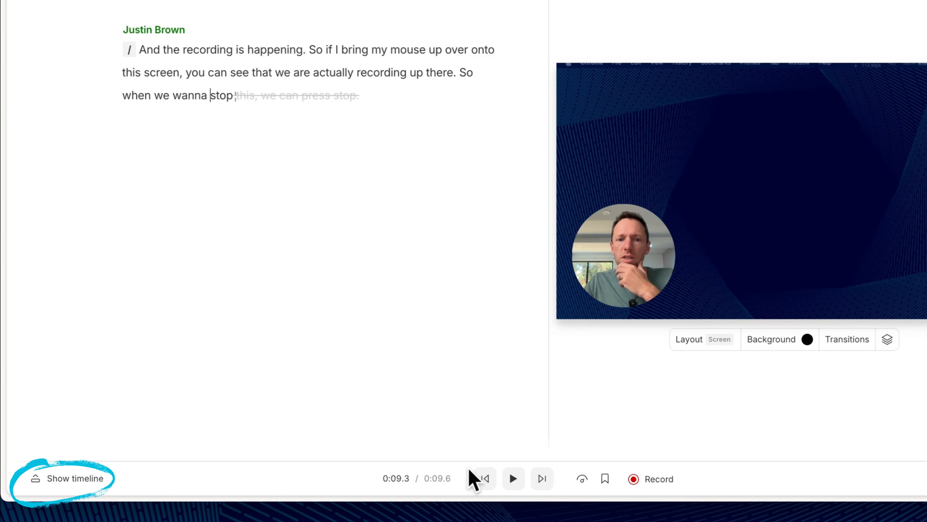
mouse_move(86, 490)
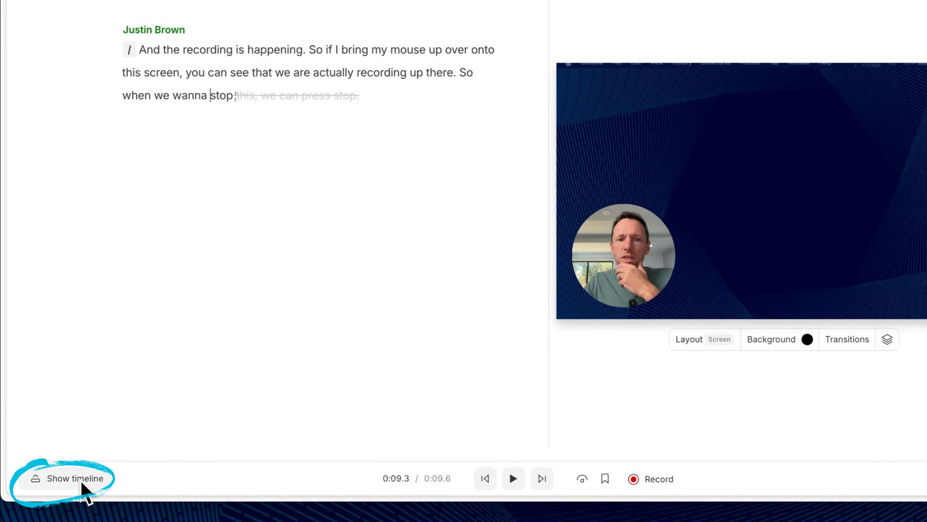
Reveal the timeline and change the webcam overlay from circle to square, then portrait
left_click(76, 478)
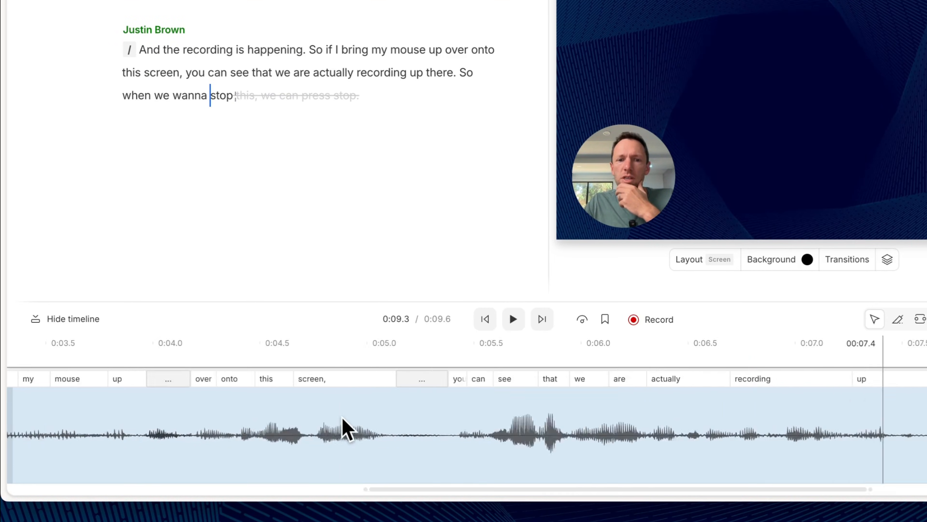
scroll("left", 3)
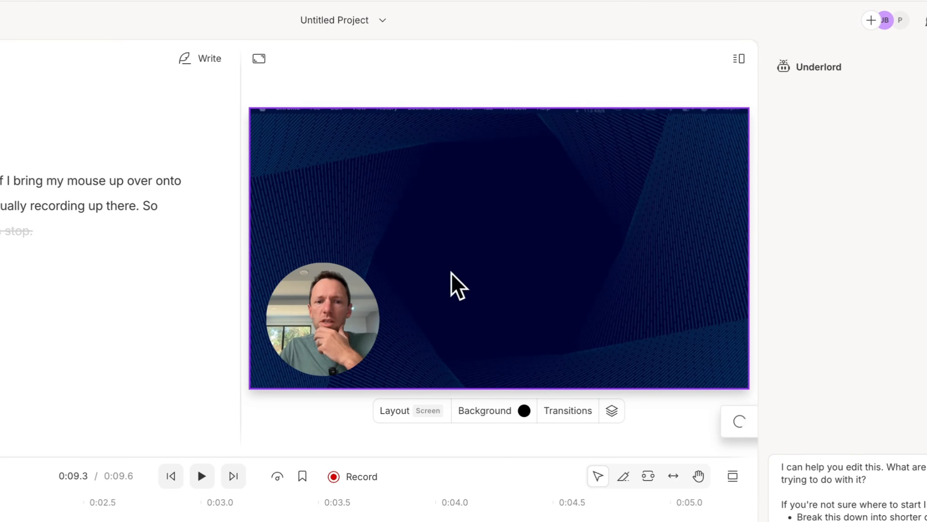
left_click(323, 319)
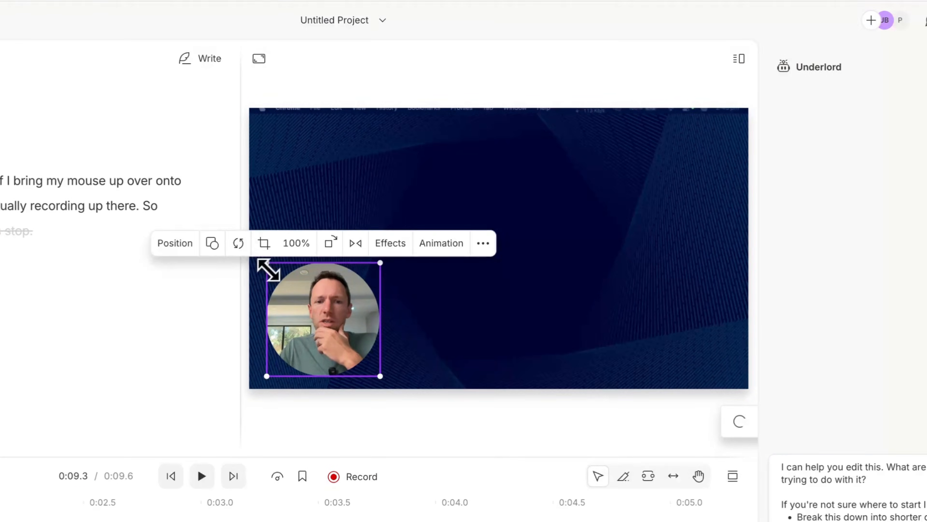
left_click(212, 242)
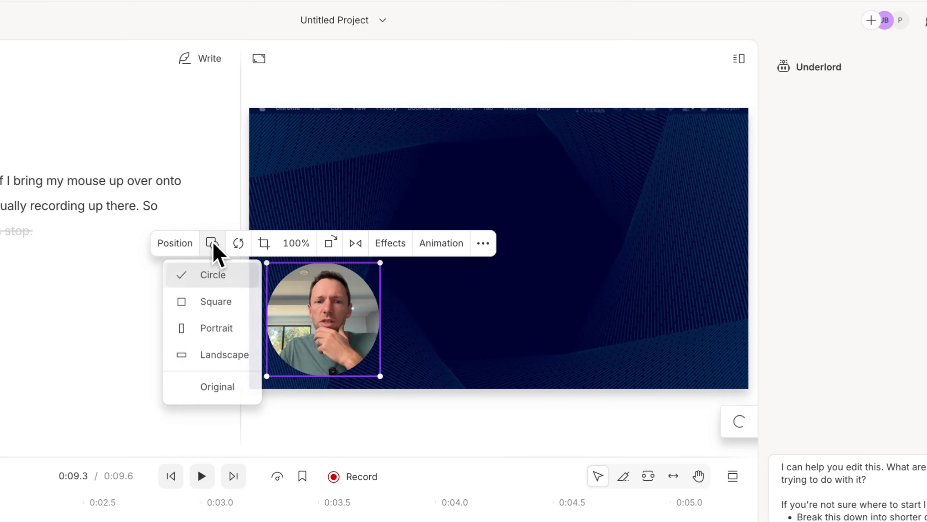
left_click(216, 300)
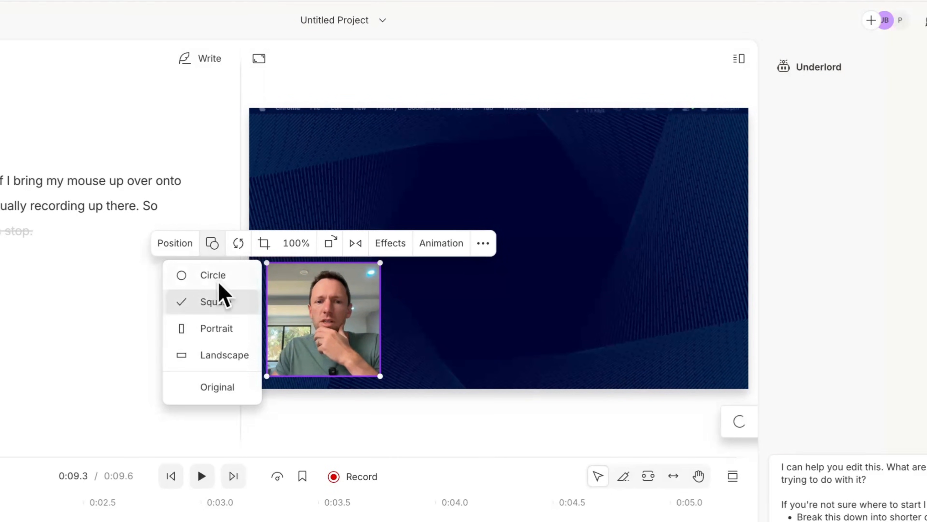
left_click(216, 329)
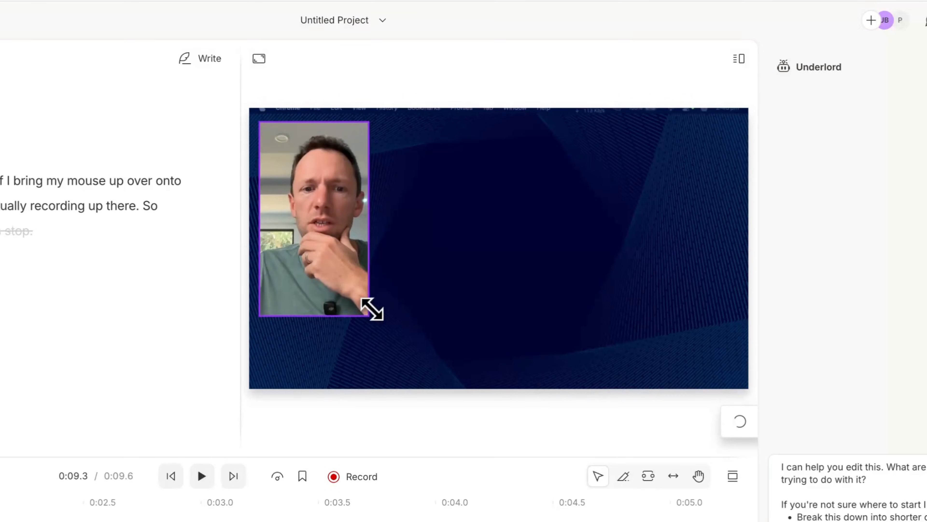
Review the aspect ratio choices and available scene layouts, then return playback to the start
left_click(259, 57)
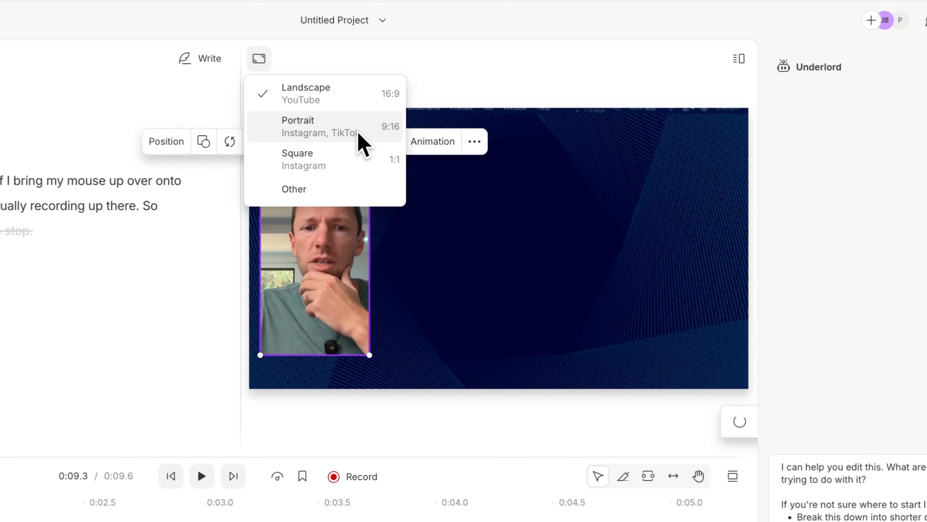
mouse_move(404, 148)
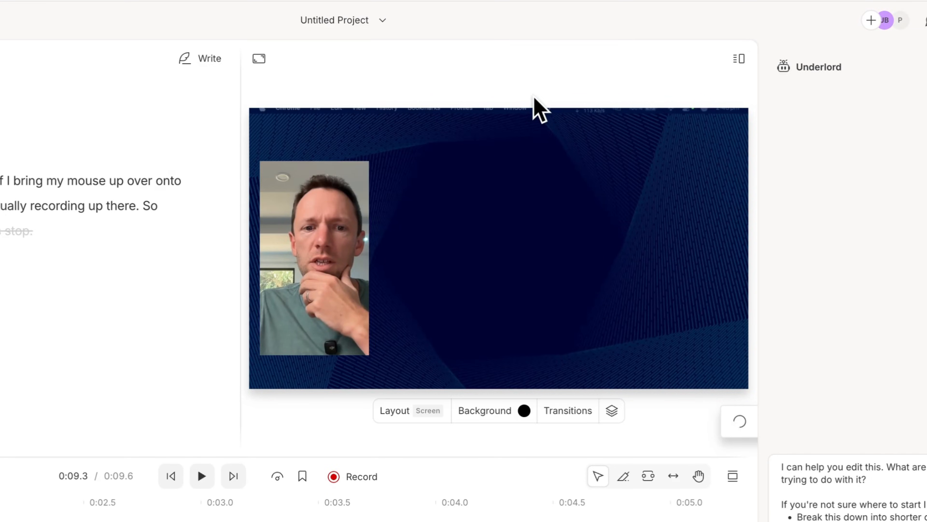
left_click(395, 410)
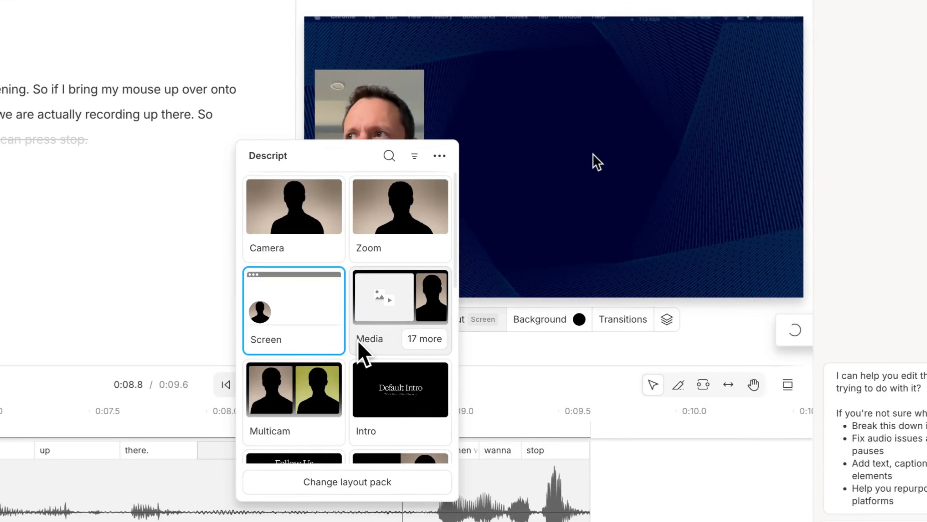
scroll("down", 3)
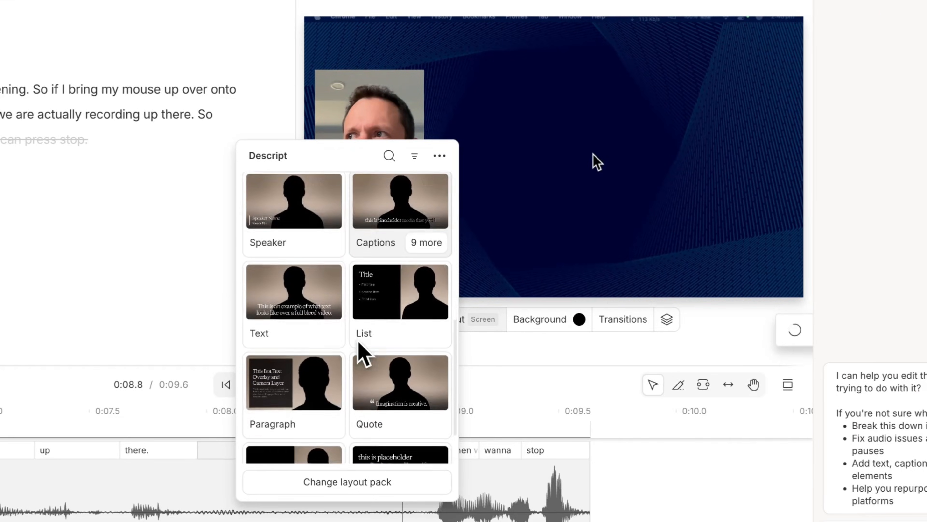
scroll("down", 3)
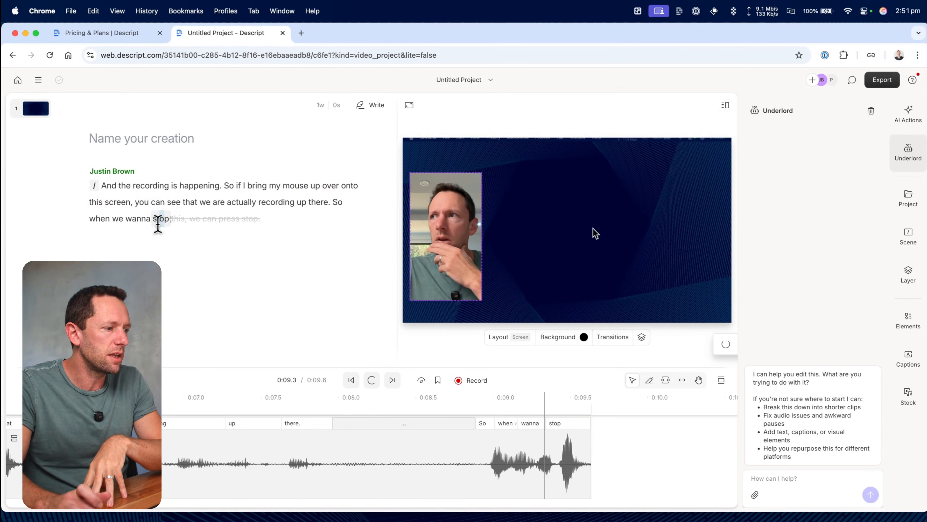
left_click(351, 380)
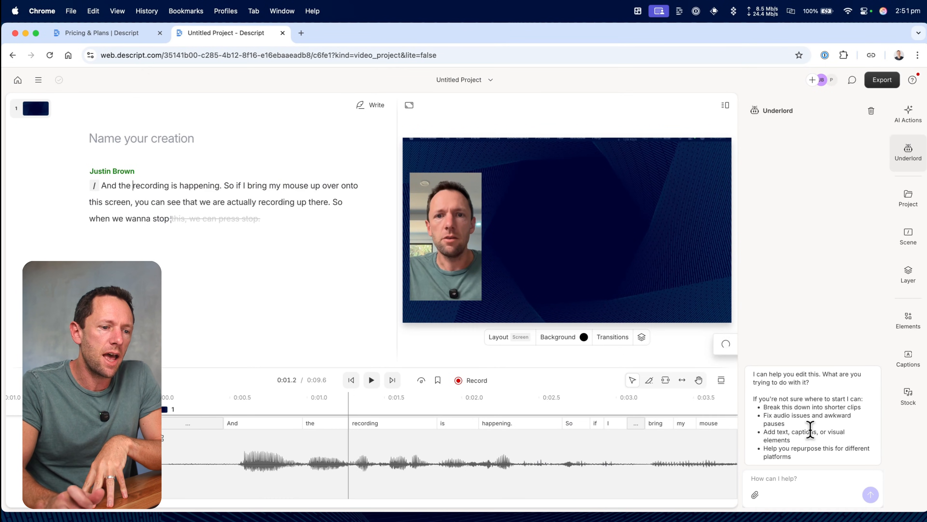
Apply a caption style to all scenes and preview the captioned playback
left_click(908, 359)
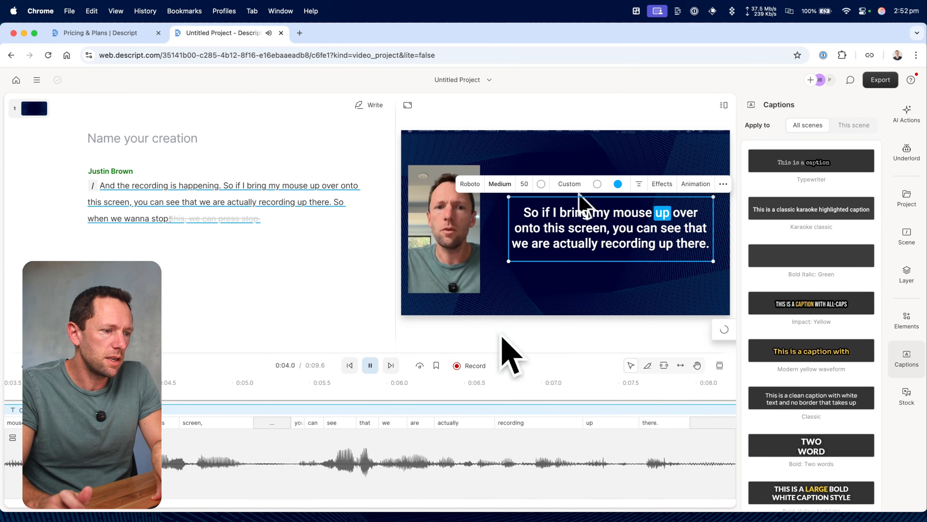
left_click(371, 365)
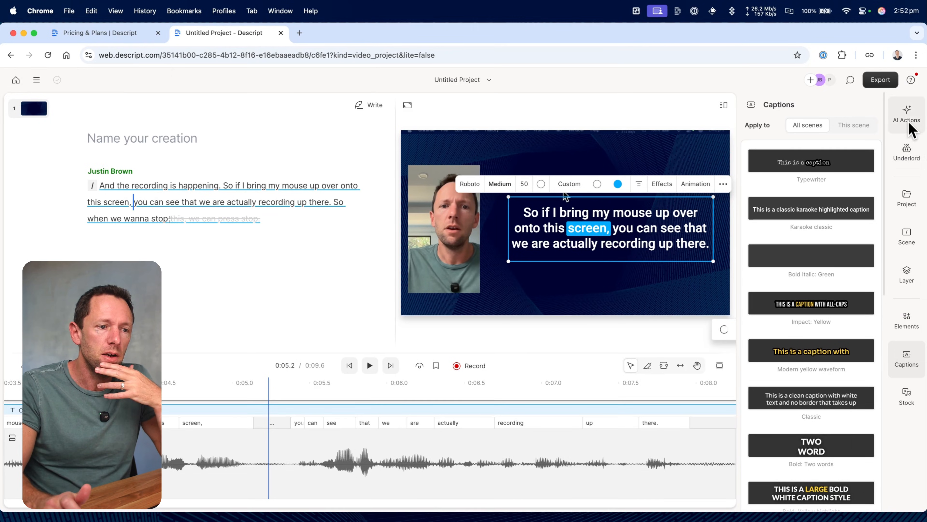
left_click(907, 115)
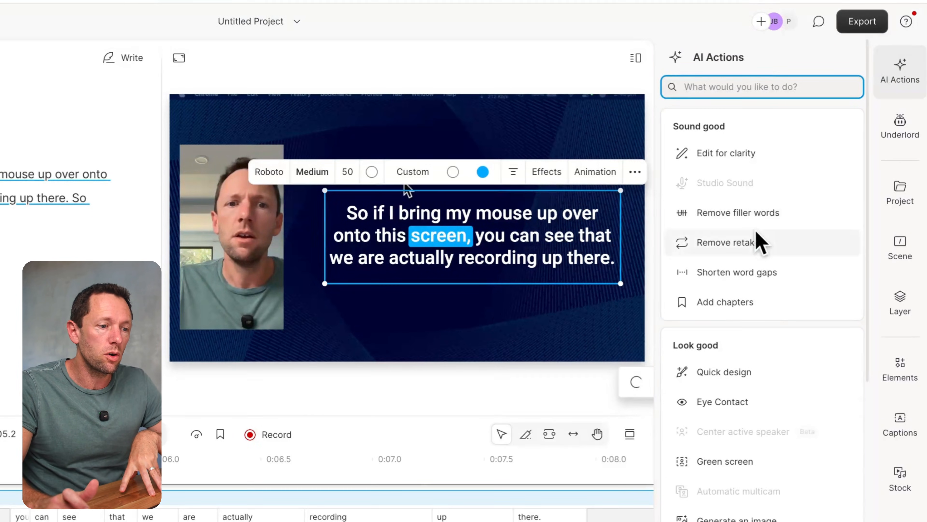
mouse_move(763, 272)
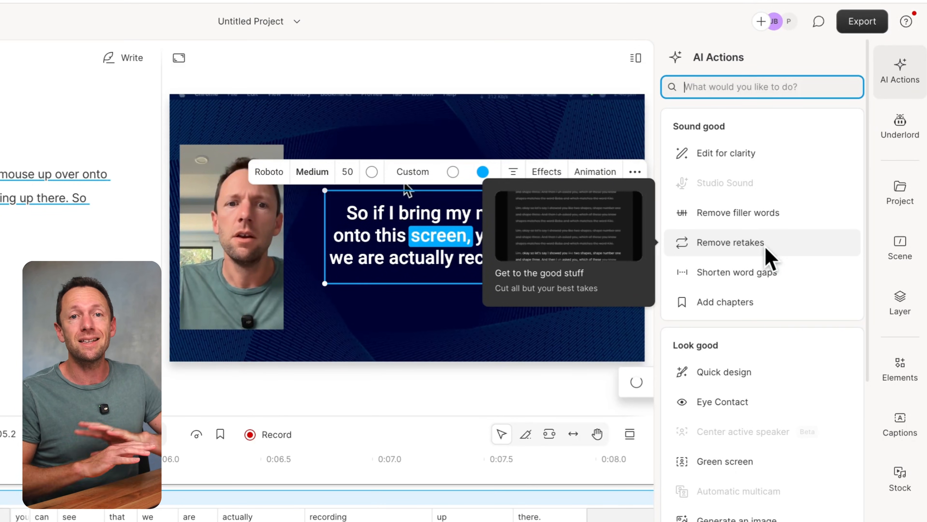
mouse_move(729, 416)
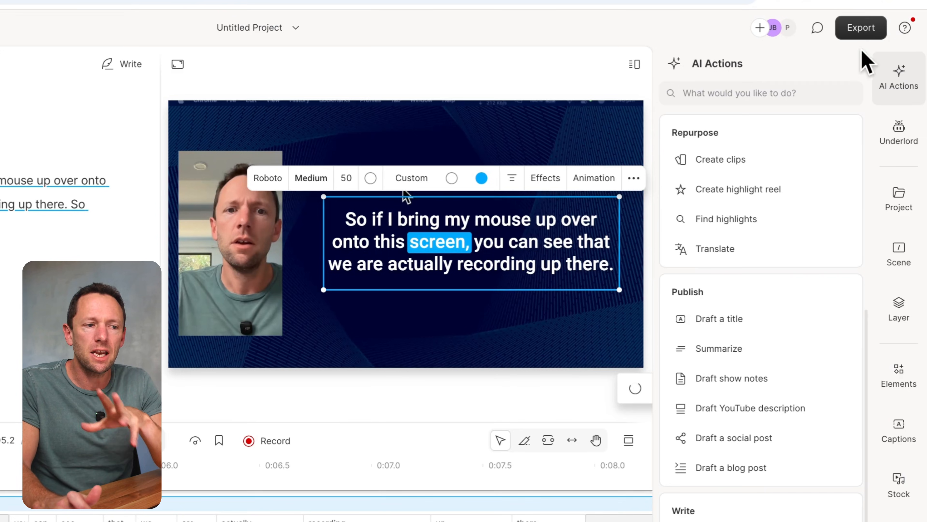
Show the export dialog's destinations: Descript web link, Local export, YouTube, Google Drive and more
left_click(861, 27)
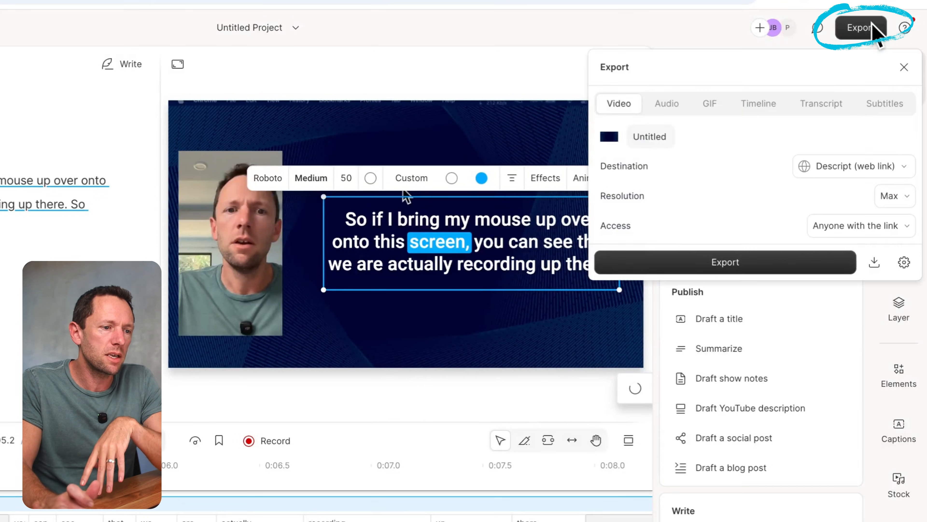
mouse_move(792, 204)
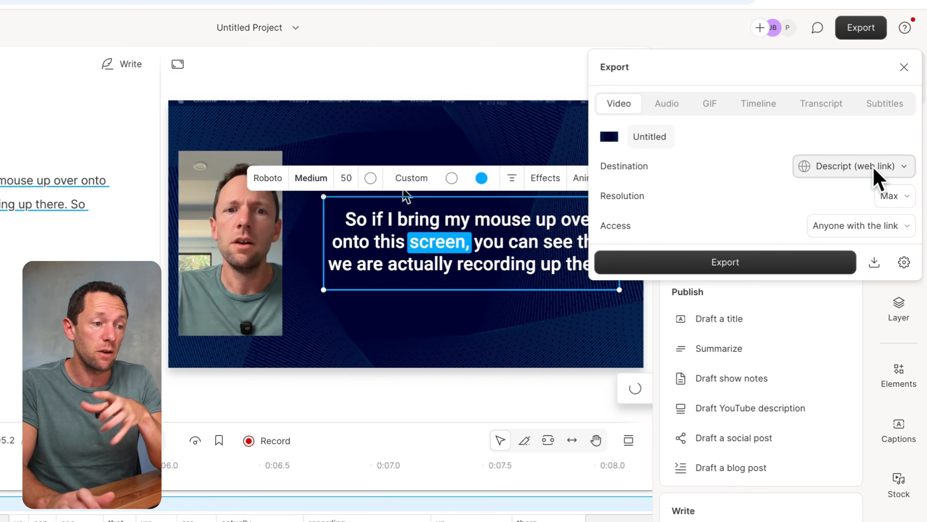
mouse_move(871, 185)
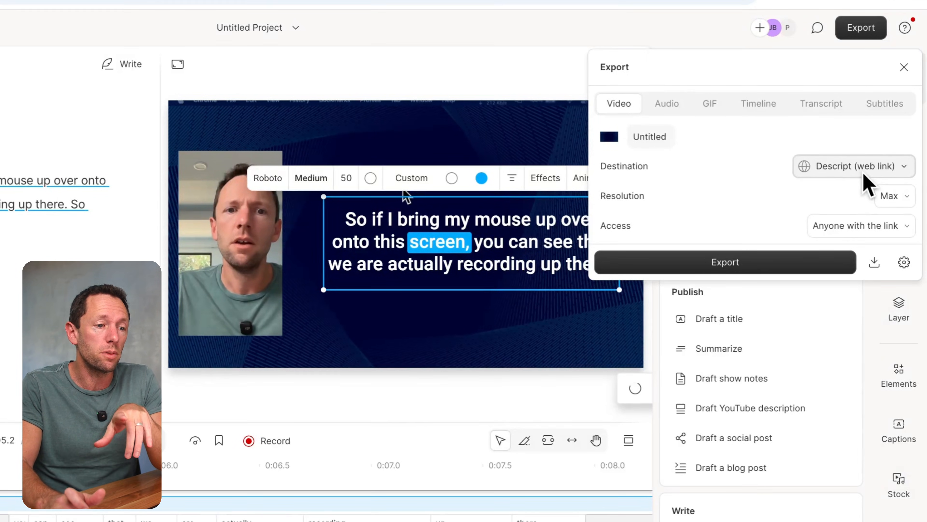
left_click(853, 166)
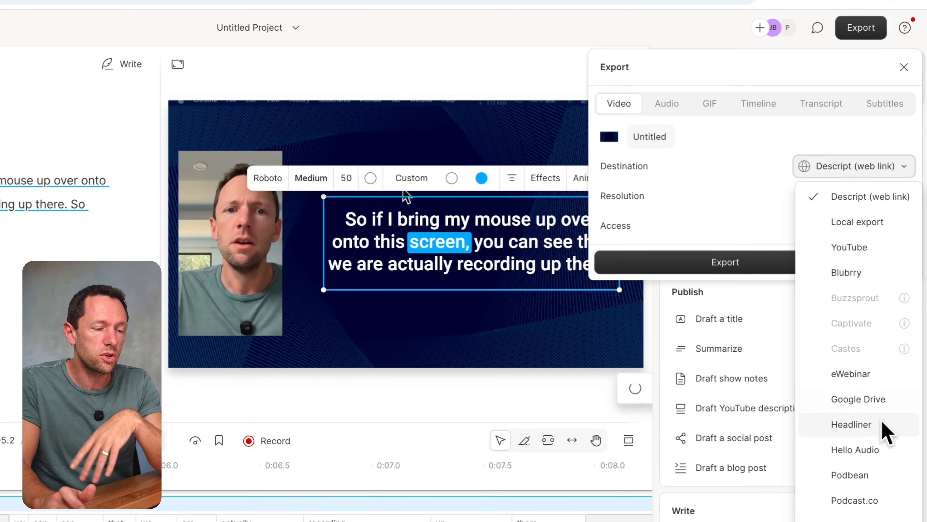
mouse_move(769, 153)
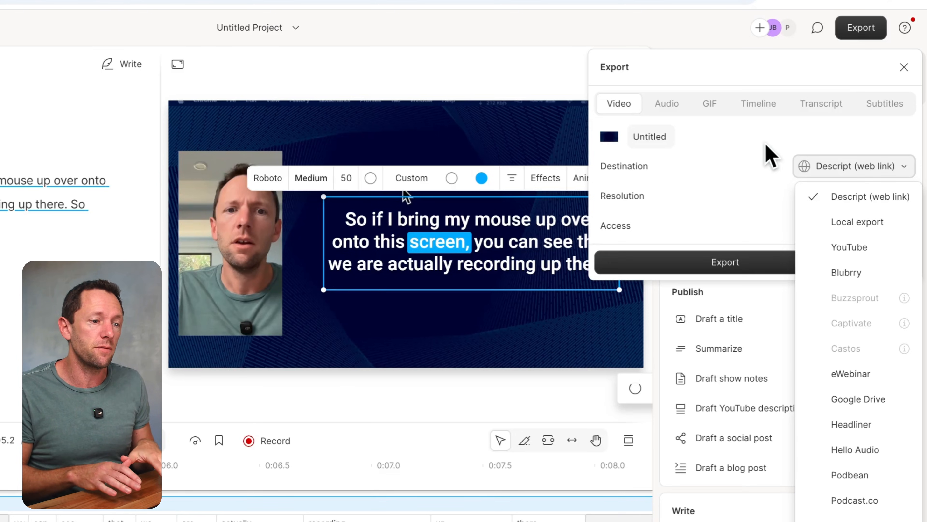
mouse_move(857, 222)
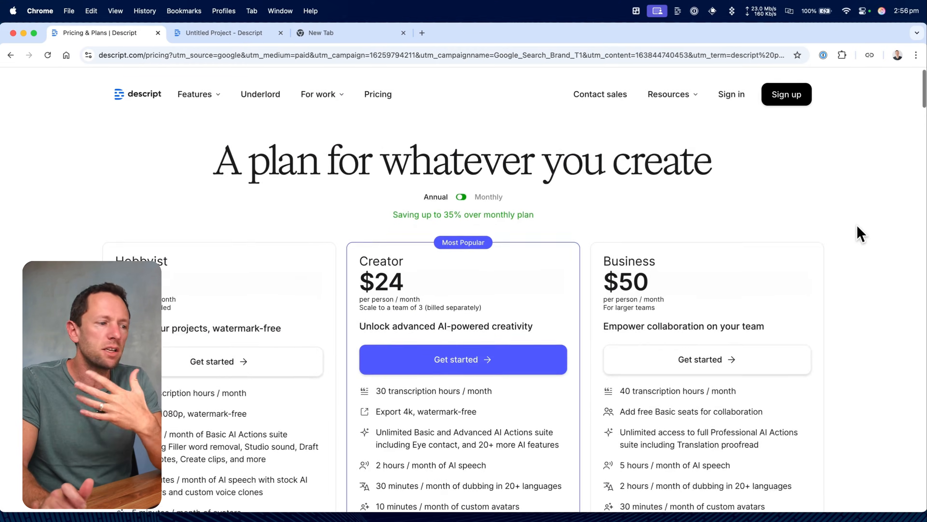
scroll("down", 3)
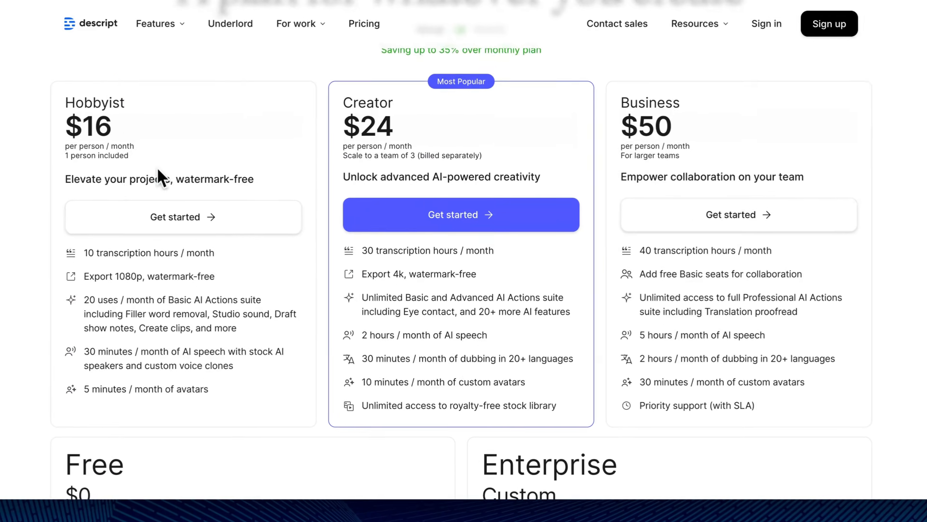
scroll("up", 3)
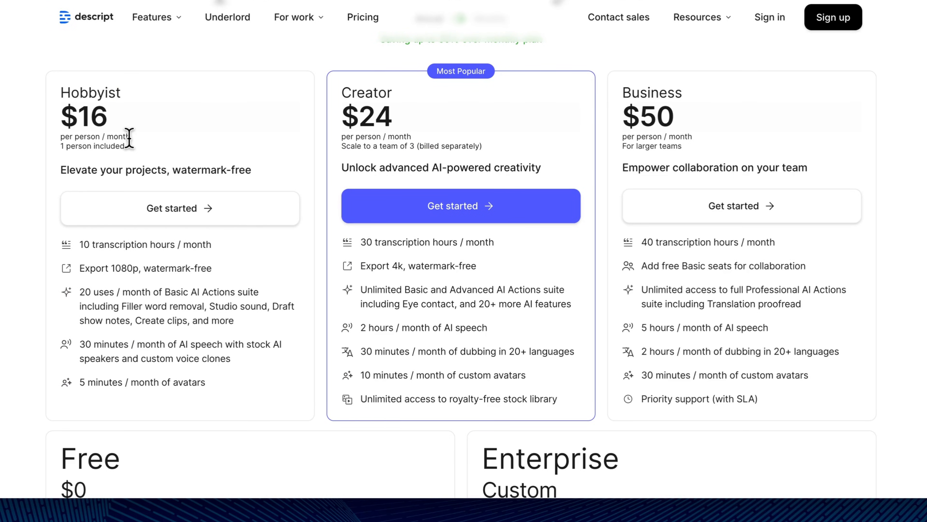
scroll("up", 3)
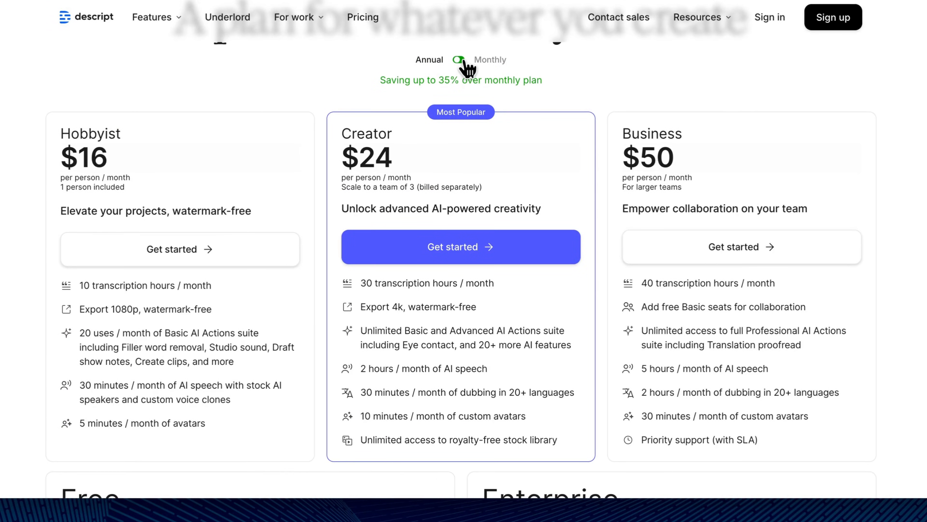
left_click(459, 60)
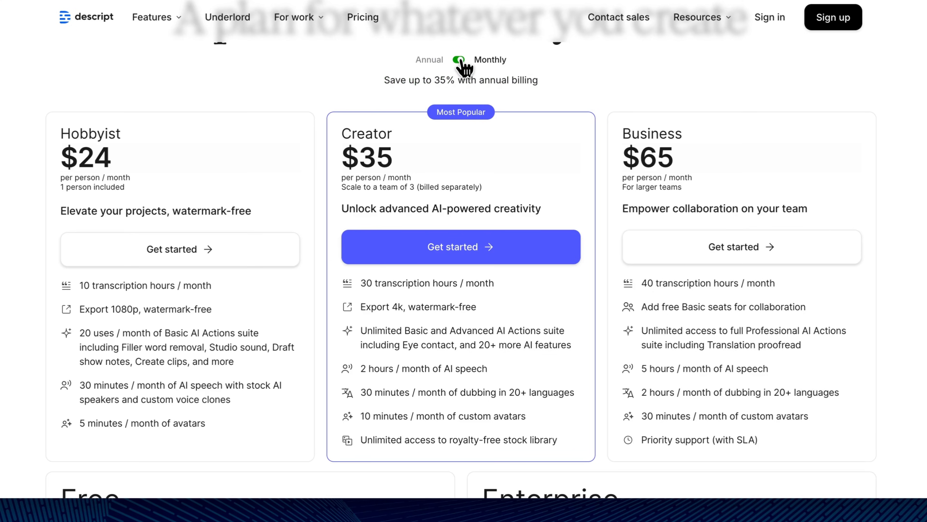
mouse_move(11, 242)
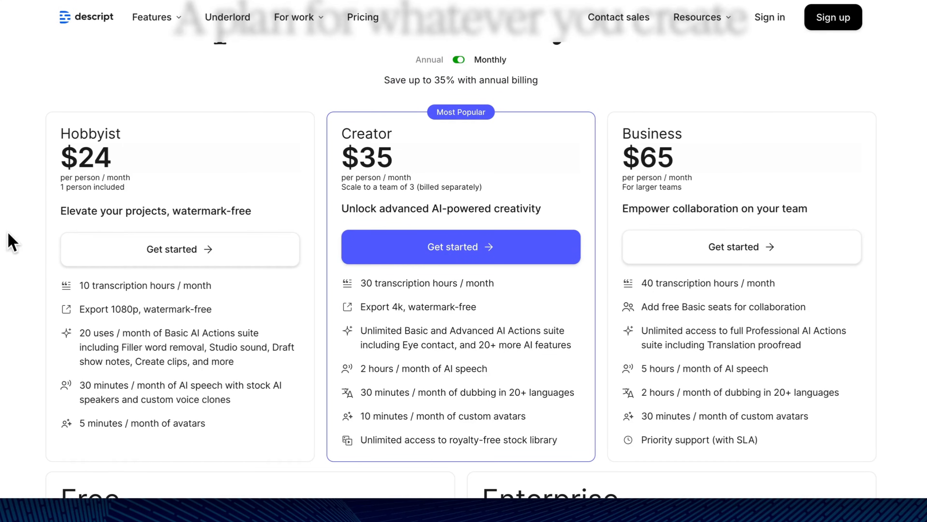
mouse_move(130, 312)
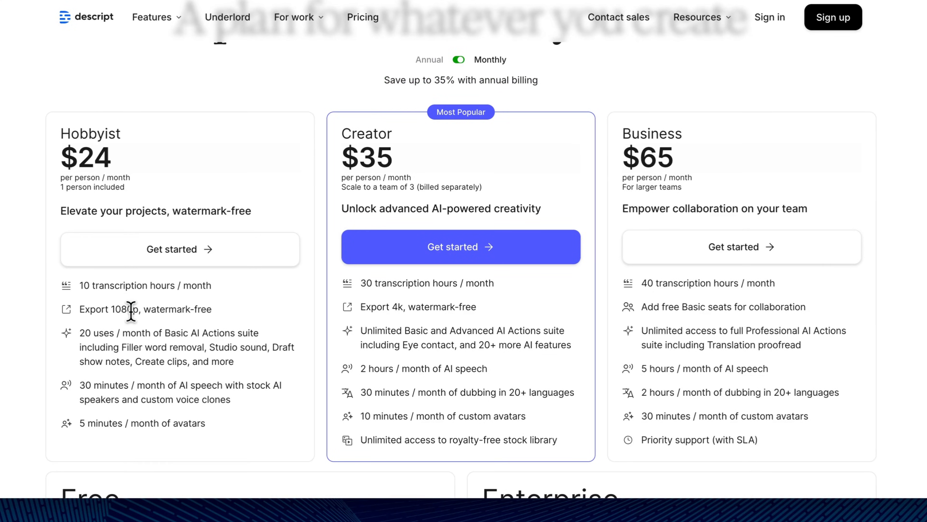
mouse_move(184, 346)
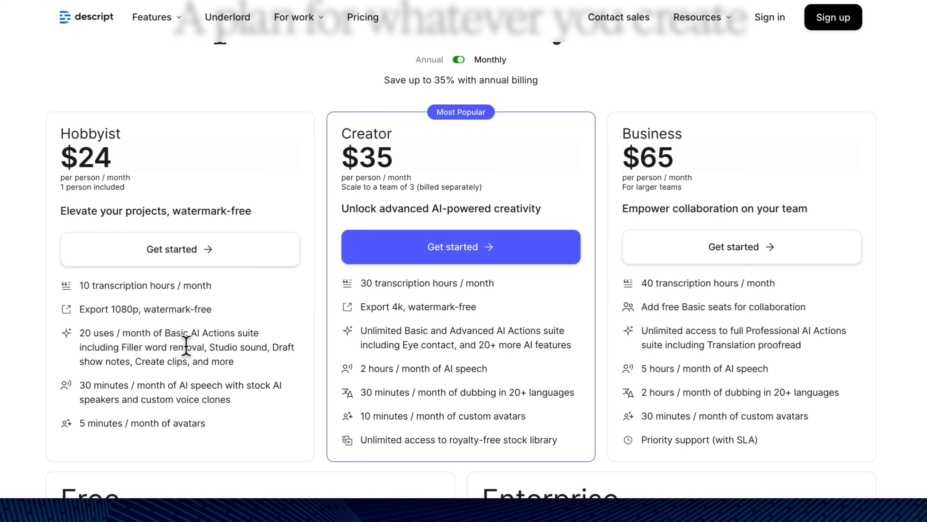
mouse_move(251, 365)
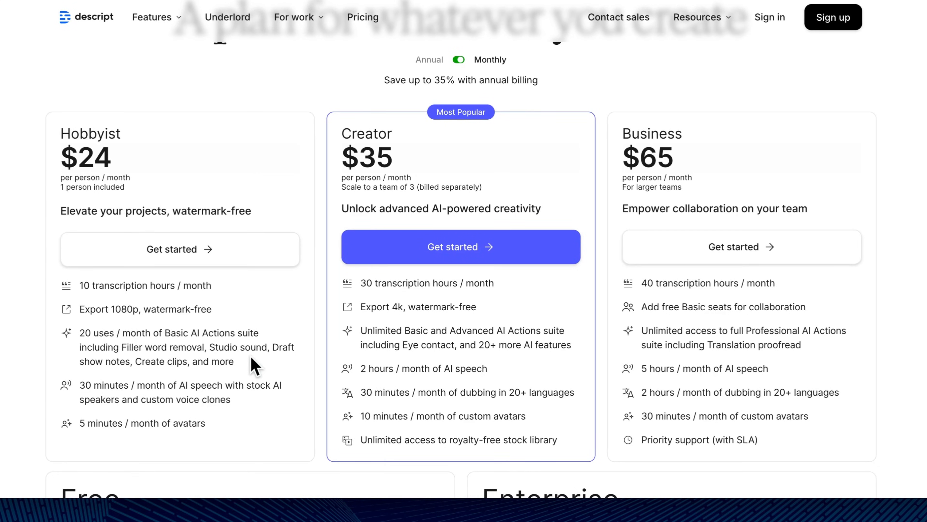
mouse_move(347, 168)
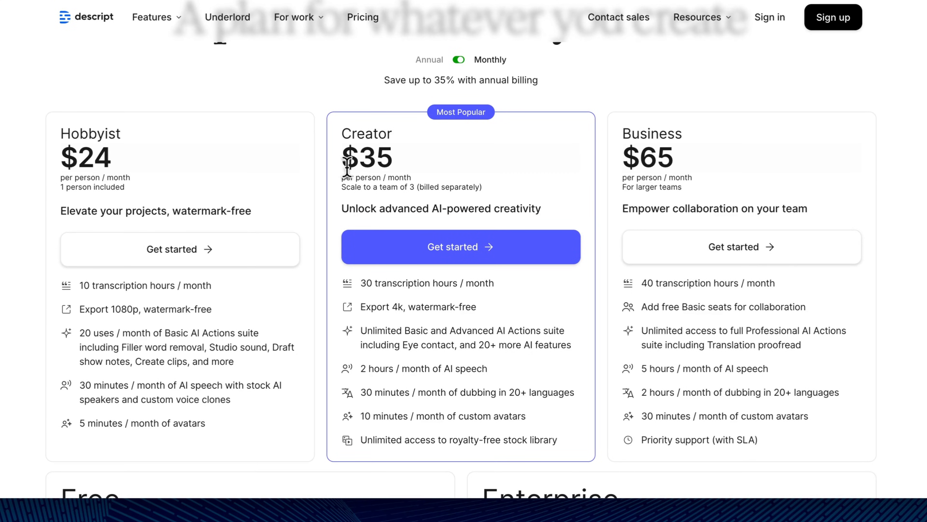
mouse_move(458, 61)
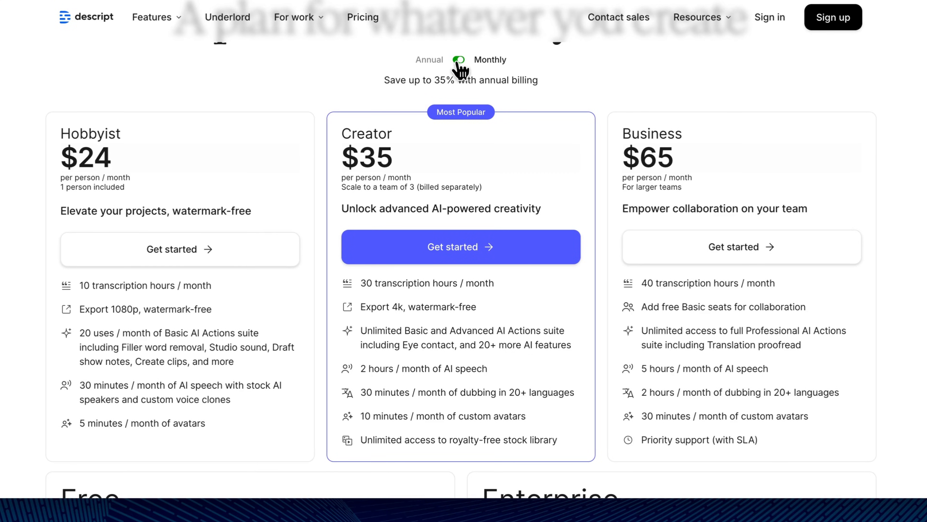
left_click(459, 60)
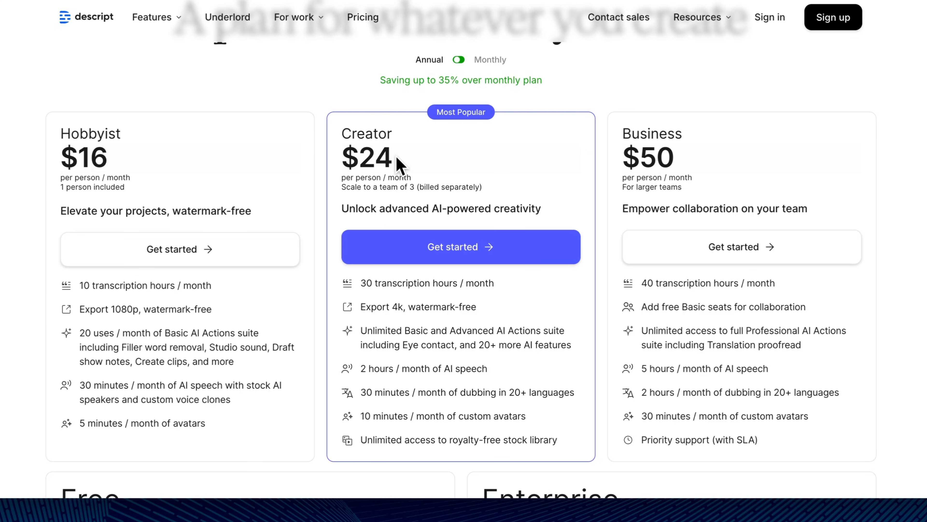
mouse_move(404, 312)
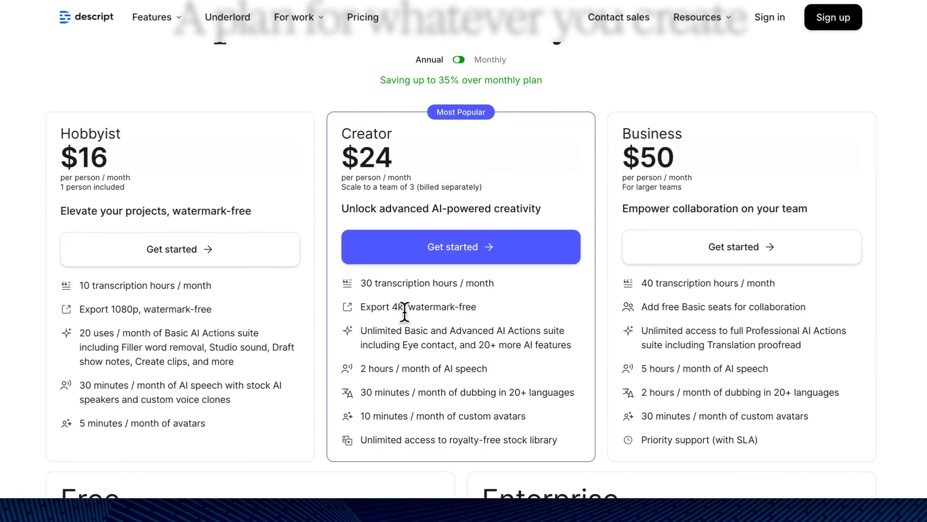
mouse_move(405, 331)
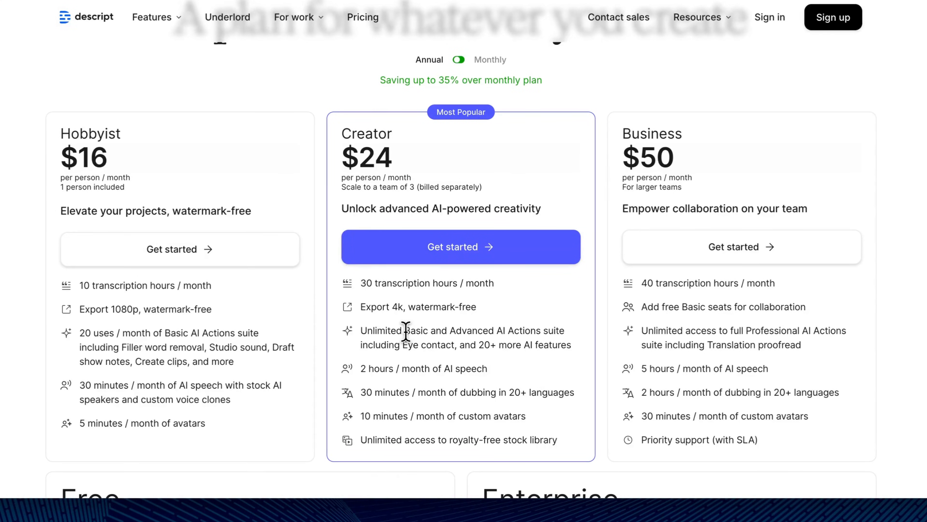
mouse_move(423, 345)
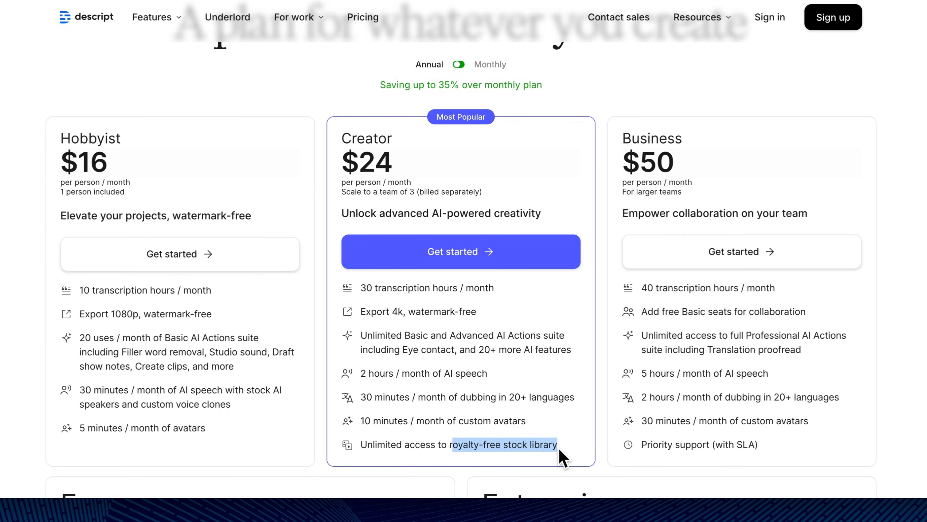
mouse_move(443, 330)
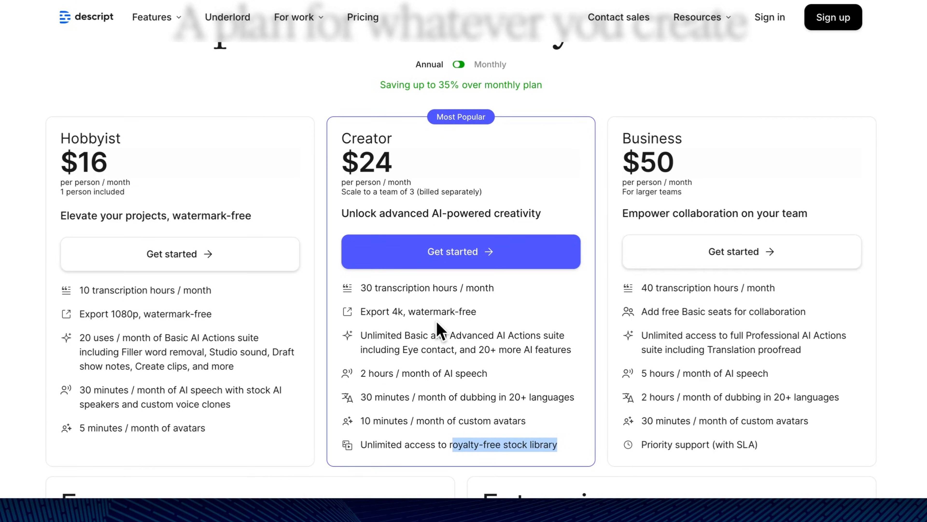
scroll("down", 3)
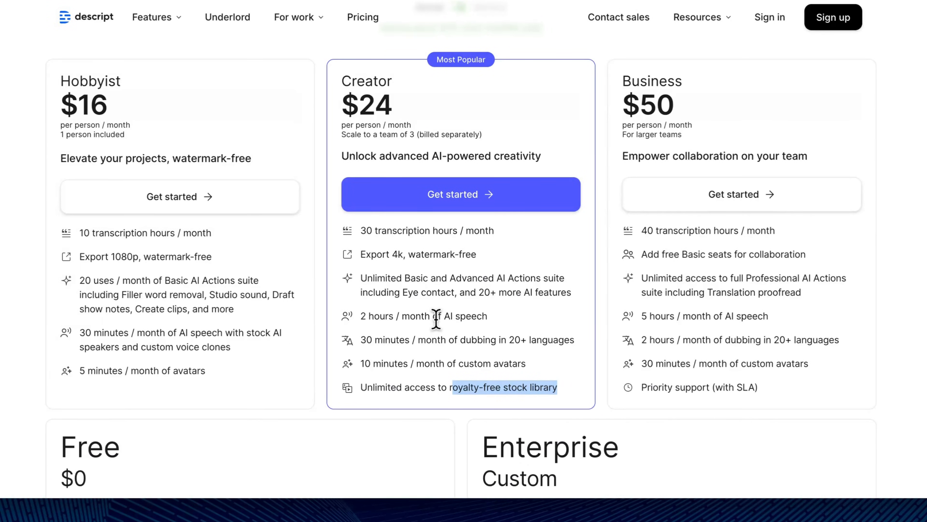
scroll("down", 3)
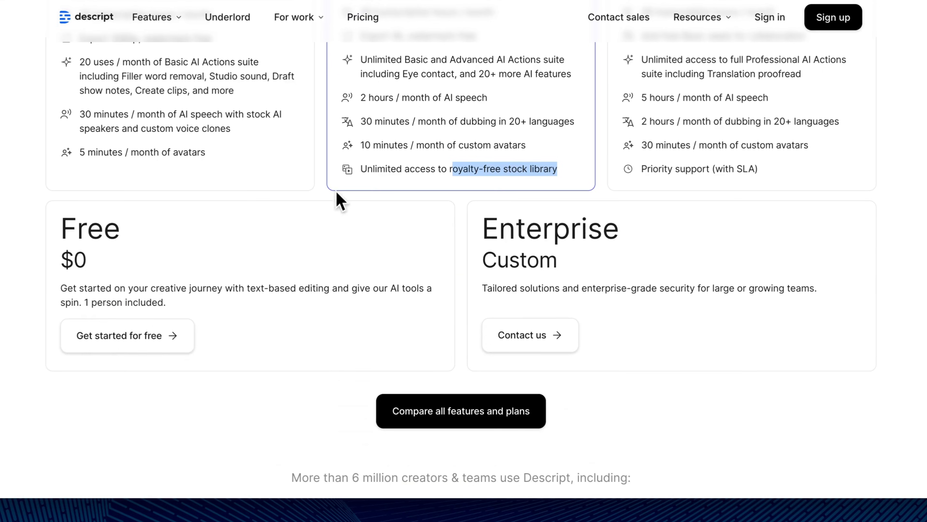
mouse_move(278, 353)
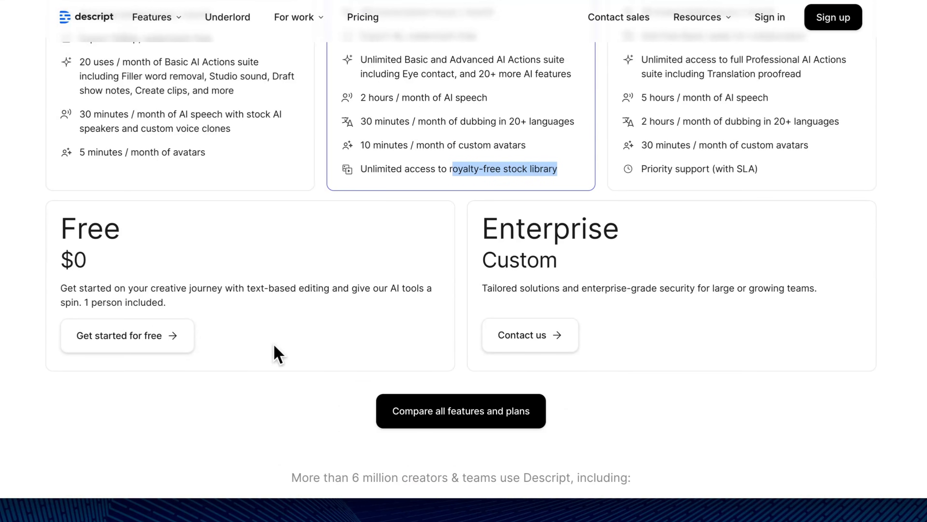